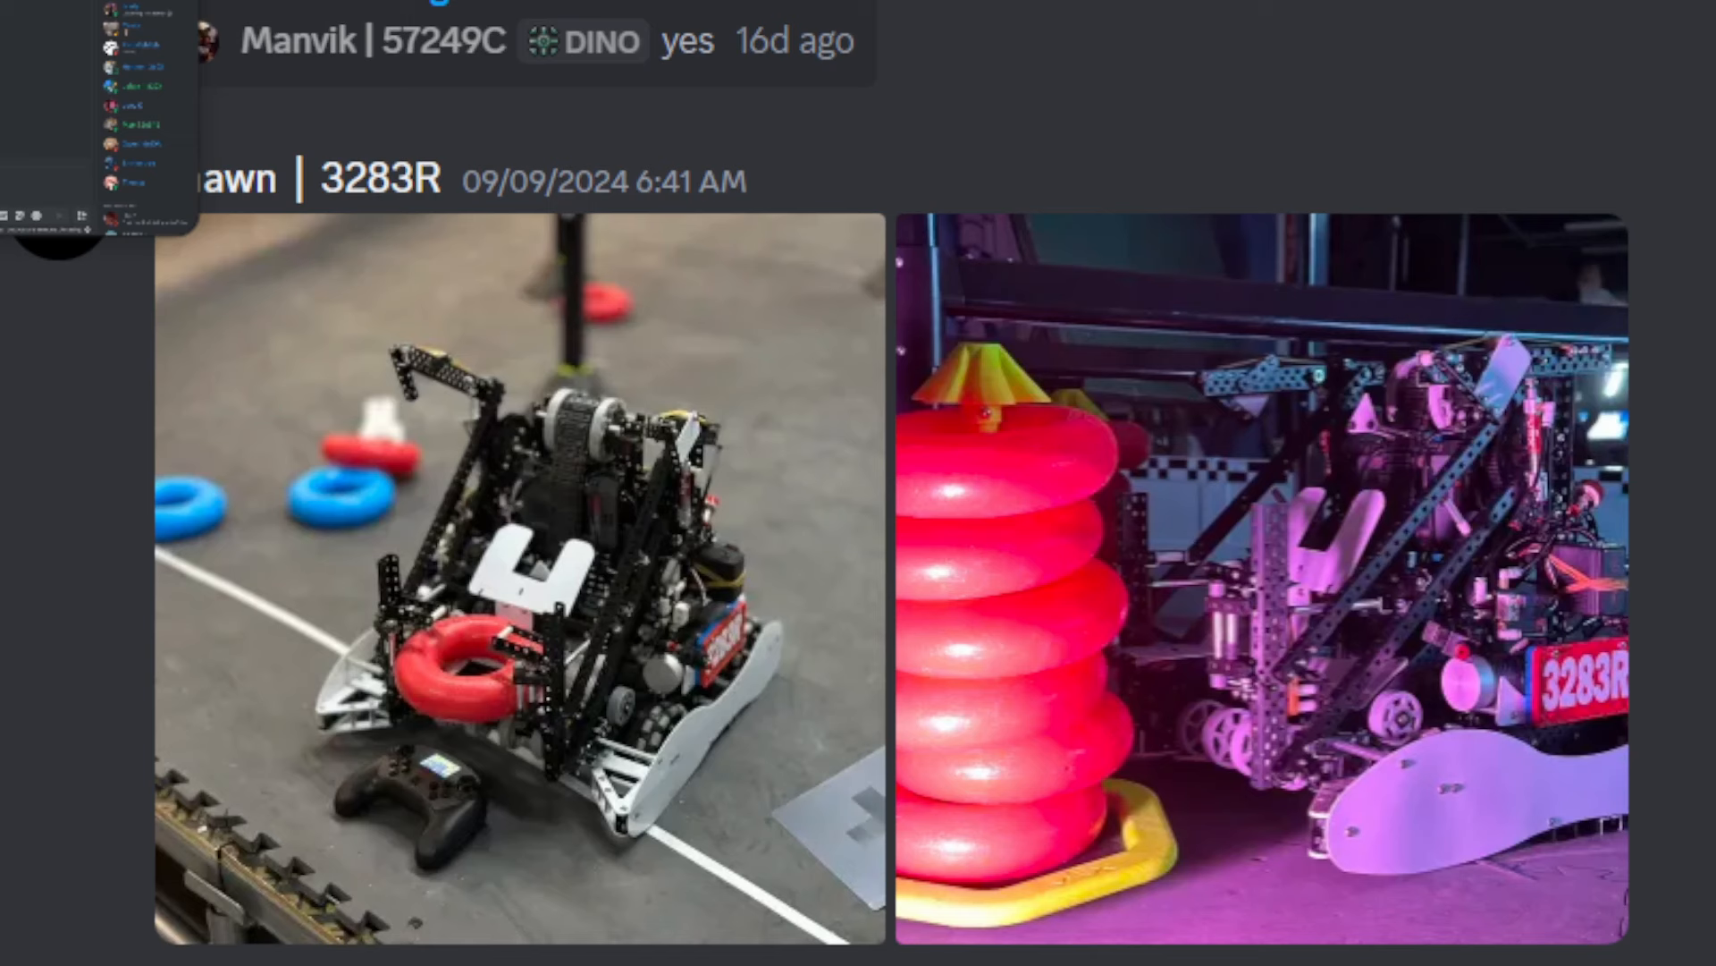
# Scroll down past the robot photos until the practice-field autonomous video is in view.
pyautogui.scroll(-3)
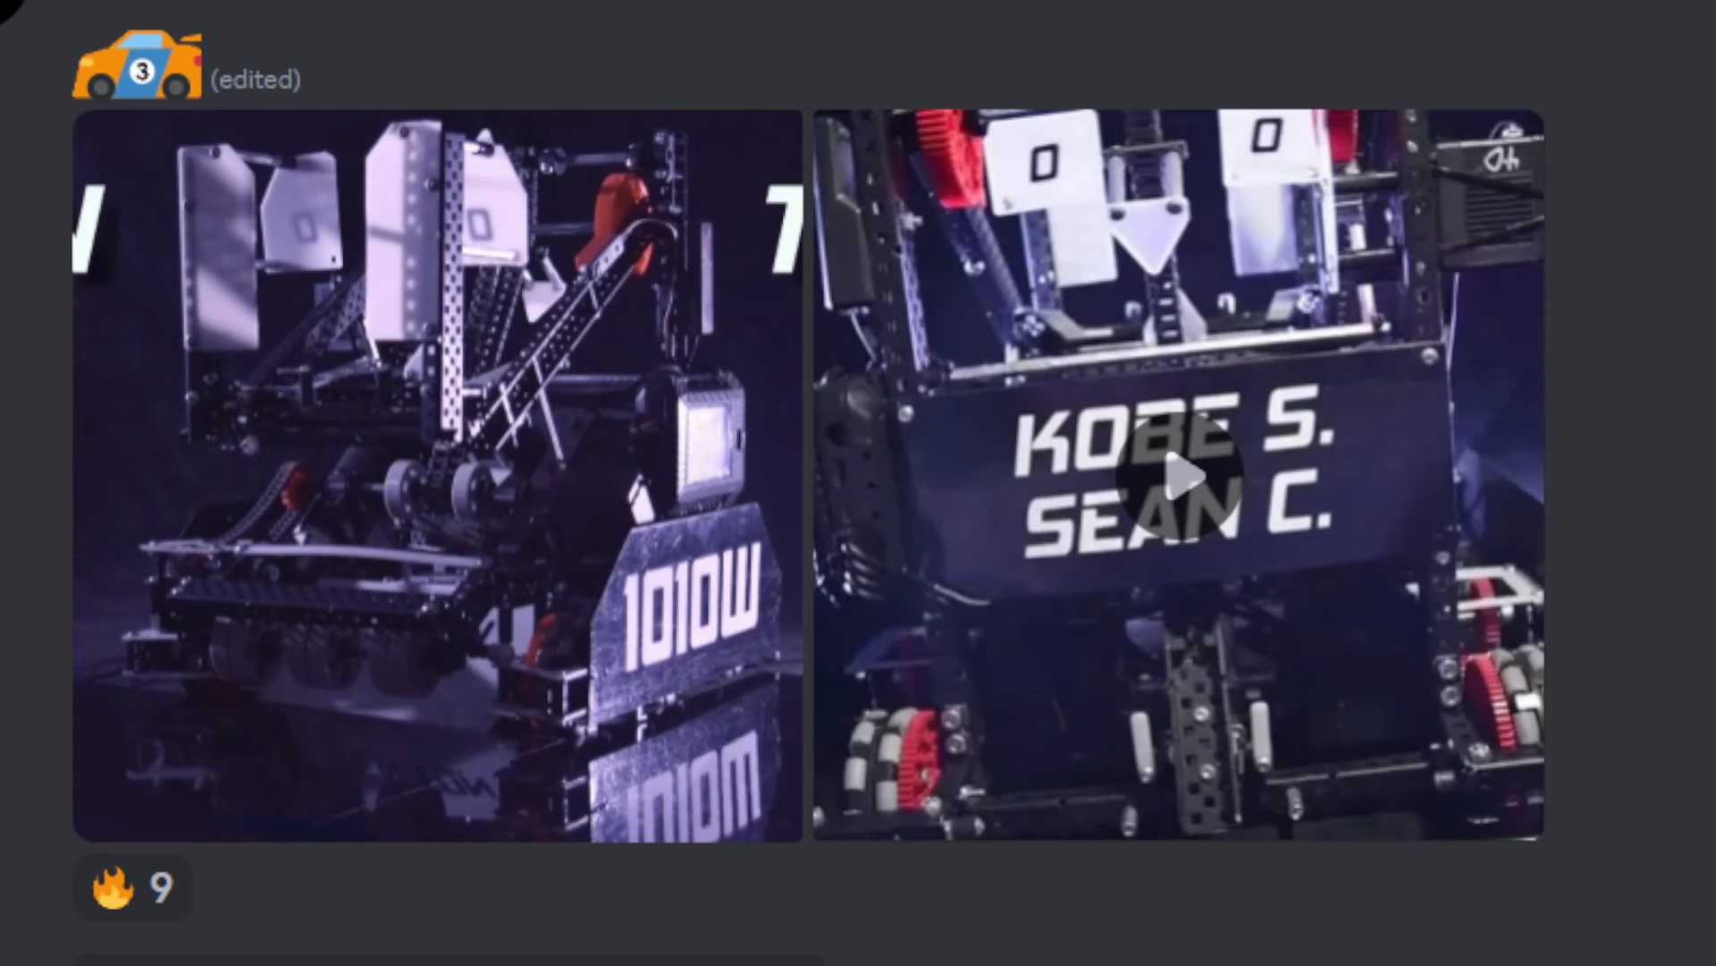
pyautogui.scroll(-3)
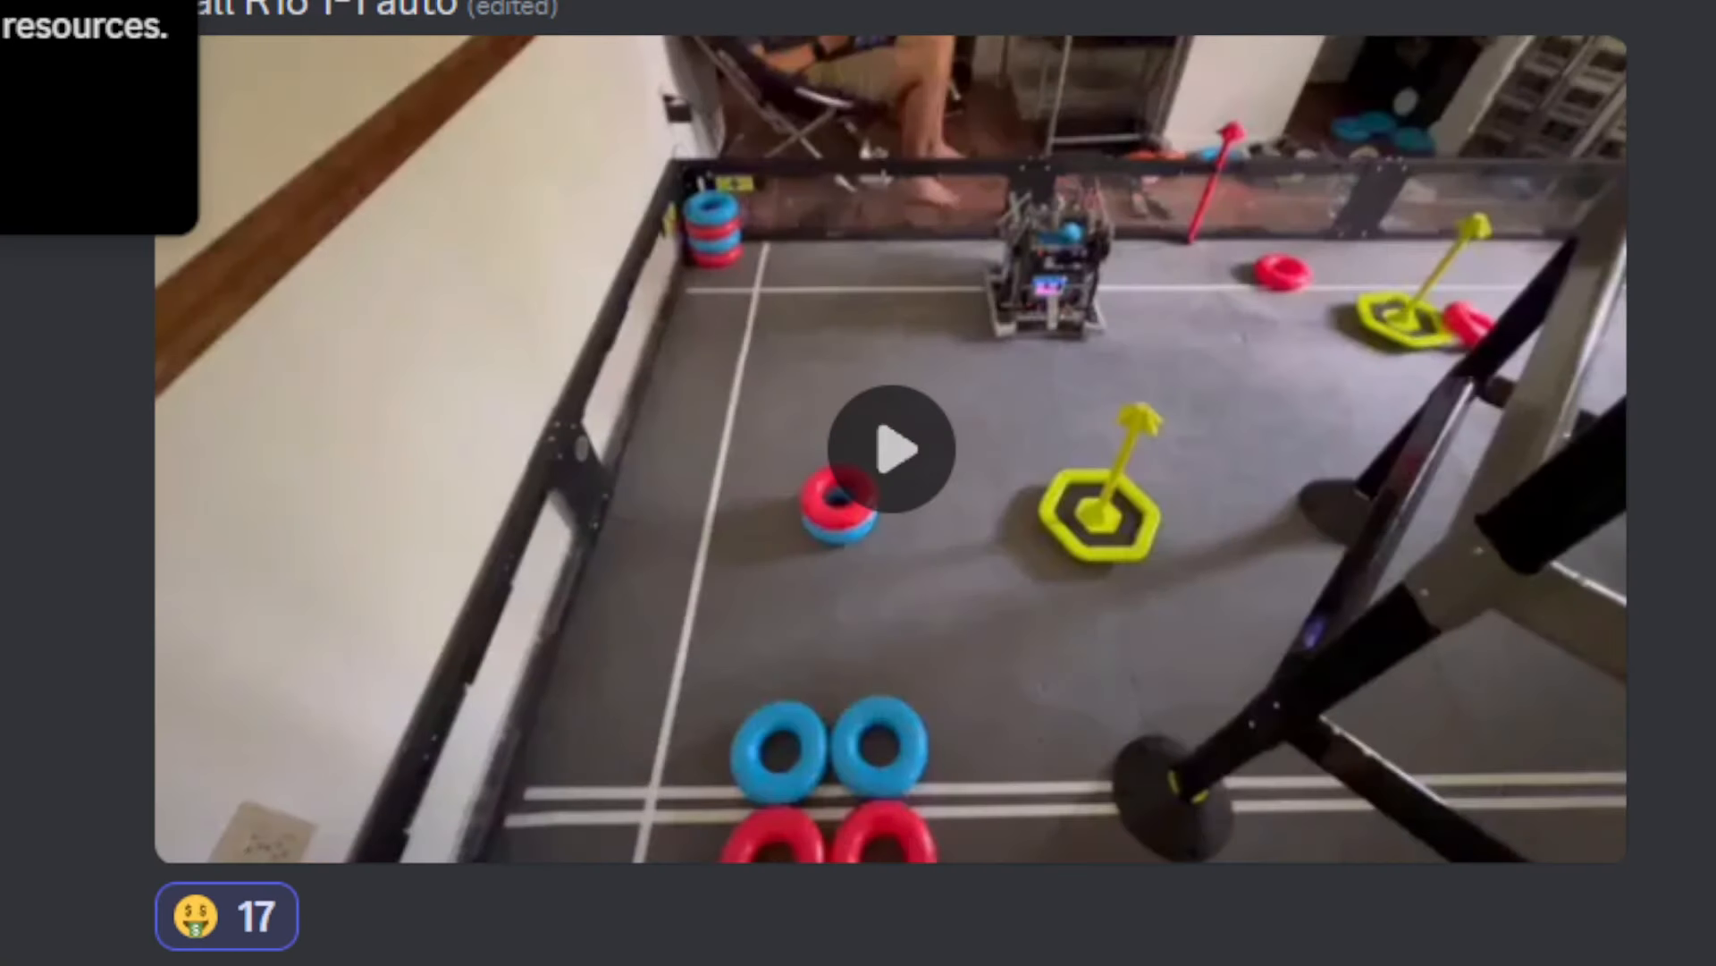
pyautogui.moveTo(517, 577)
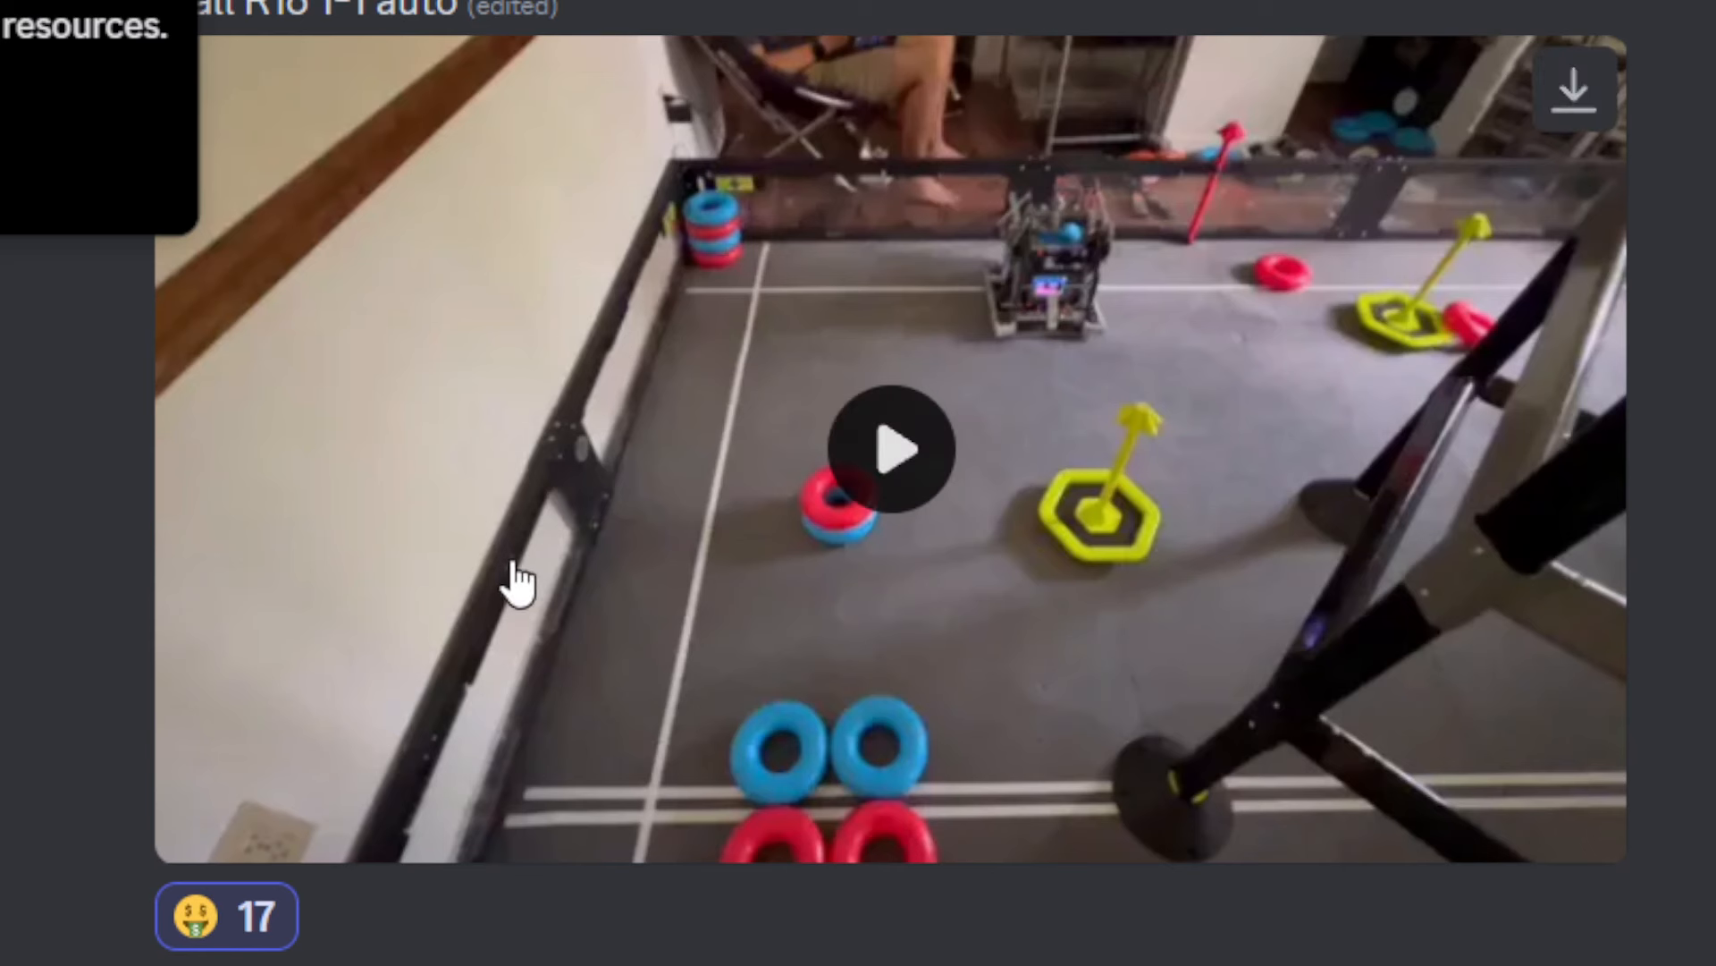
# Play the practice-field autonomous video and let it run to the end.
pyautogui.click(898, 449)
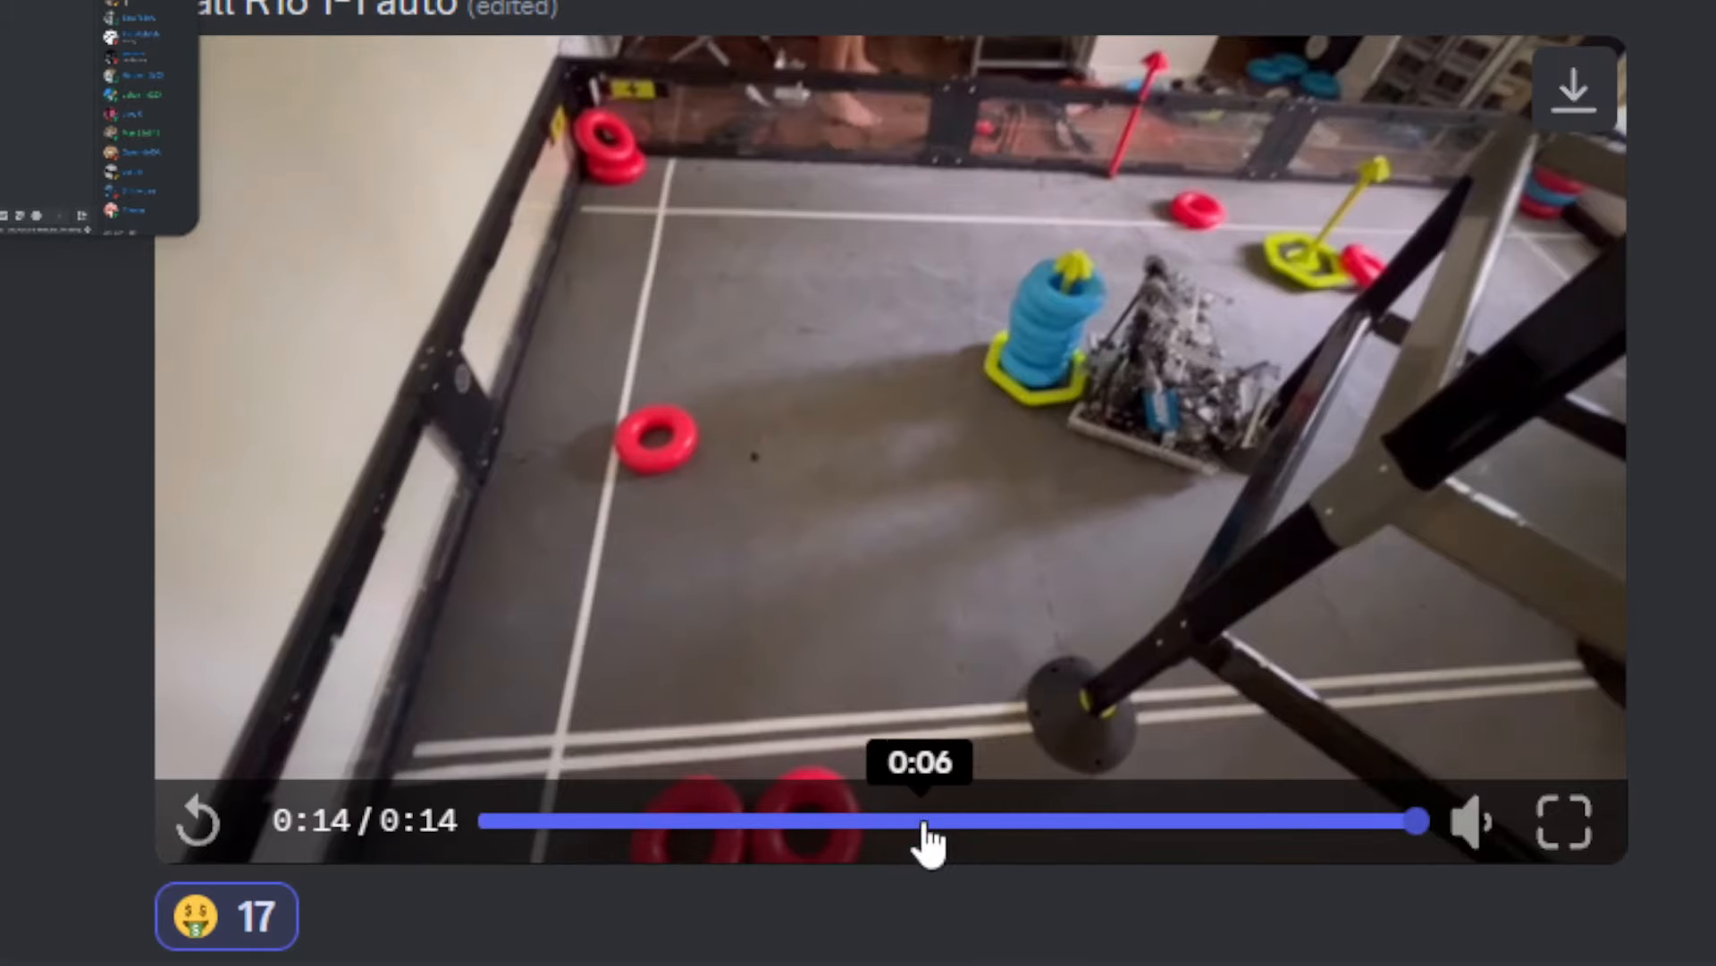
# Rewind the practice-field video to around six or seven seconds in and rewatch from there.
pyautogui.click(928, 820)
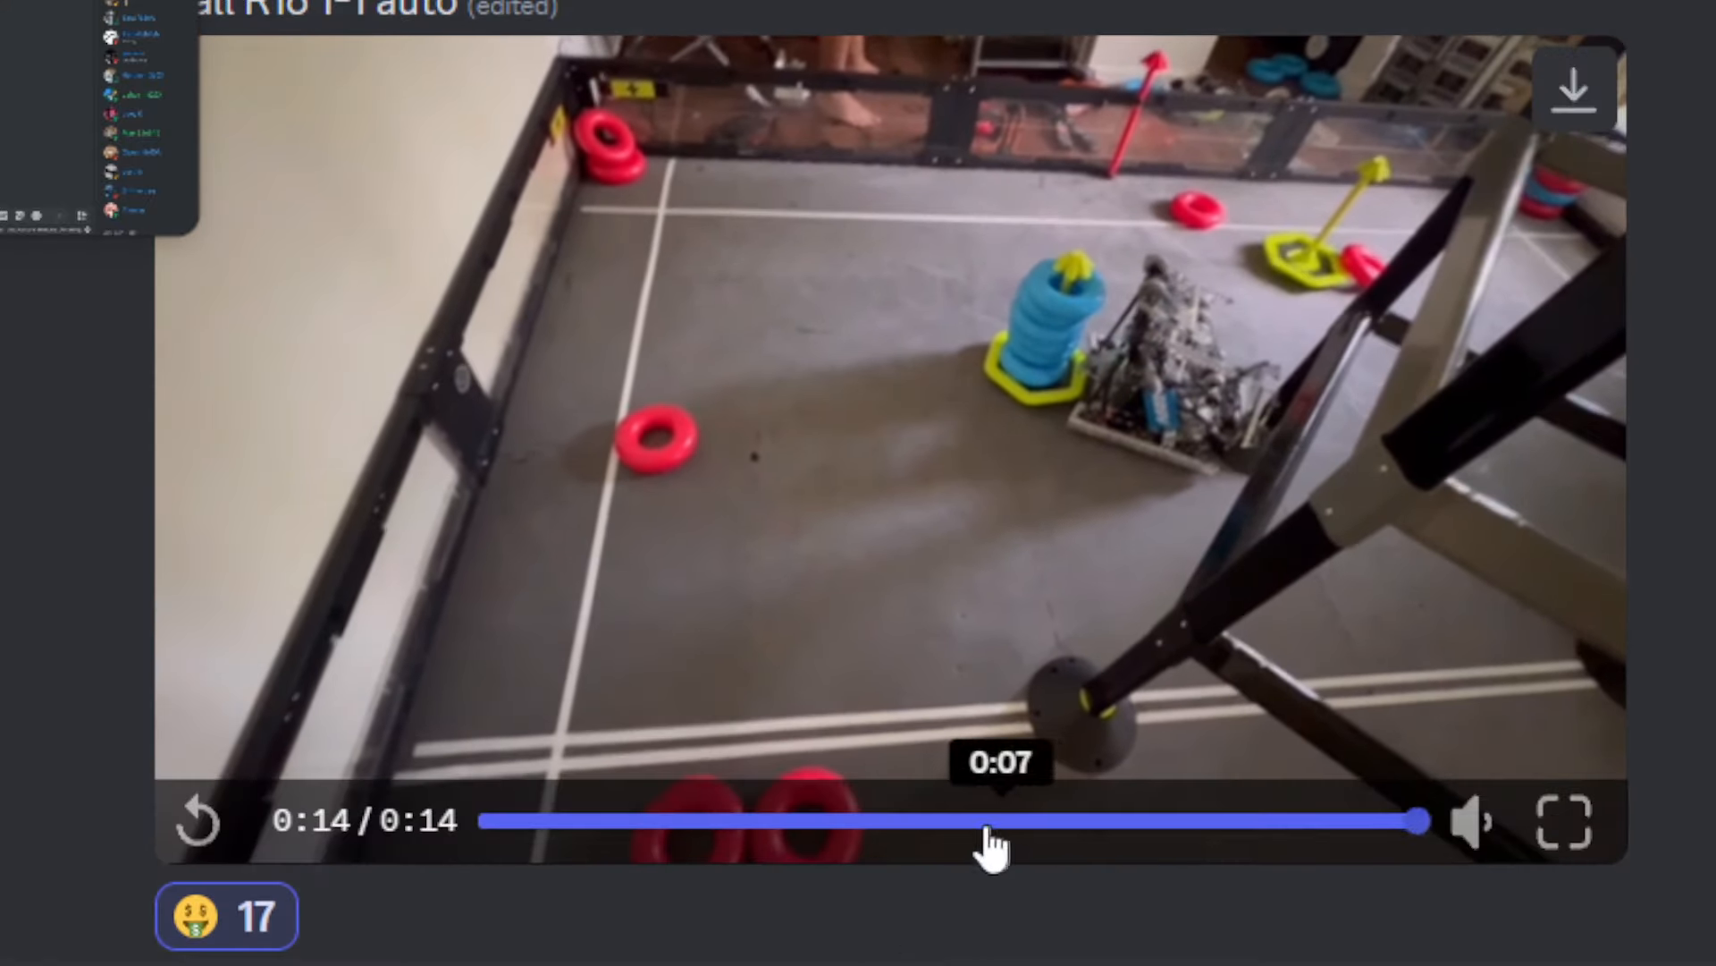
pyautogui.click(196, 820)
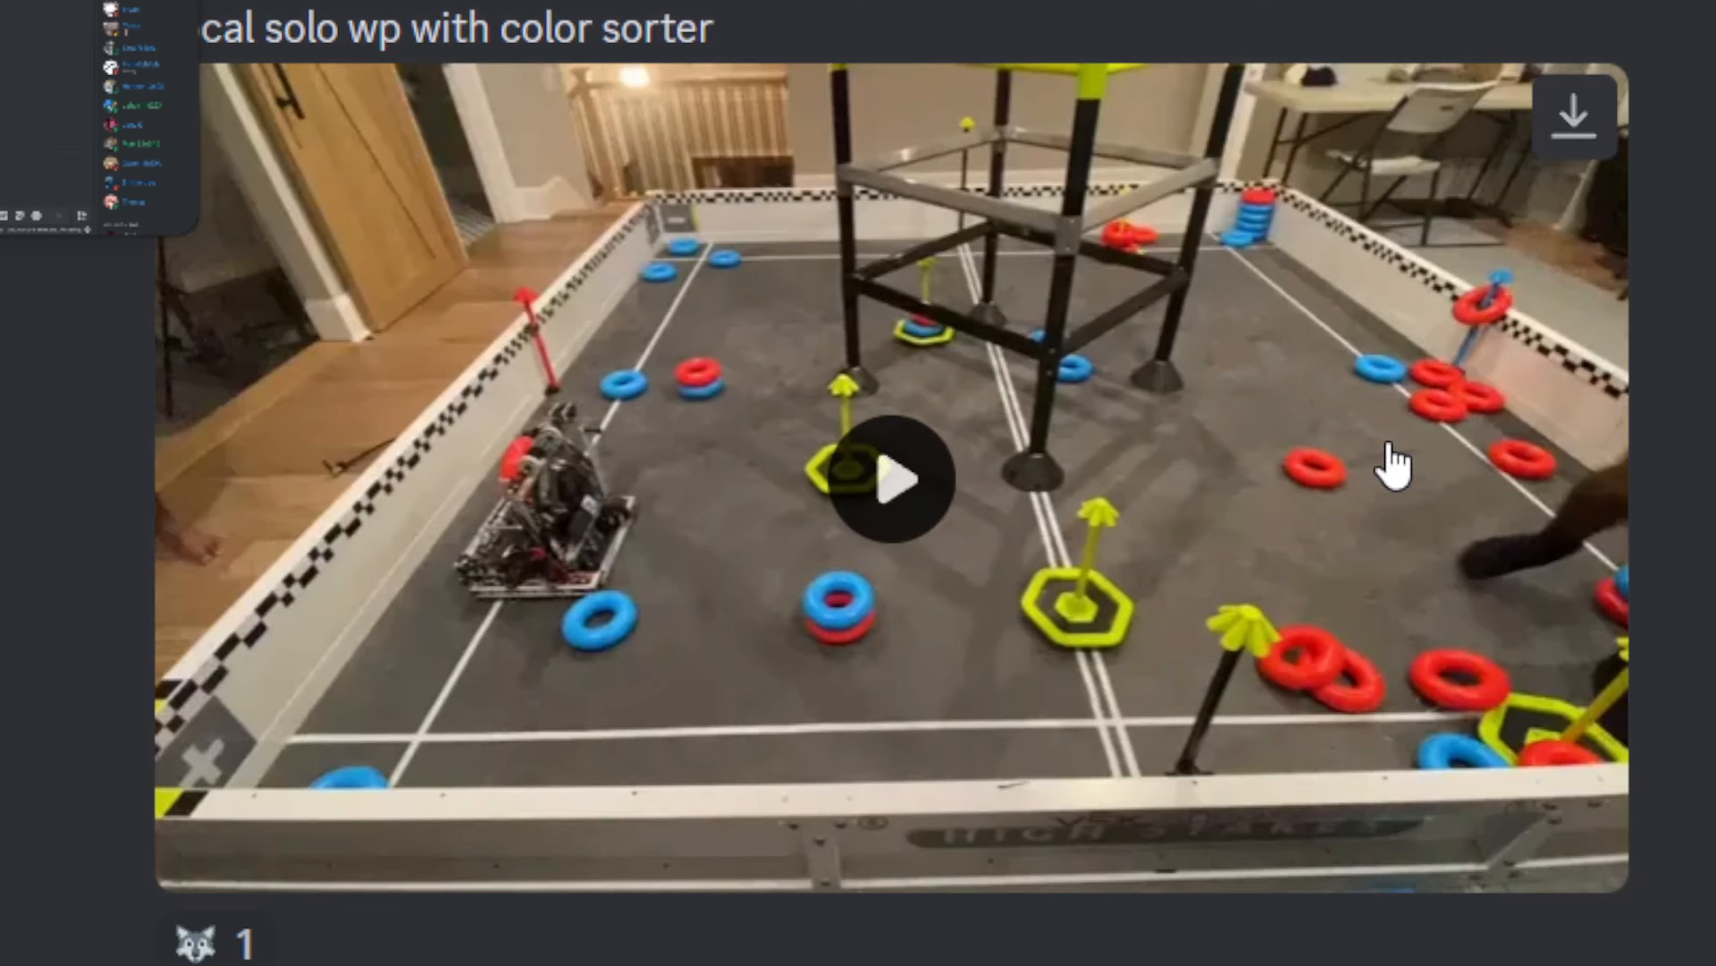
# Play the solo win-point color-sorter video through to its end.
pyautogui.click(894, 479)
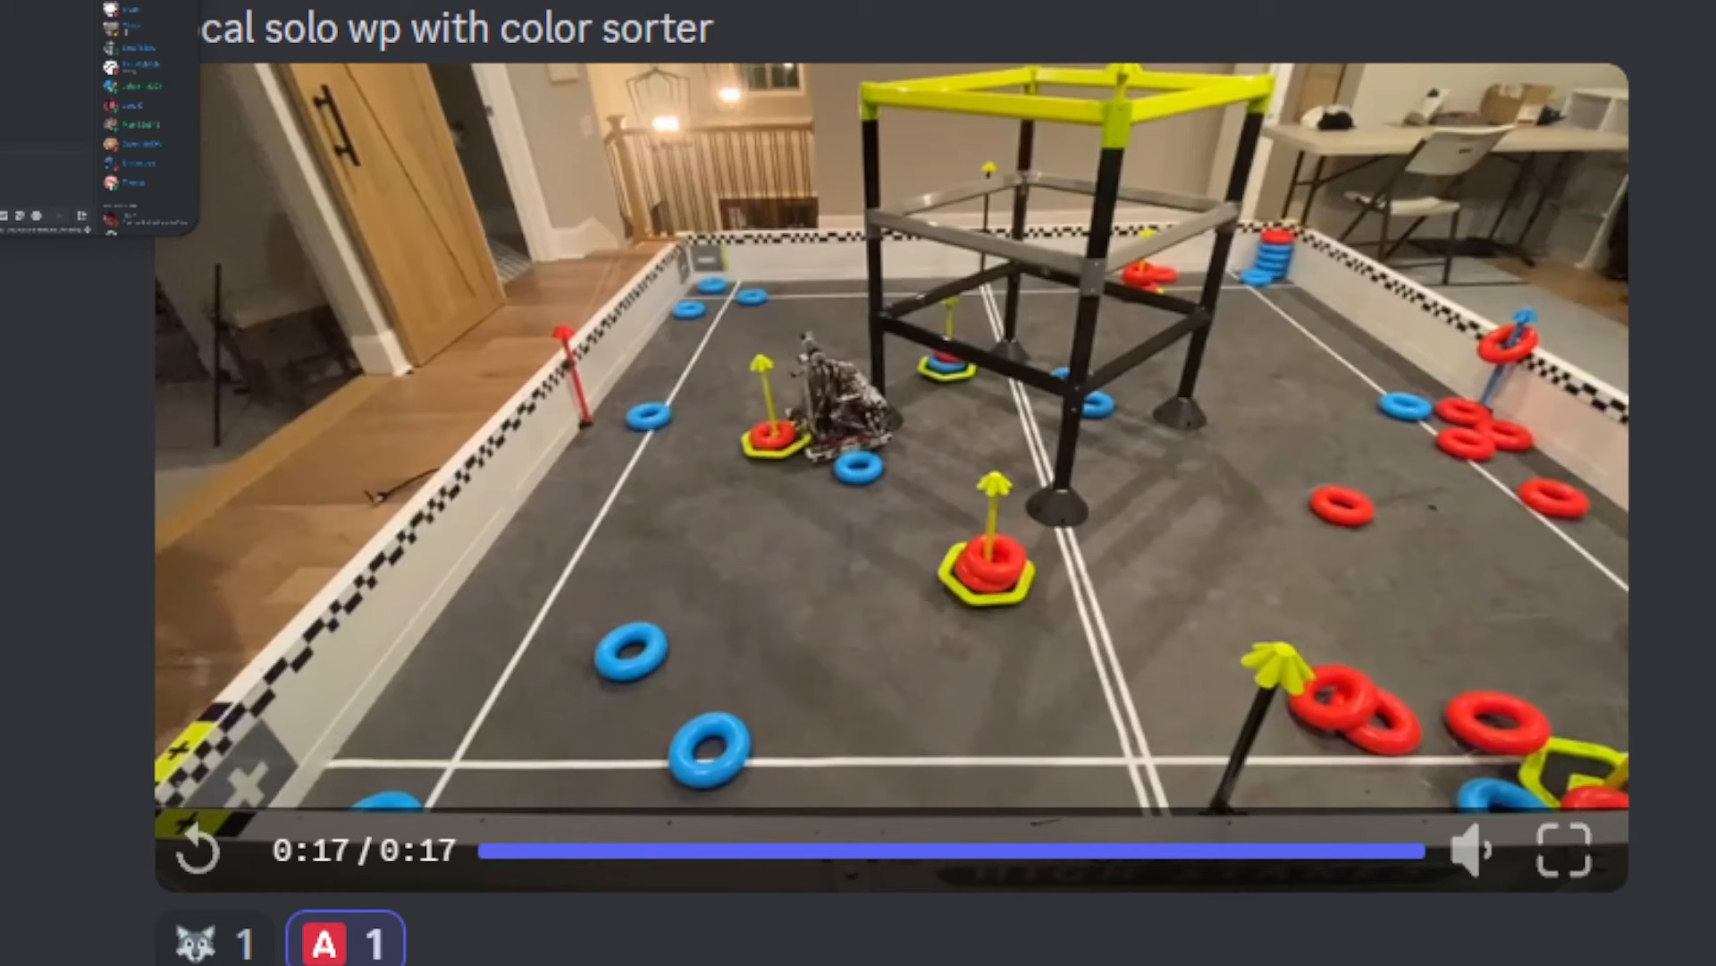
# Scroll down to the next robot video, the one with two turtle reactions.
pyautogui.scroll(-3)
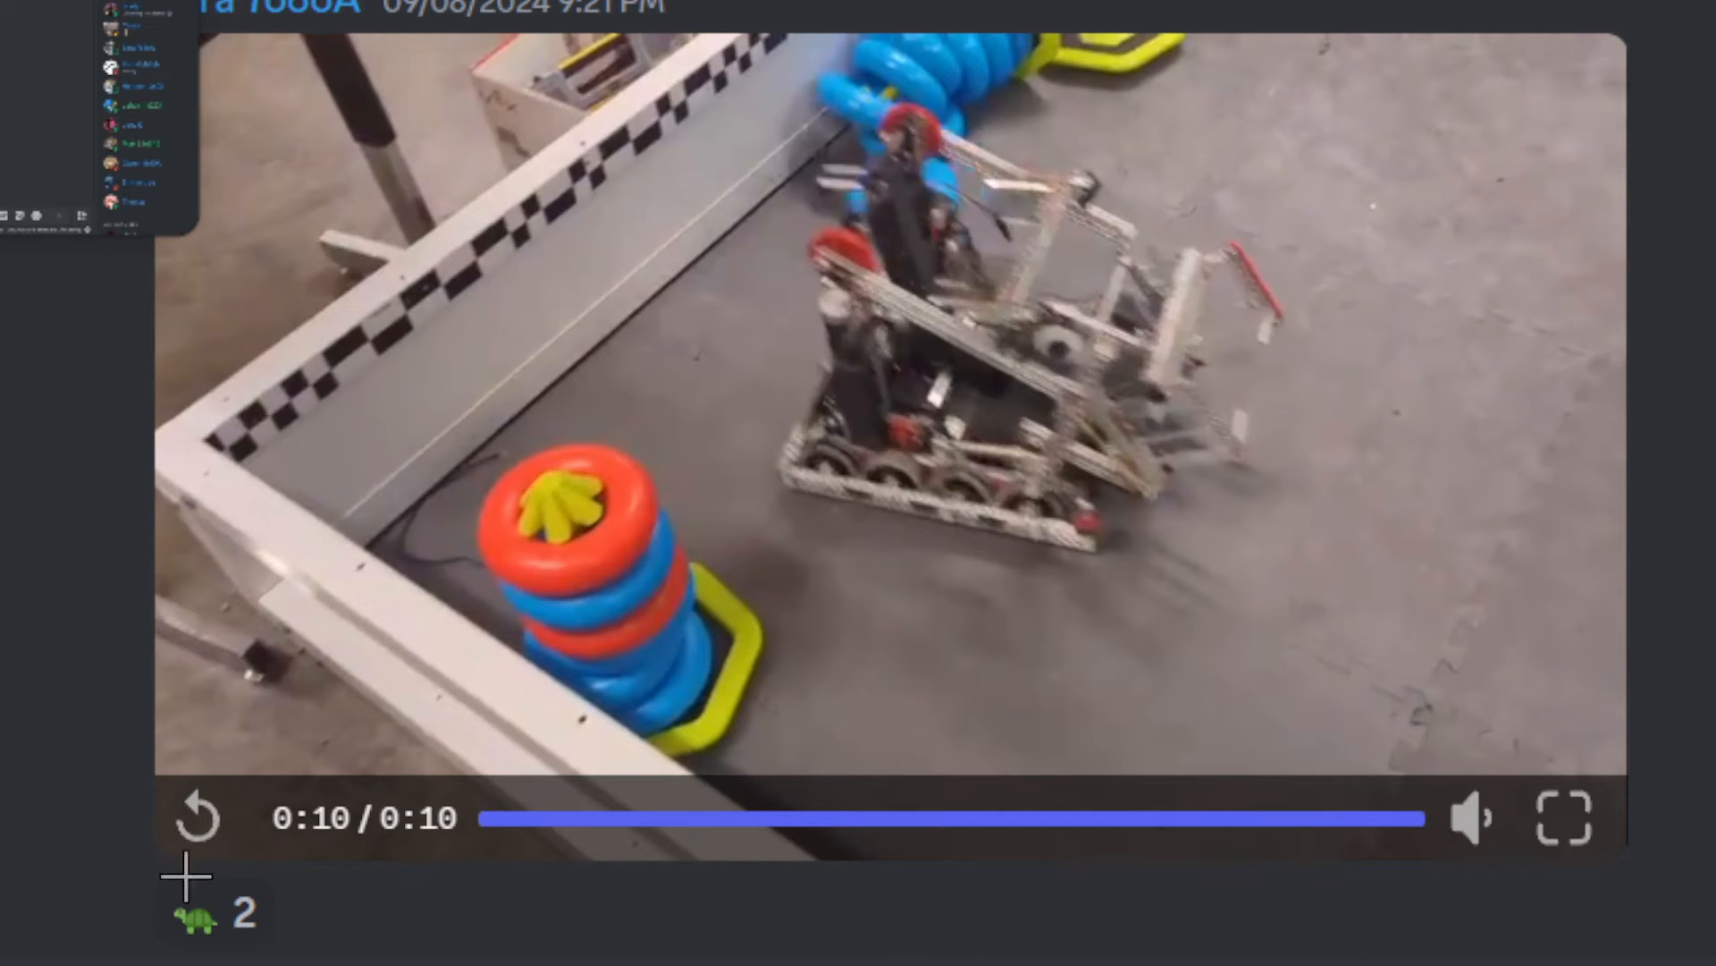
# Replay the turtle-reacted ring-stacking video from the start to its end.
pyautogui.click(197, 817)
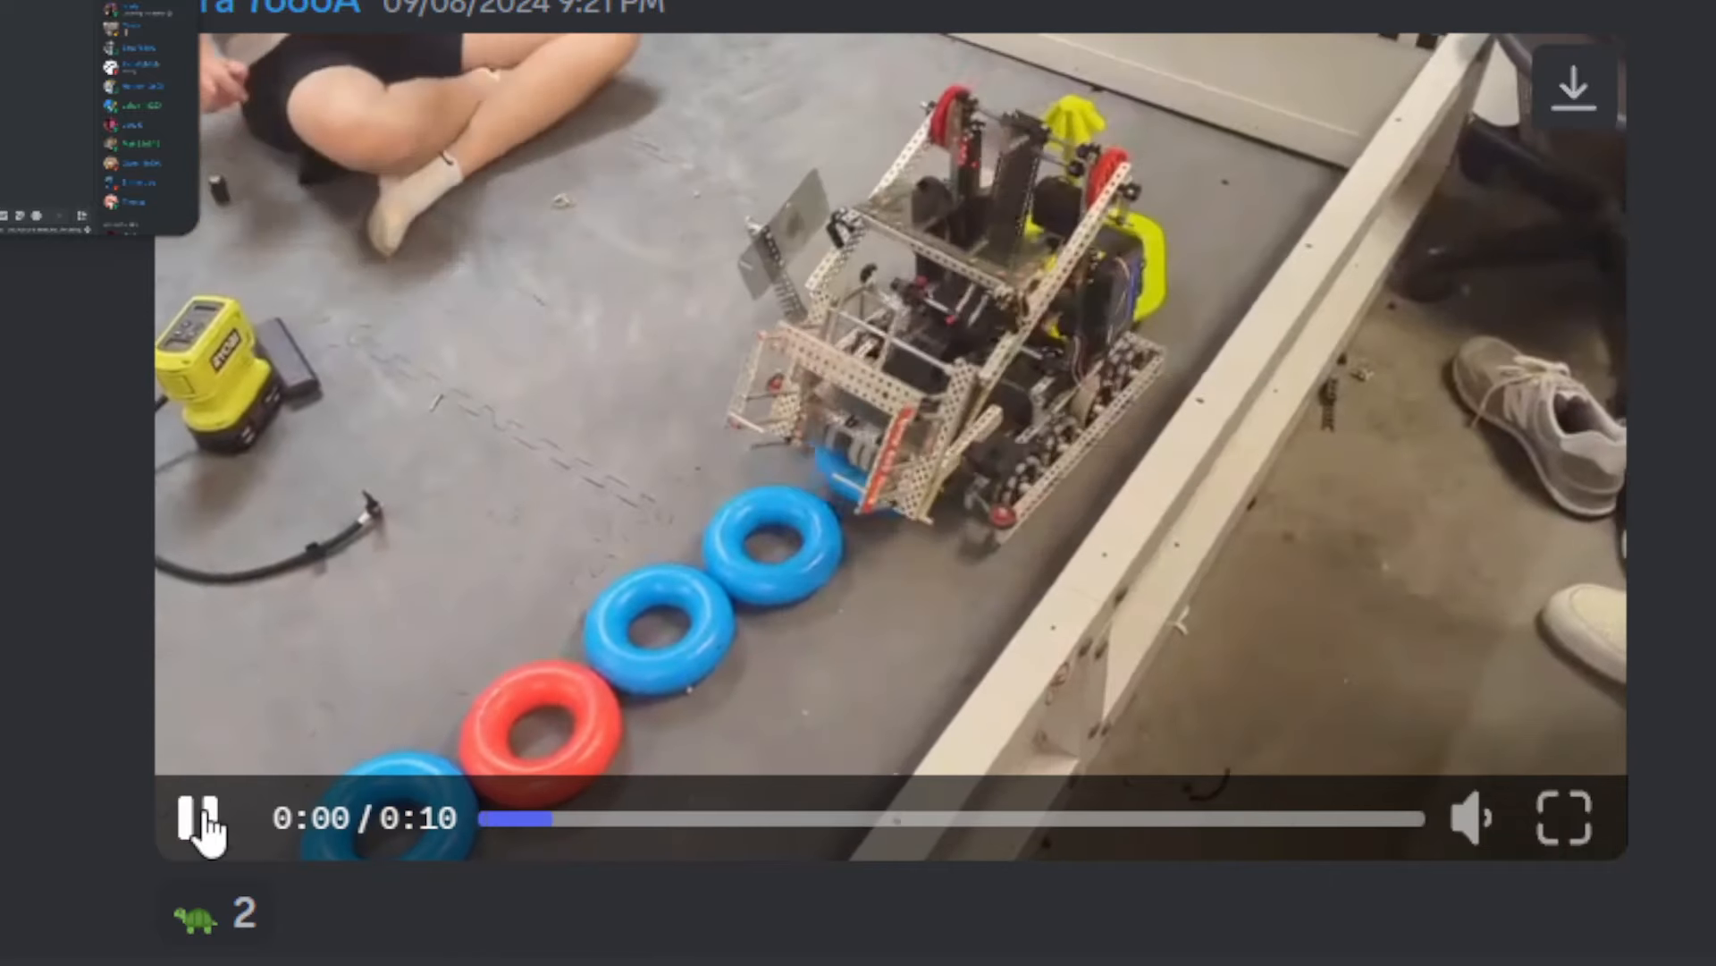
pyautogui.click(198, 819)
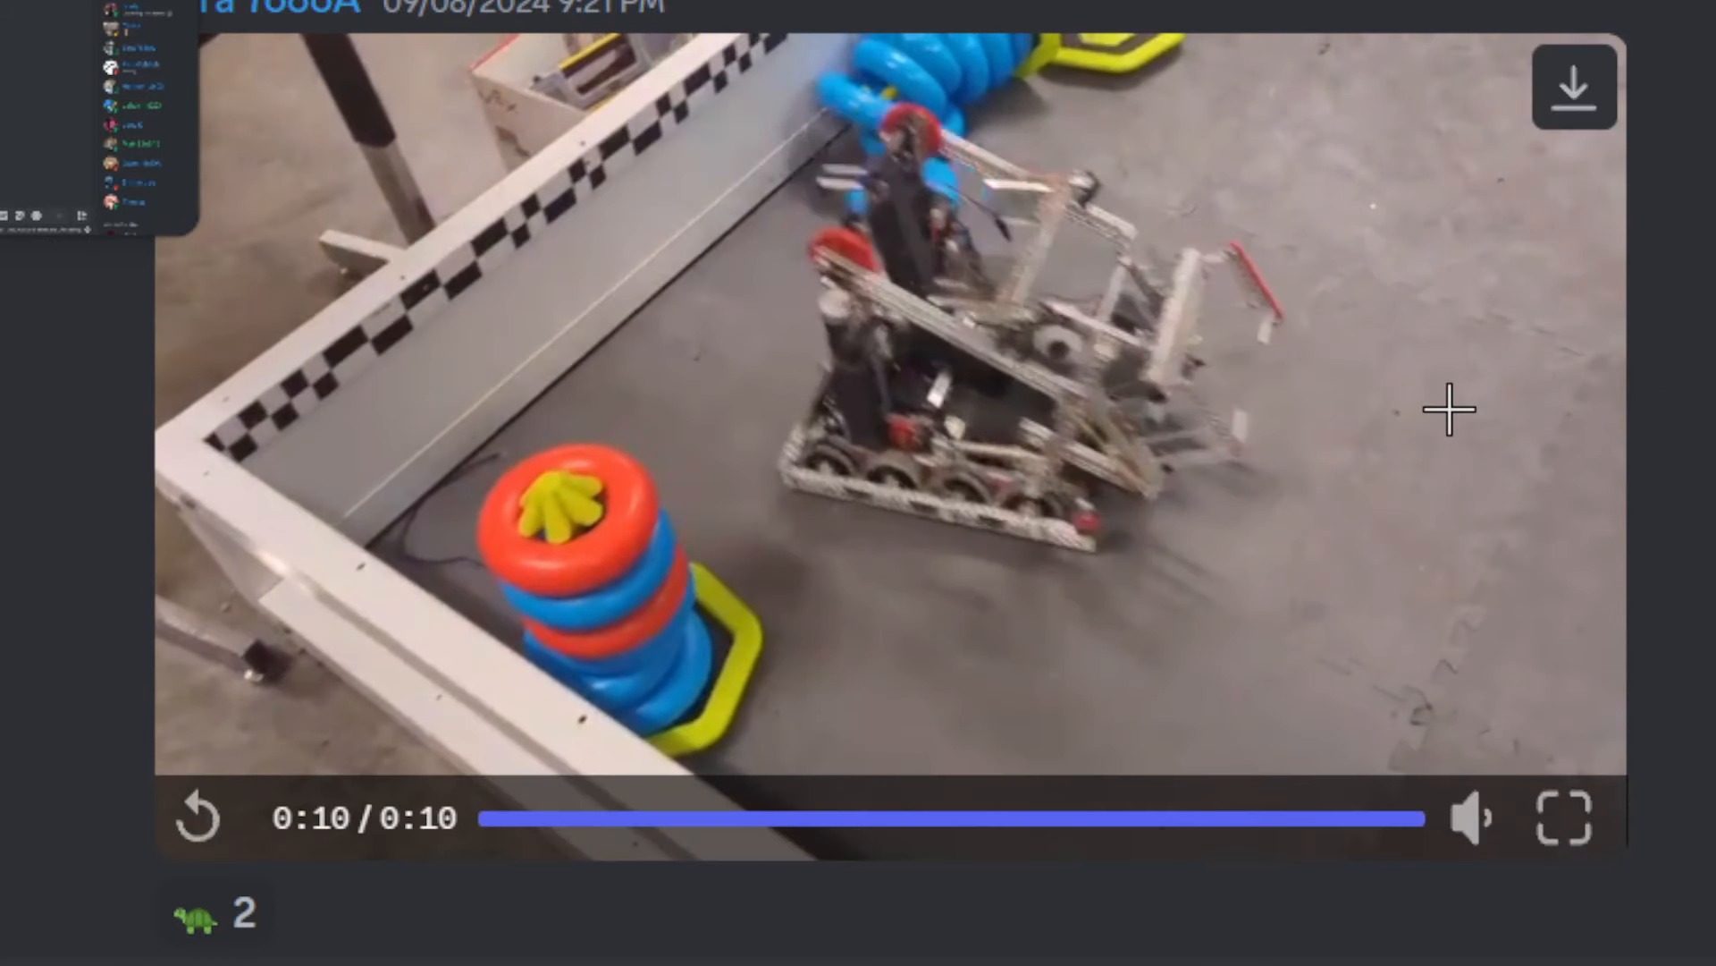
pyautogui.moveTo(1579, 402)
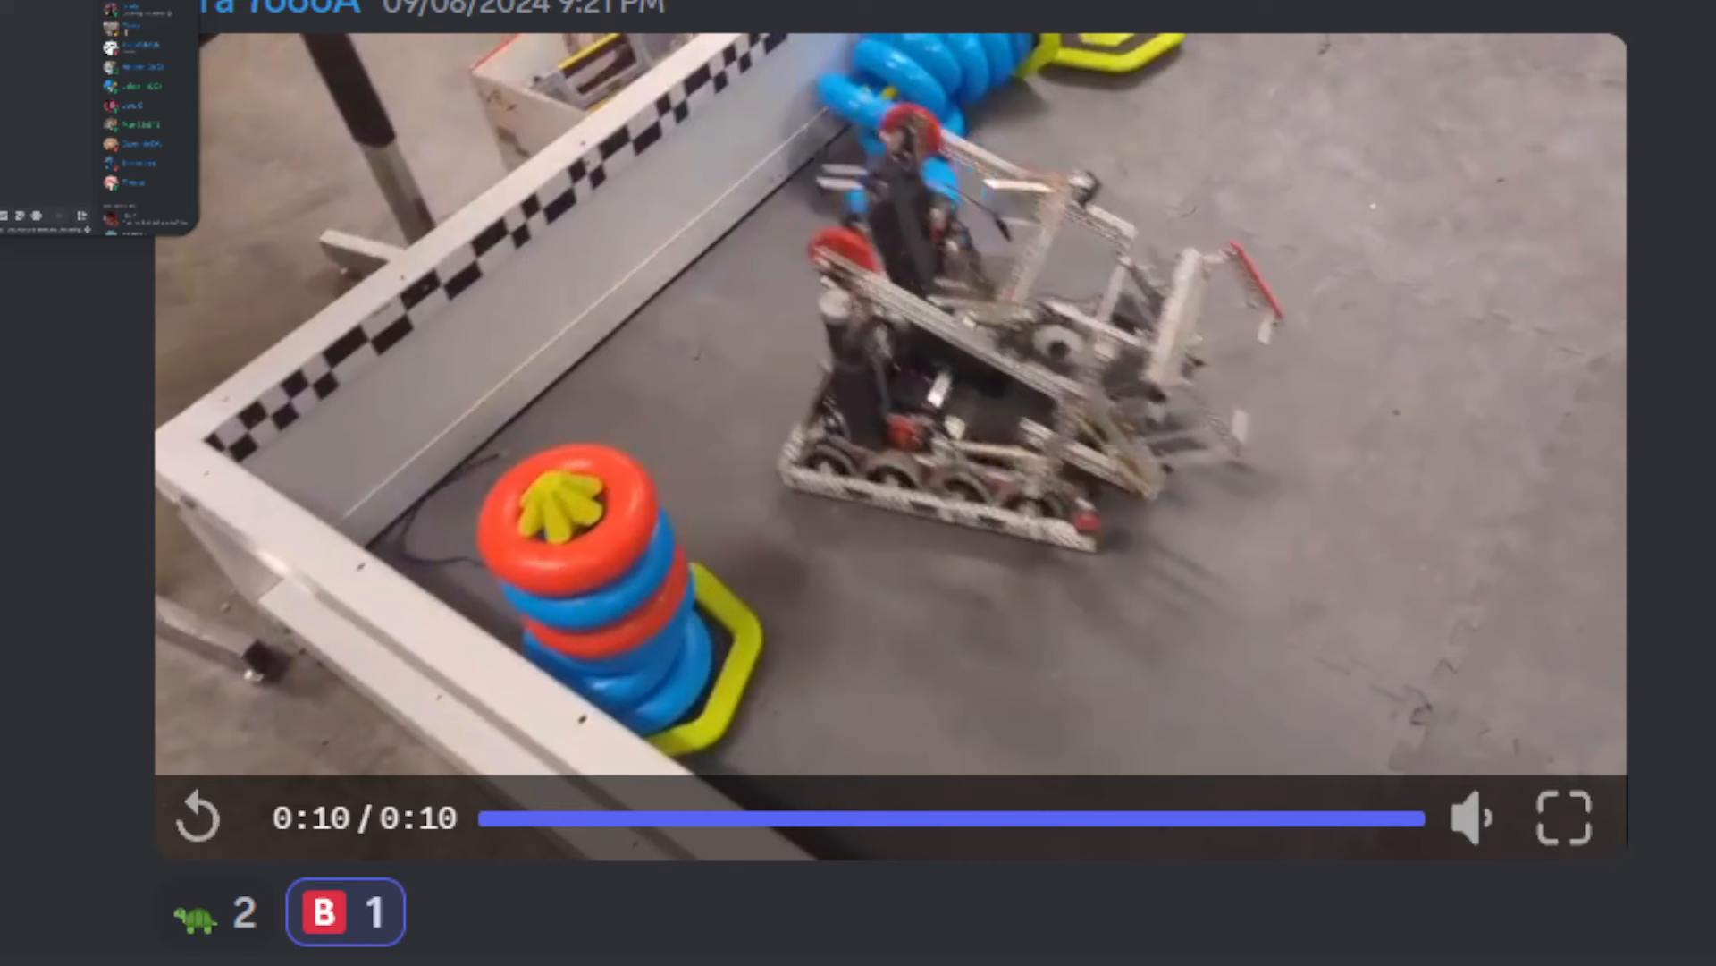
pyautogui.moveTo(1689, 552)
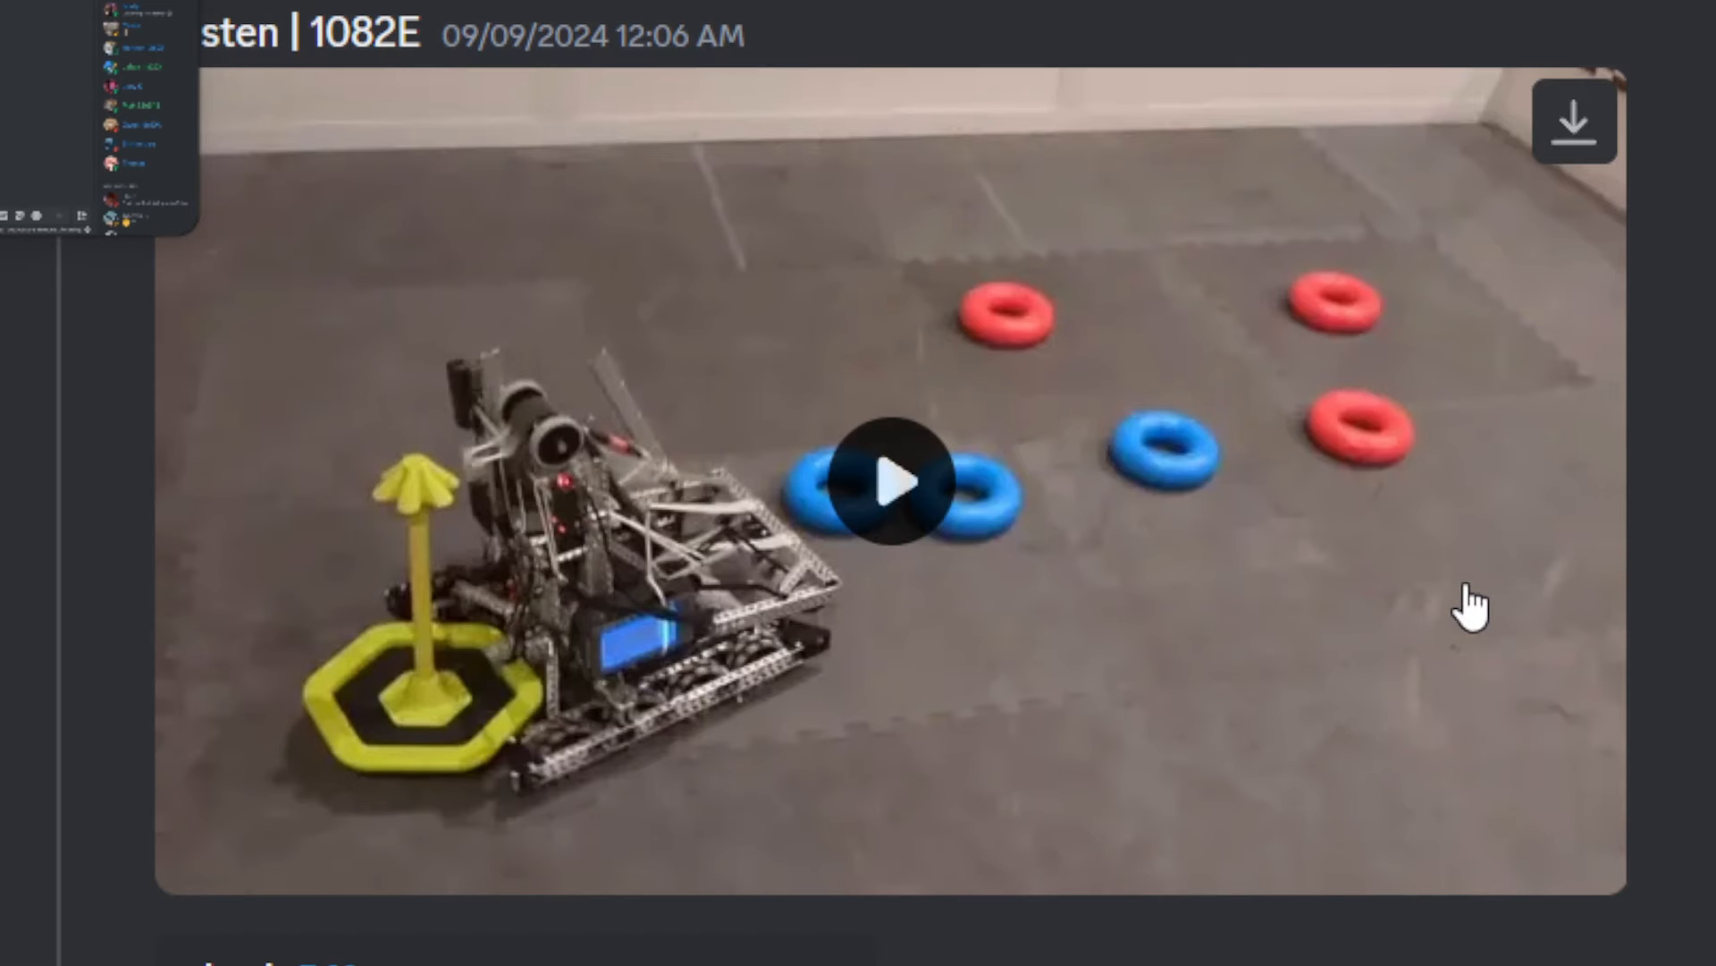
# Play the 1082E robot run video, rewinding and pausing several times to study the run.
pyautogui.click(889, 481)
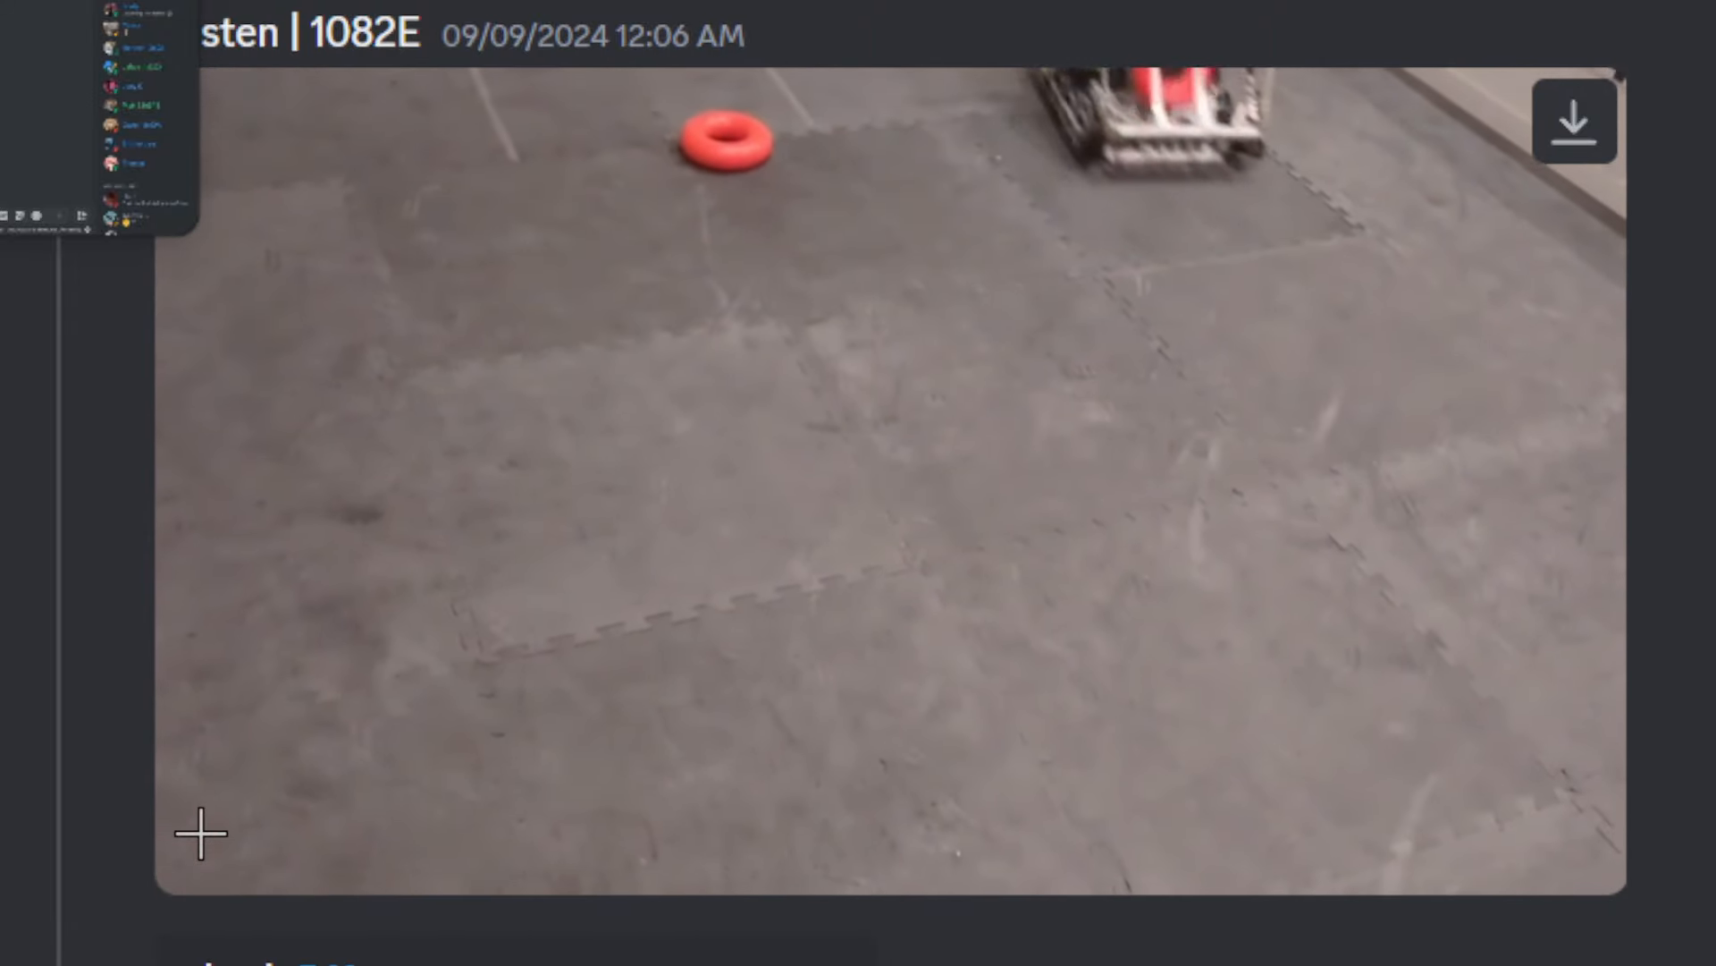
pyautogui.click(198, 851)
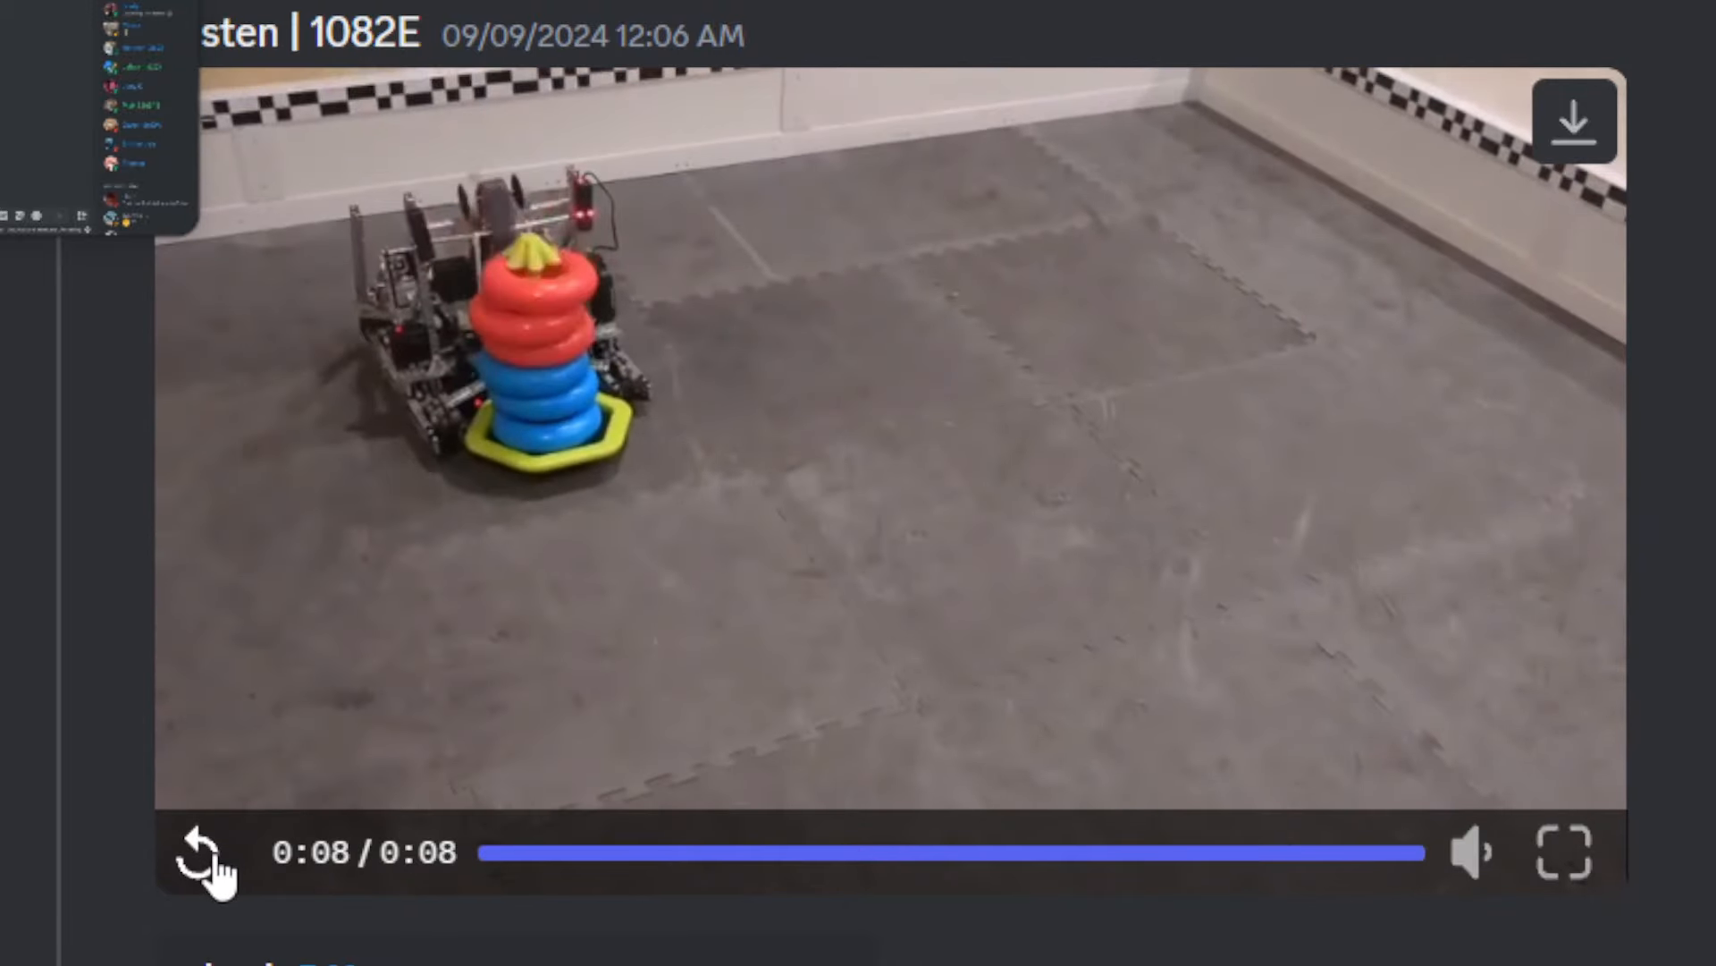
pyautogui.click(206, 853)
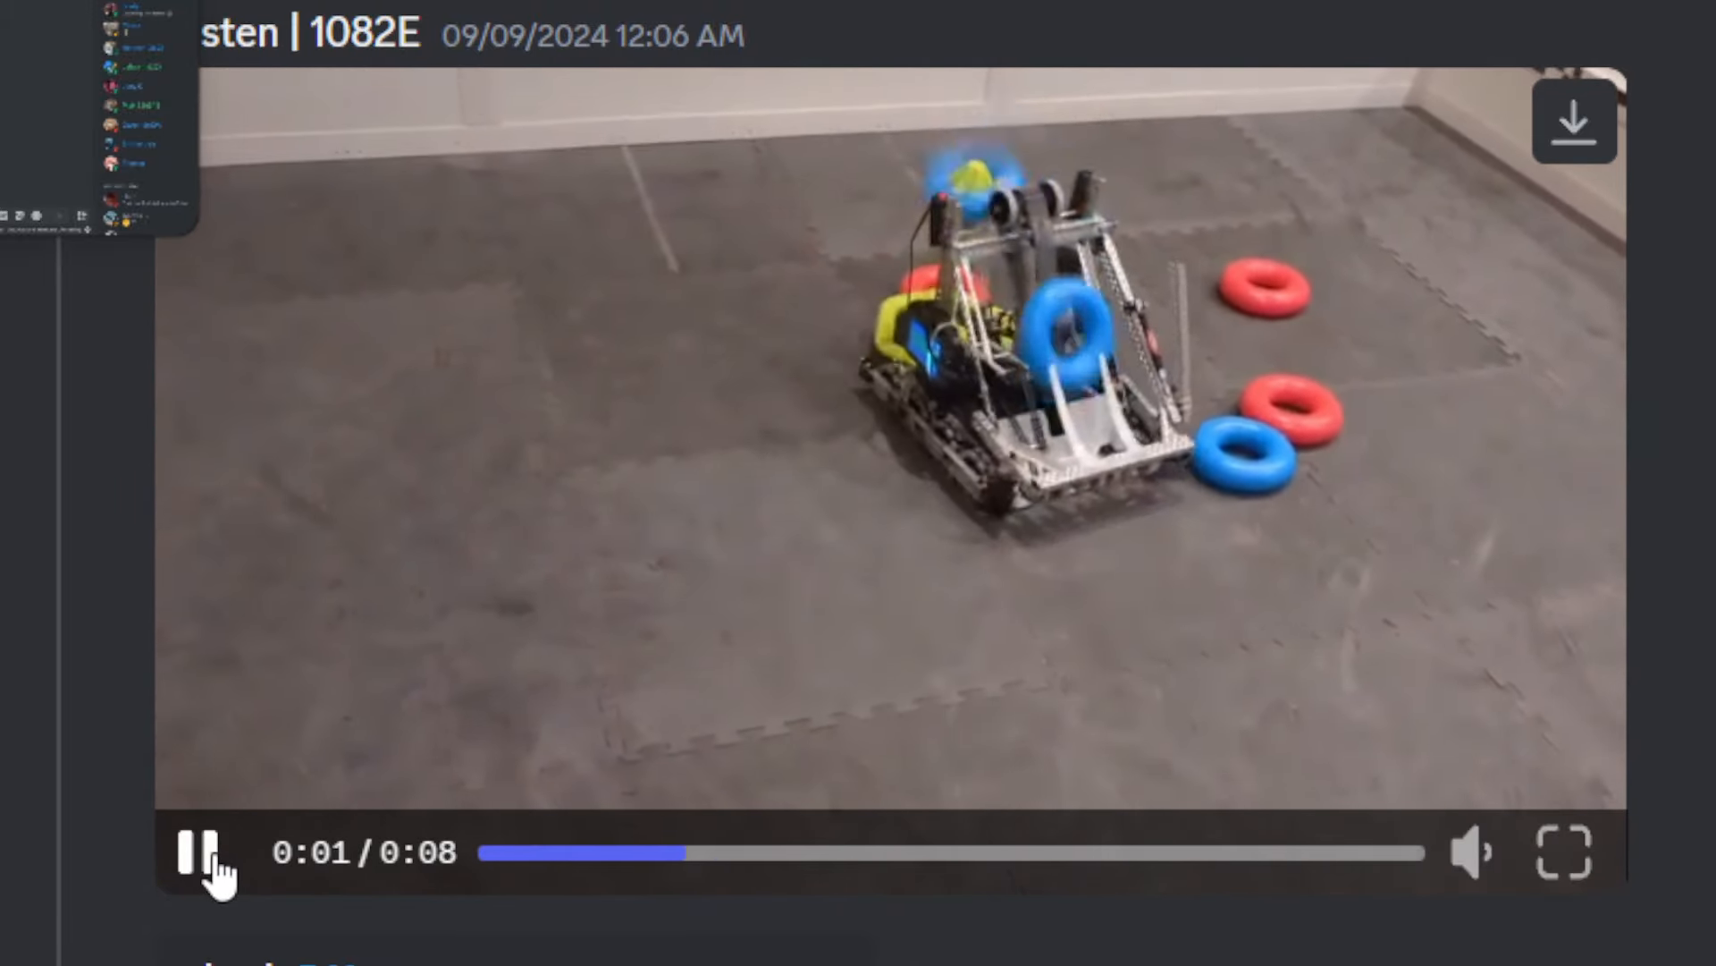
pyautogui.click(196, 852)
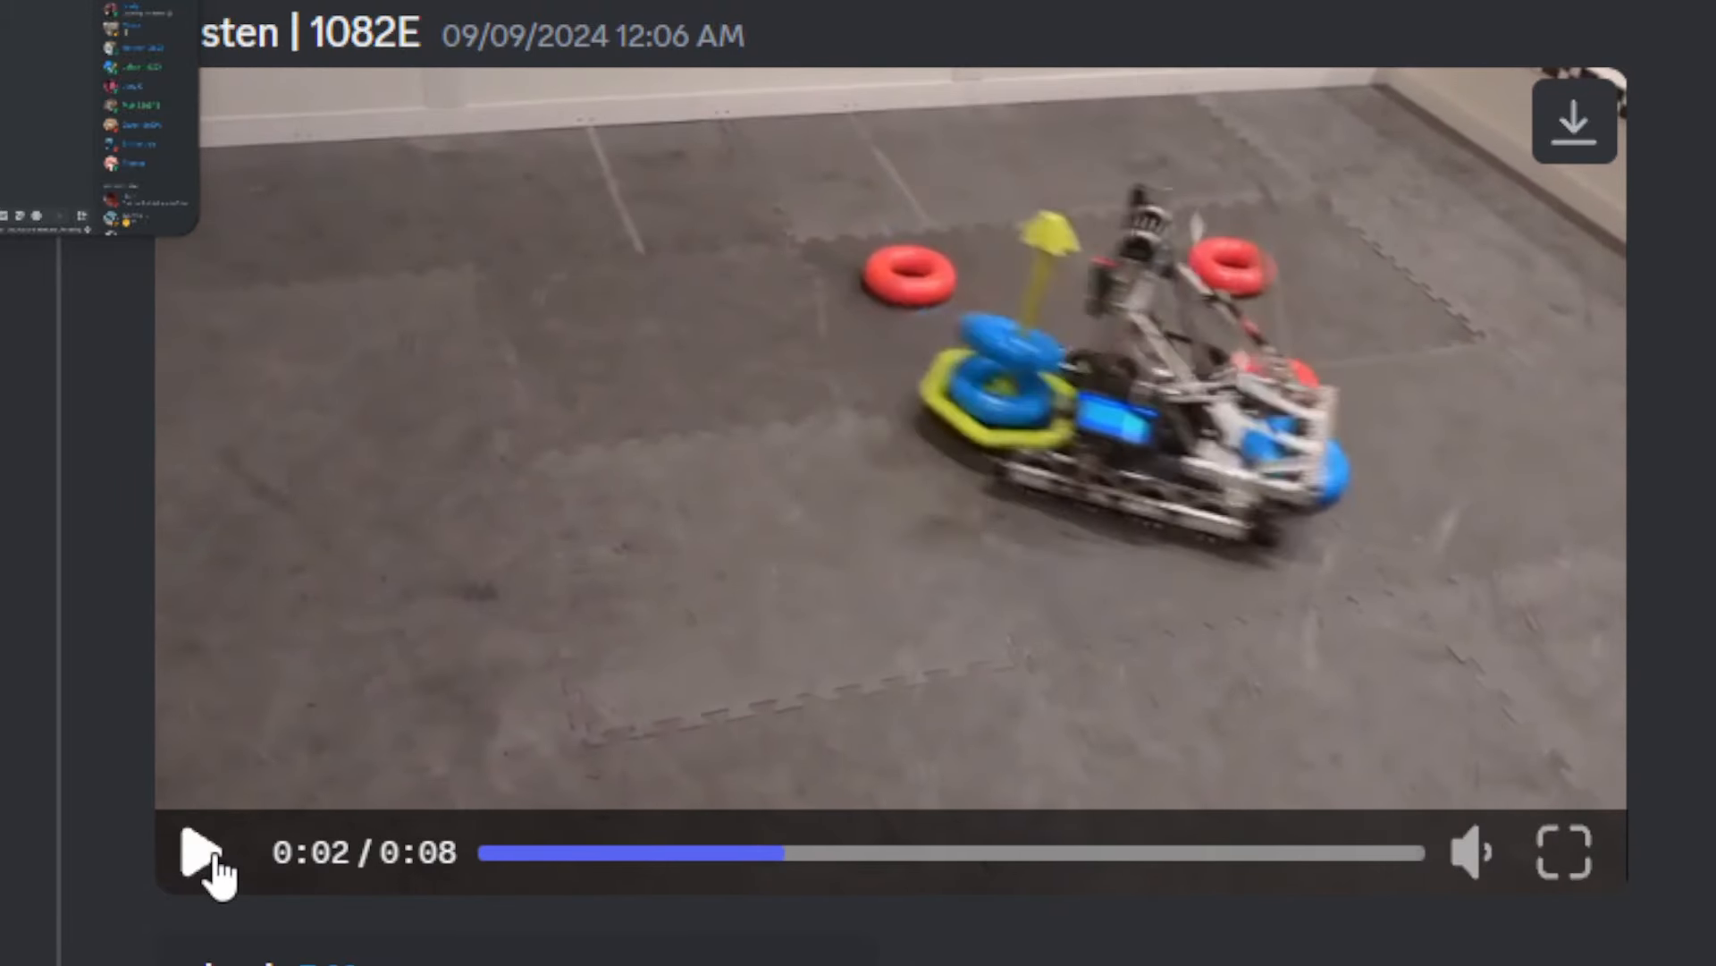
pyautogui.click(608, 853)
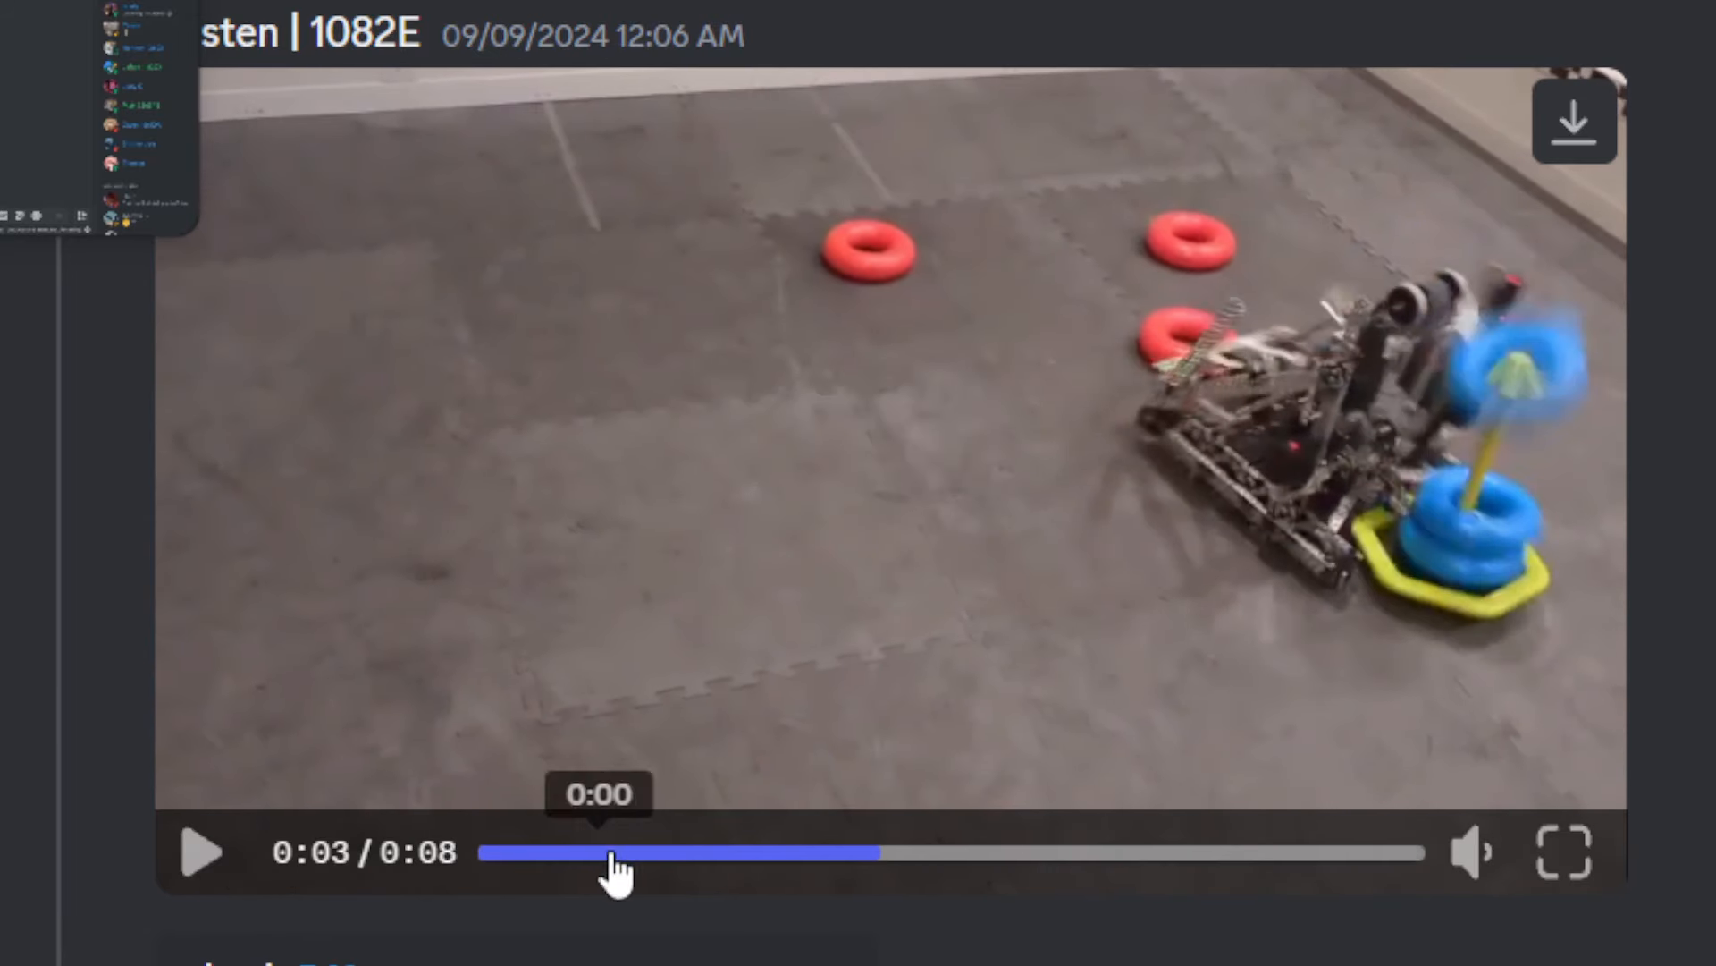
pyautogui.moveTo(613, 851); pyautogui.dragTo(479, 851)
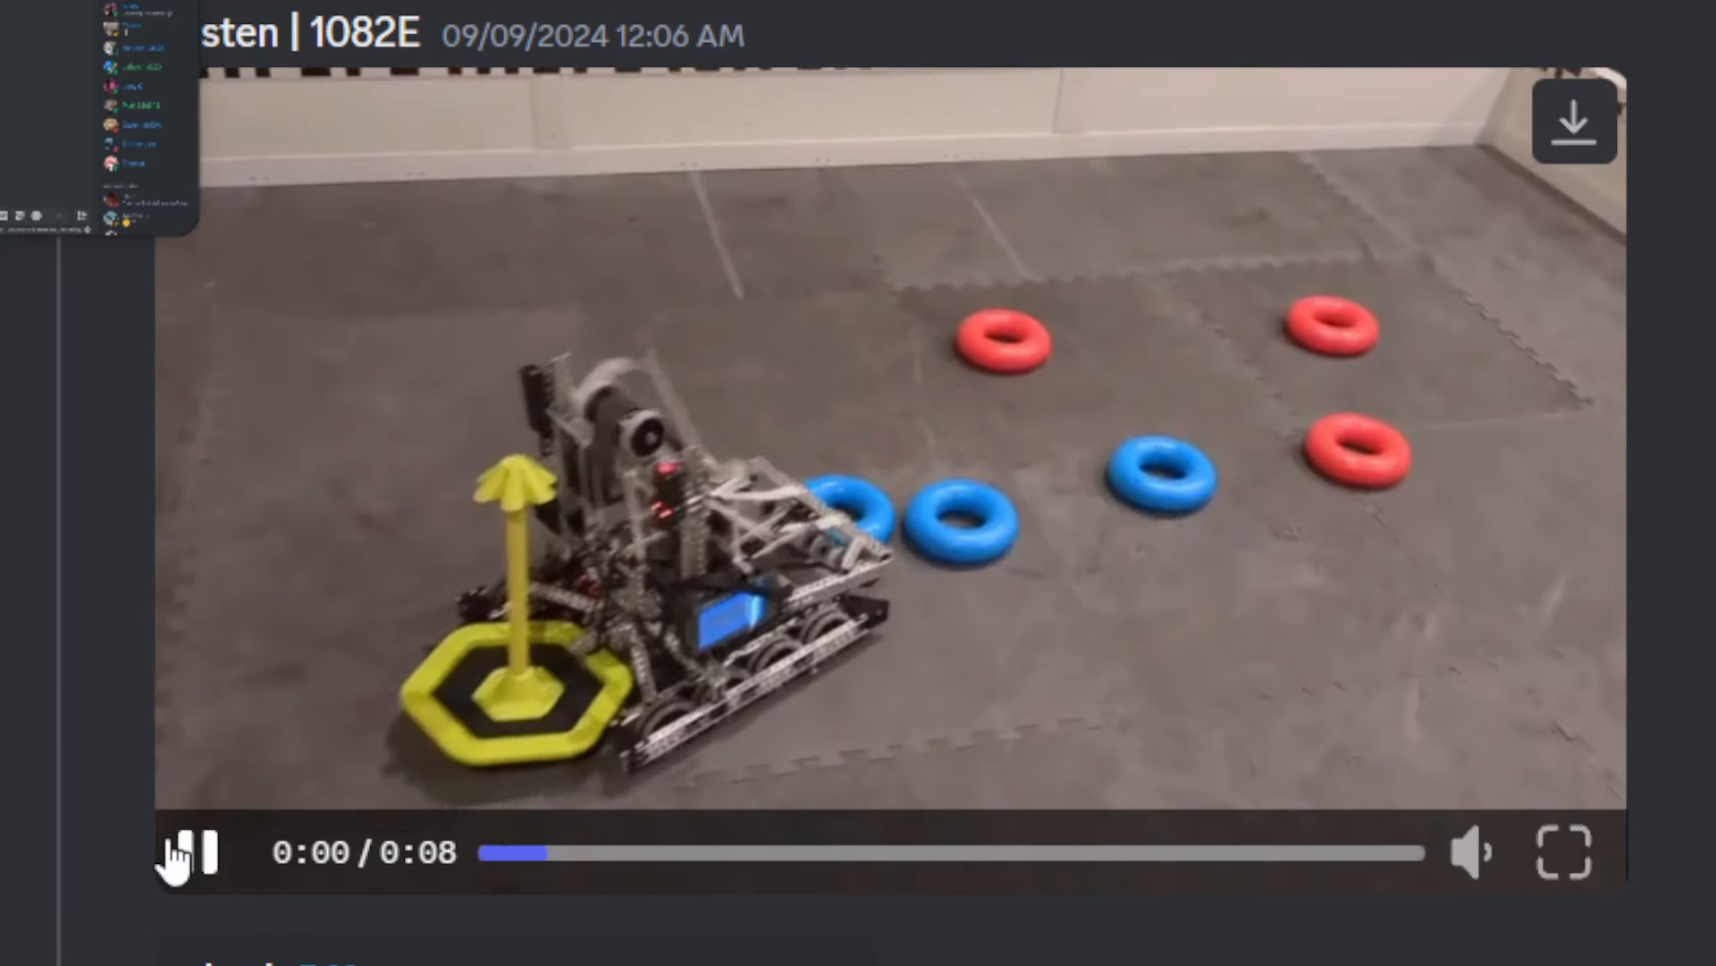
pyautogui.click(184, 853)
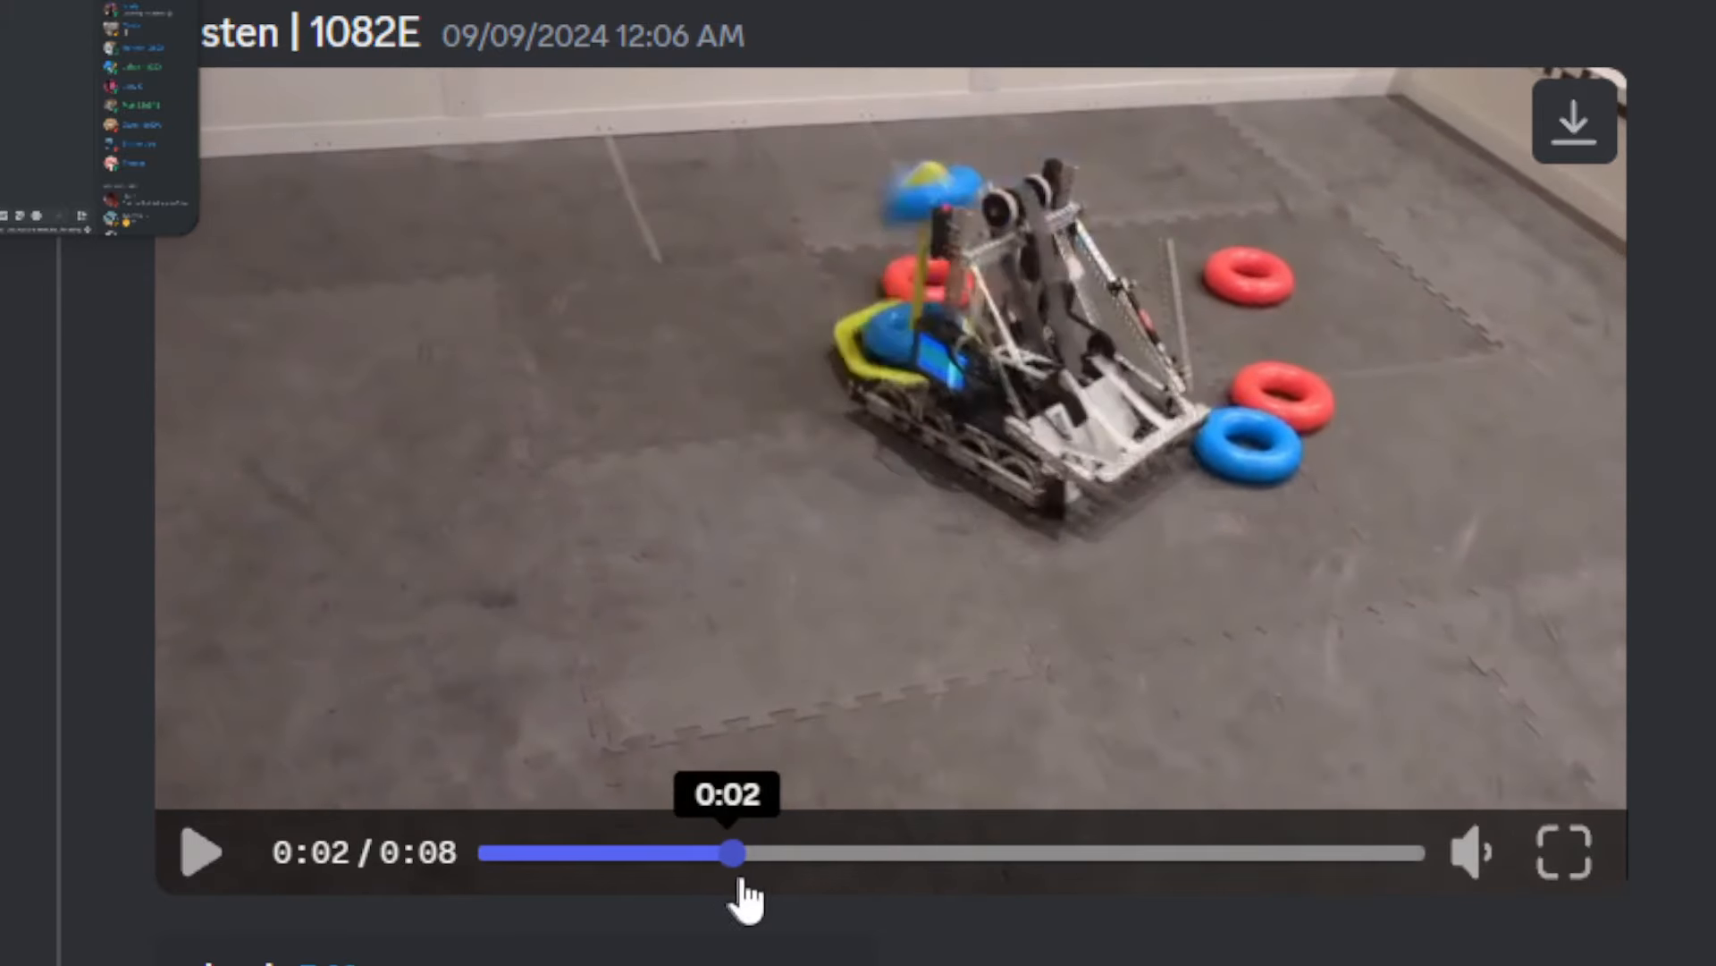
pyautogui.click(202, 853)
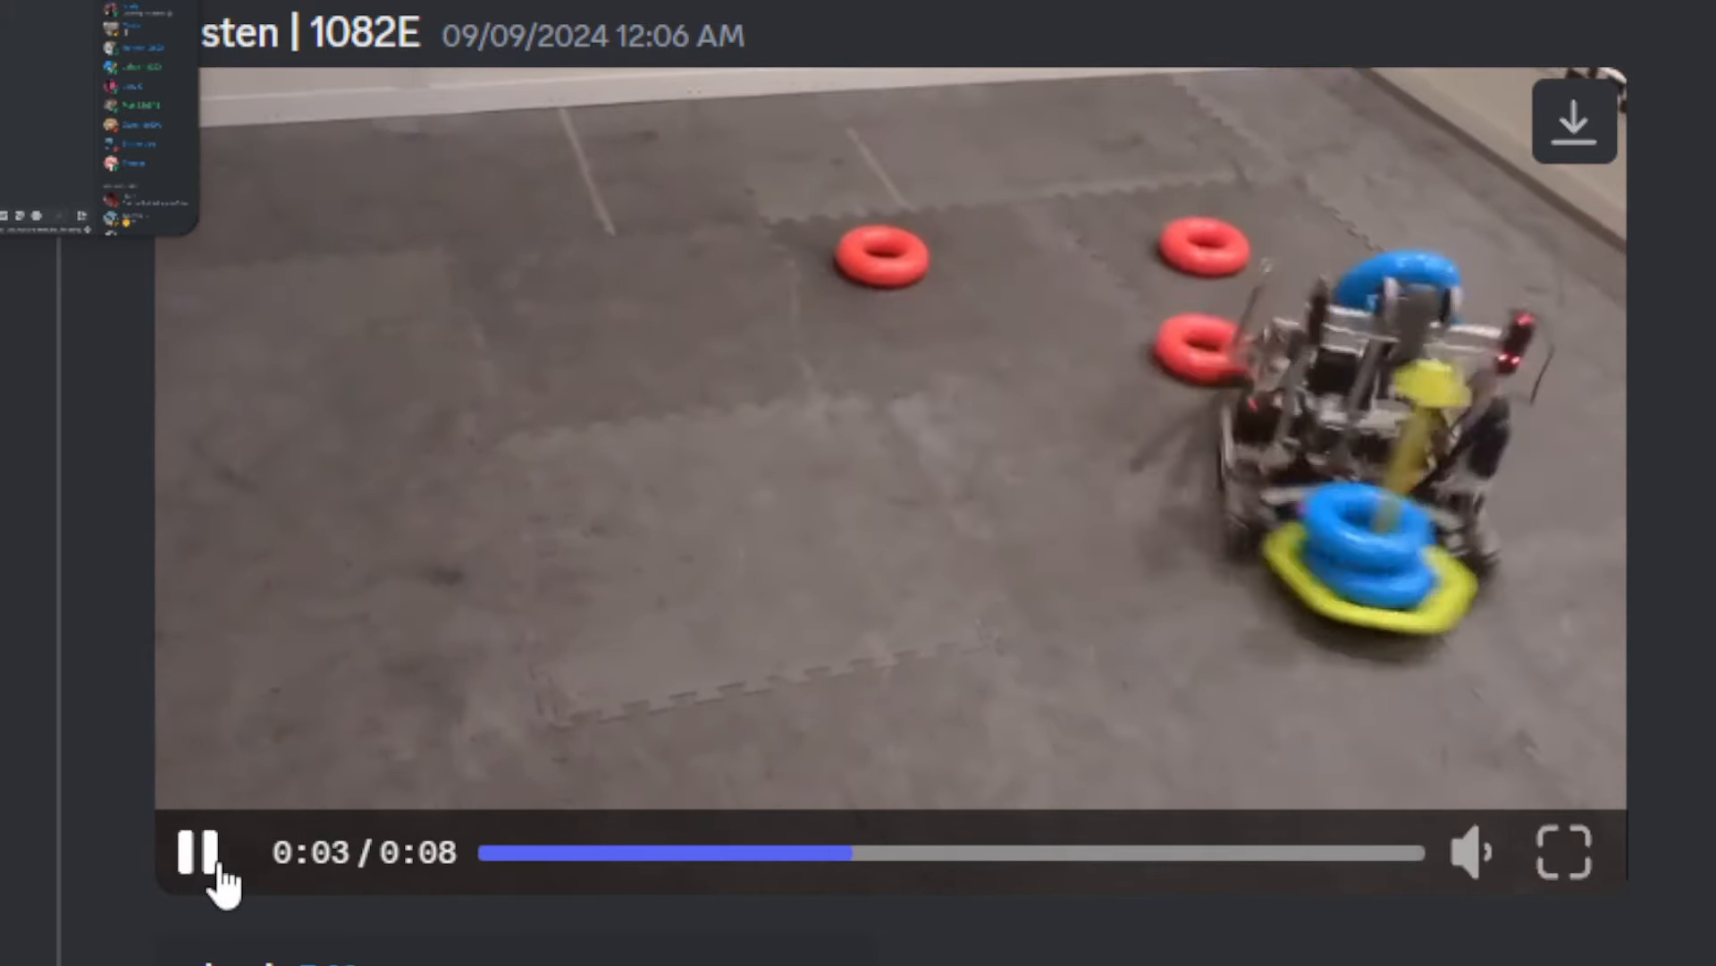
pyautogui.click(197, 851)
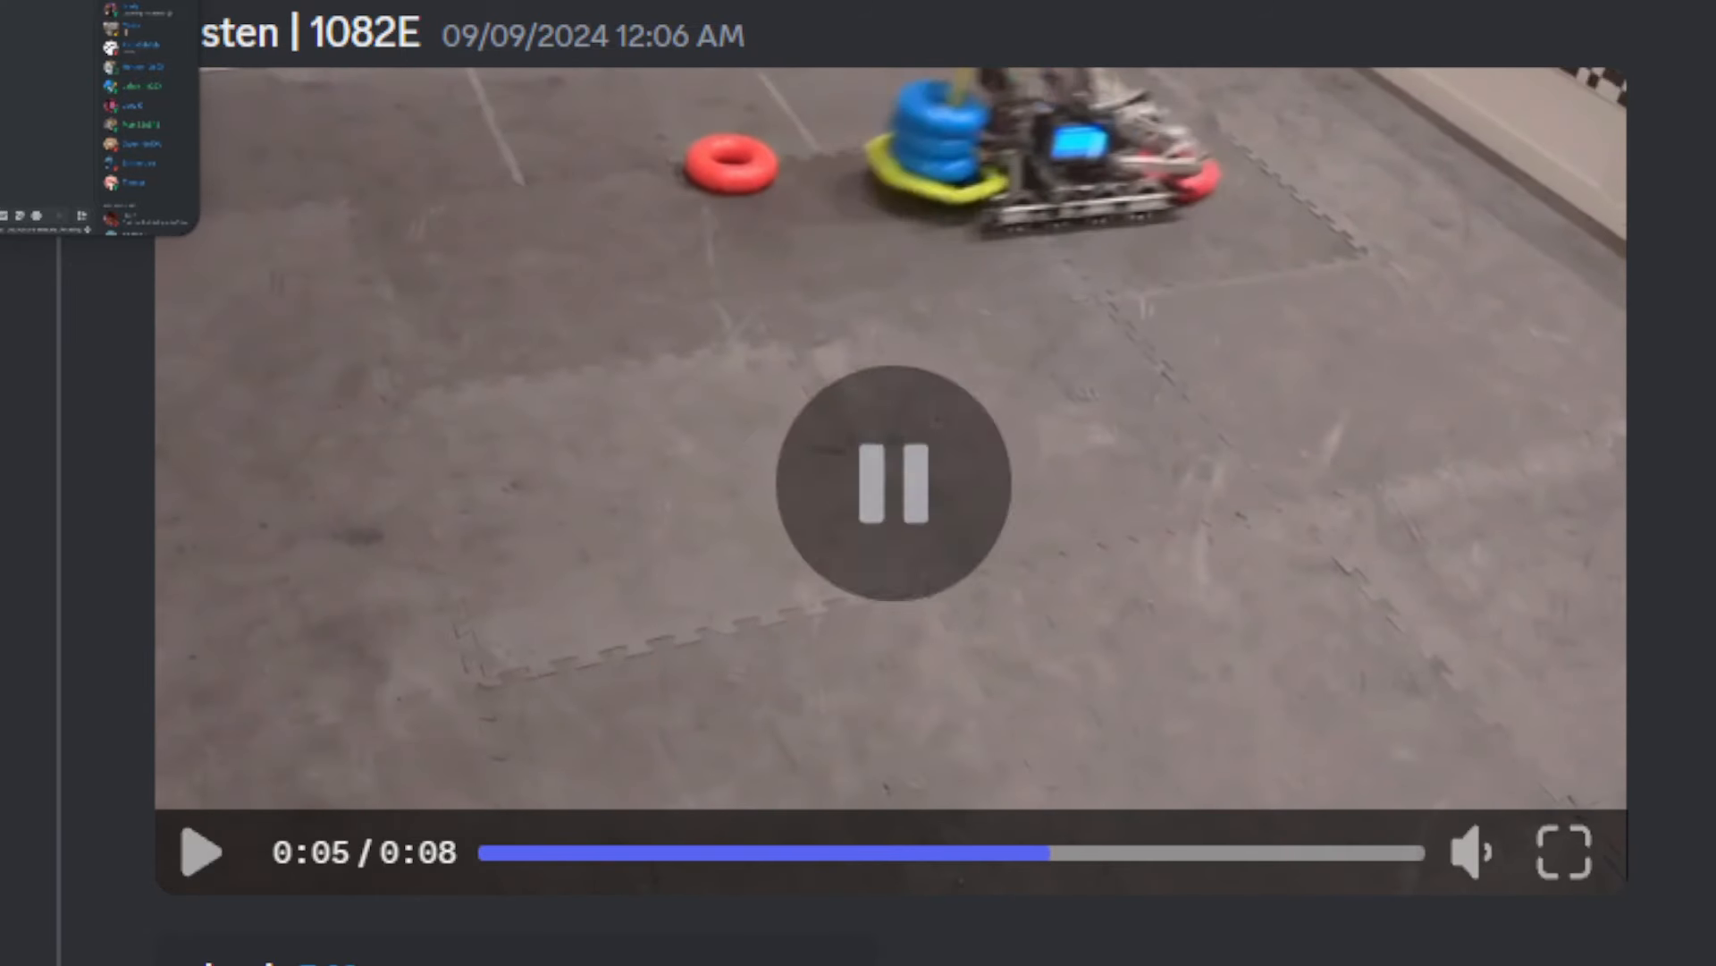
# Give the 1082E post an A tier reaction.
pyautogui.click(896, 488)
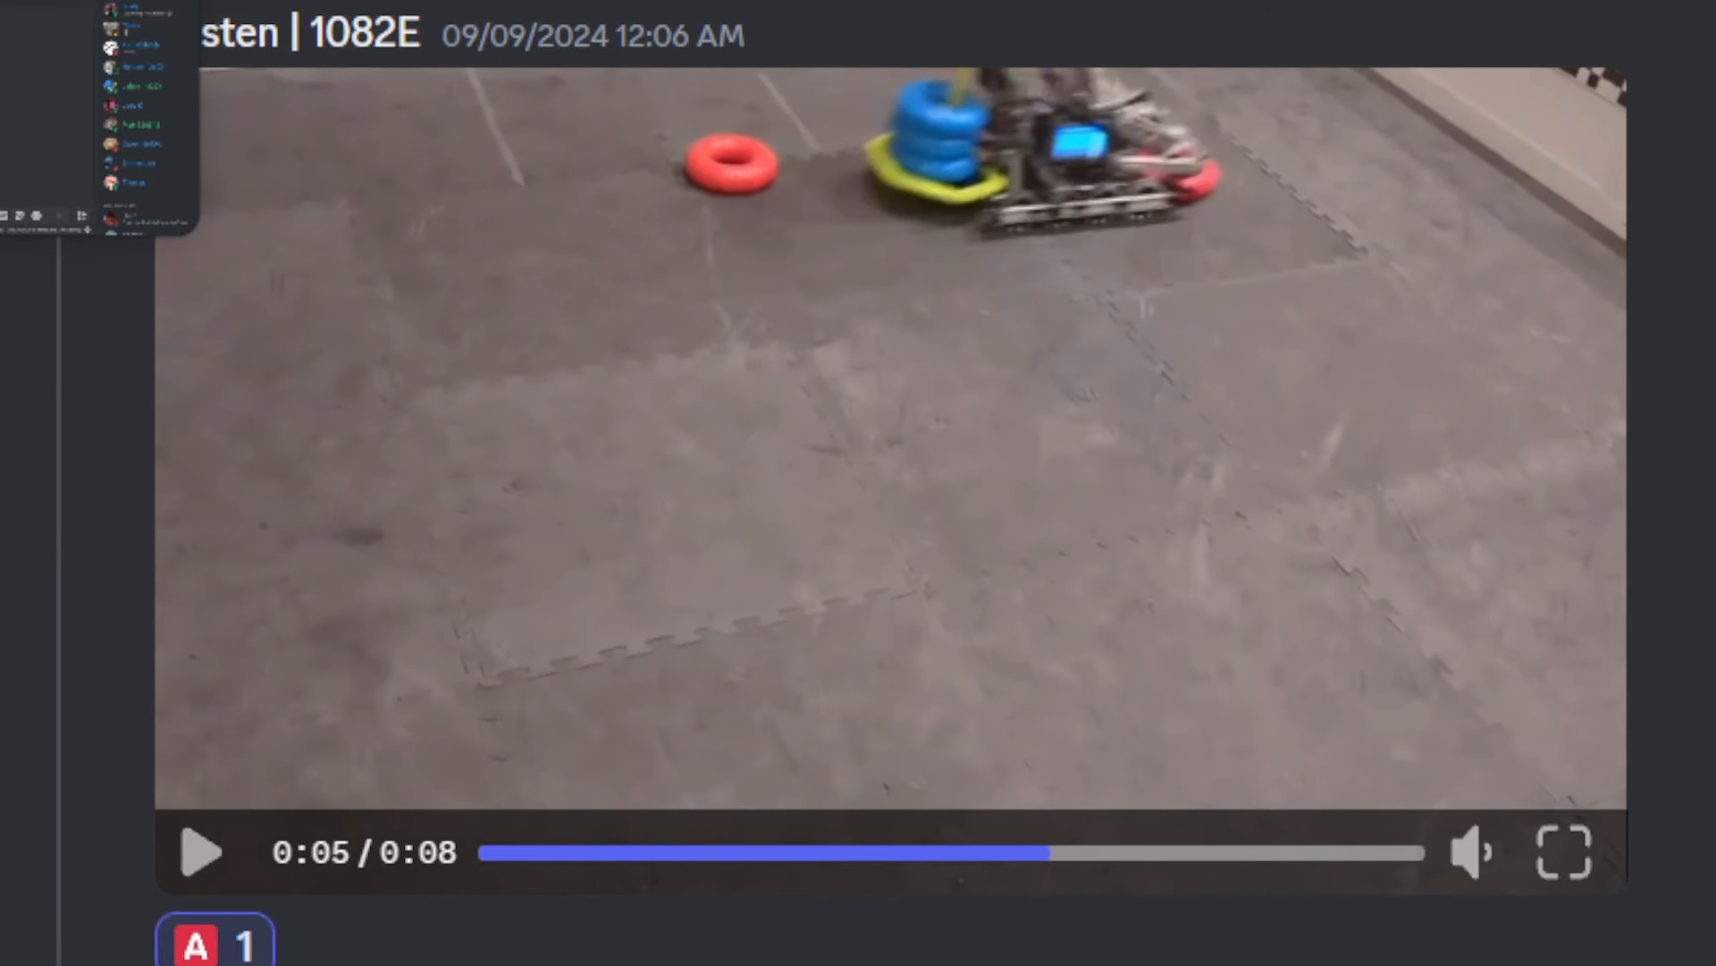
# Scroll past the 3283R robot photos with their A tier reaction to the two practice-field videos post.
pyautogui.scroll(-3)
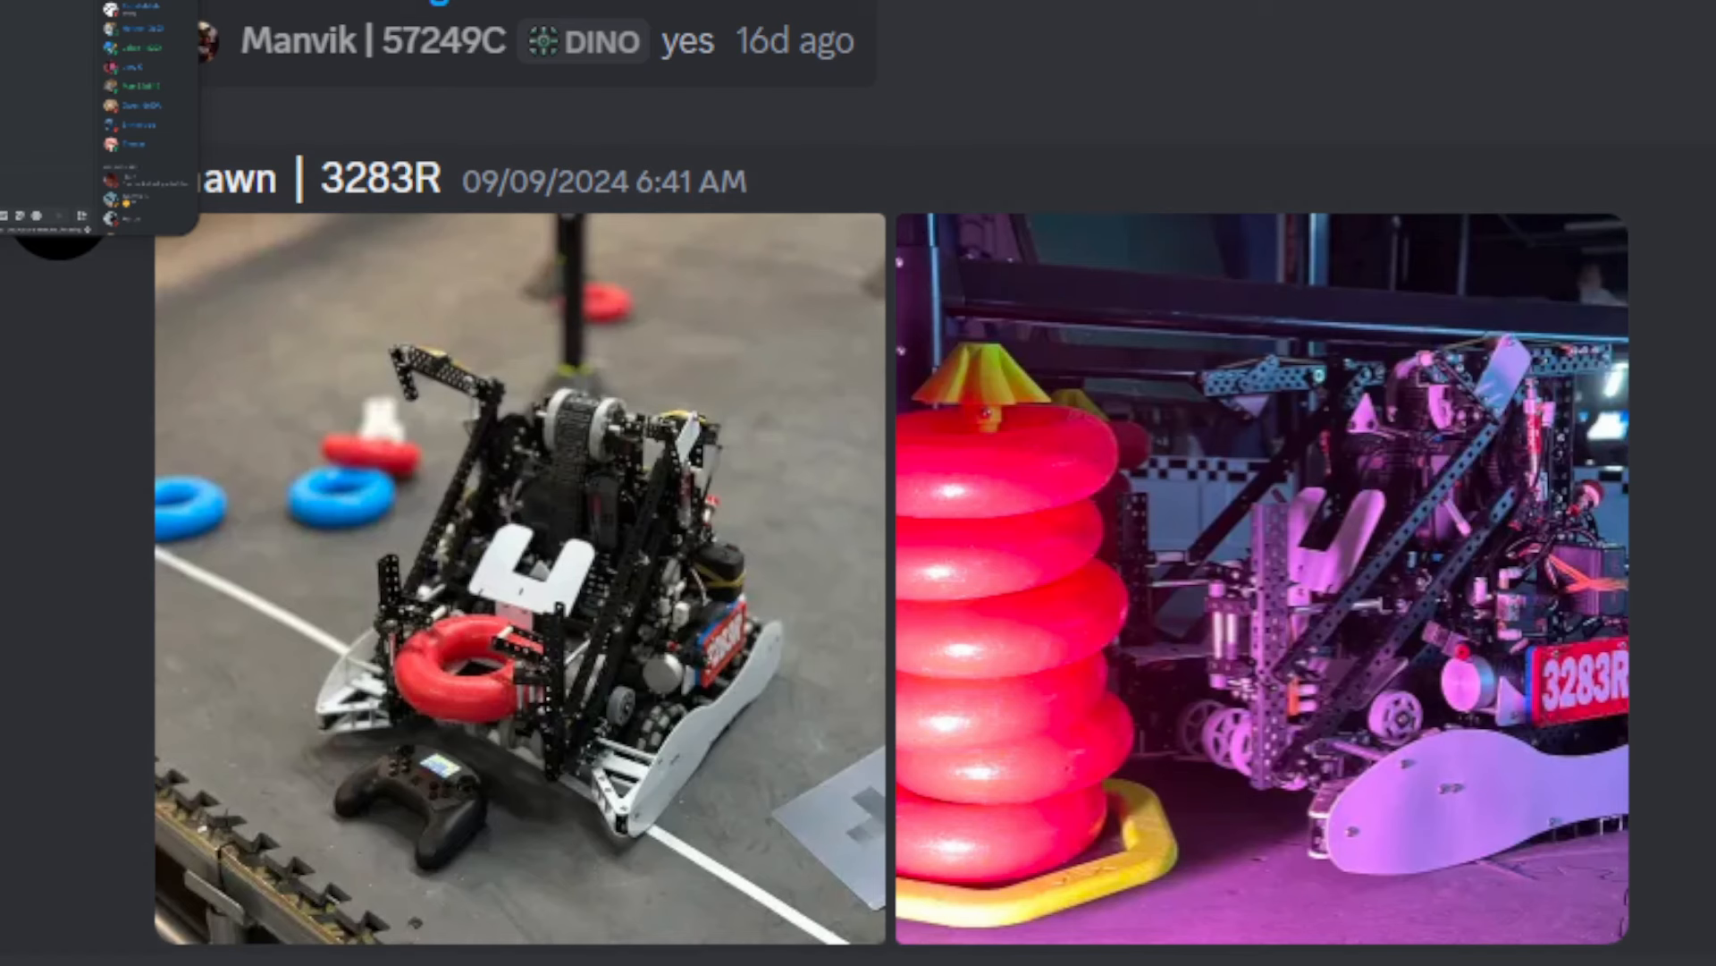
pyautogui.scroll(-3)
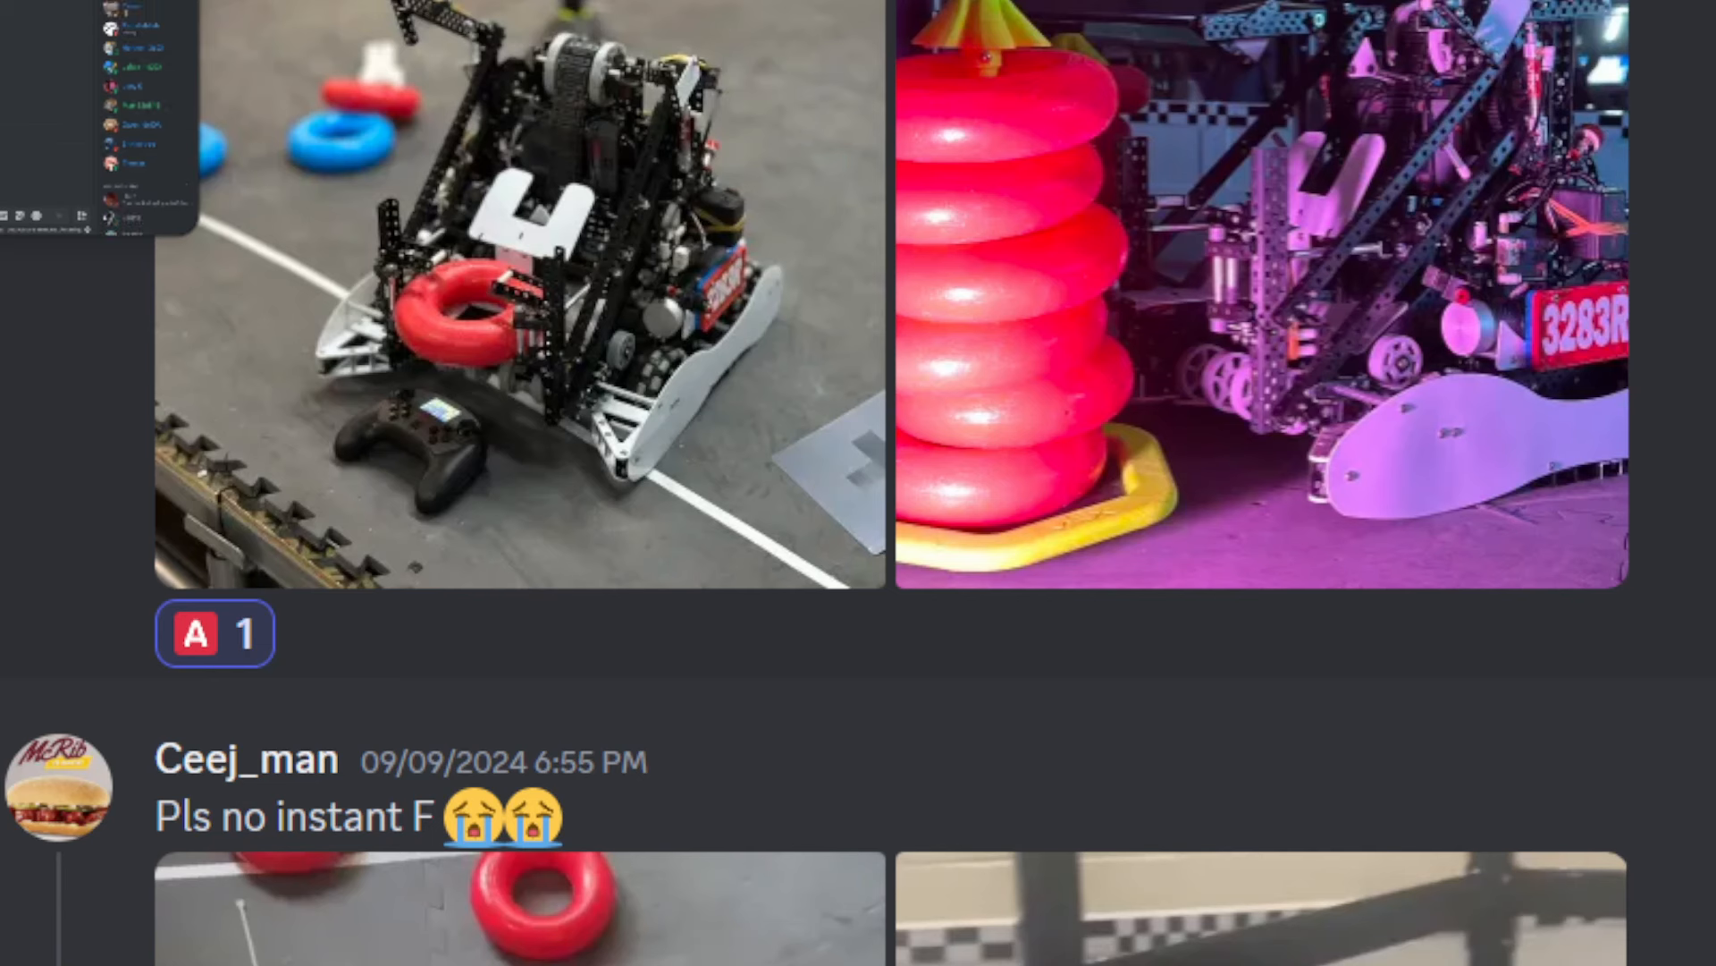
pyautogui.scroll(-3)
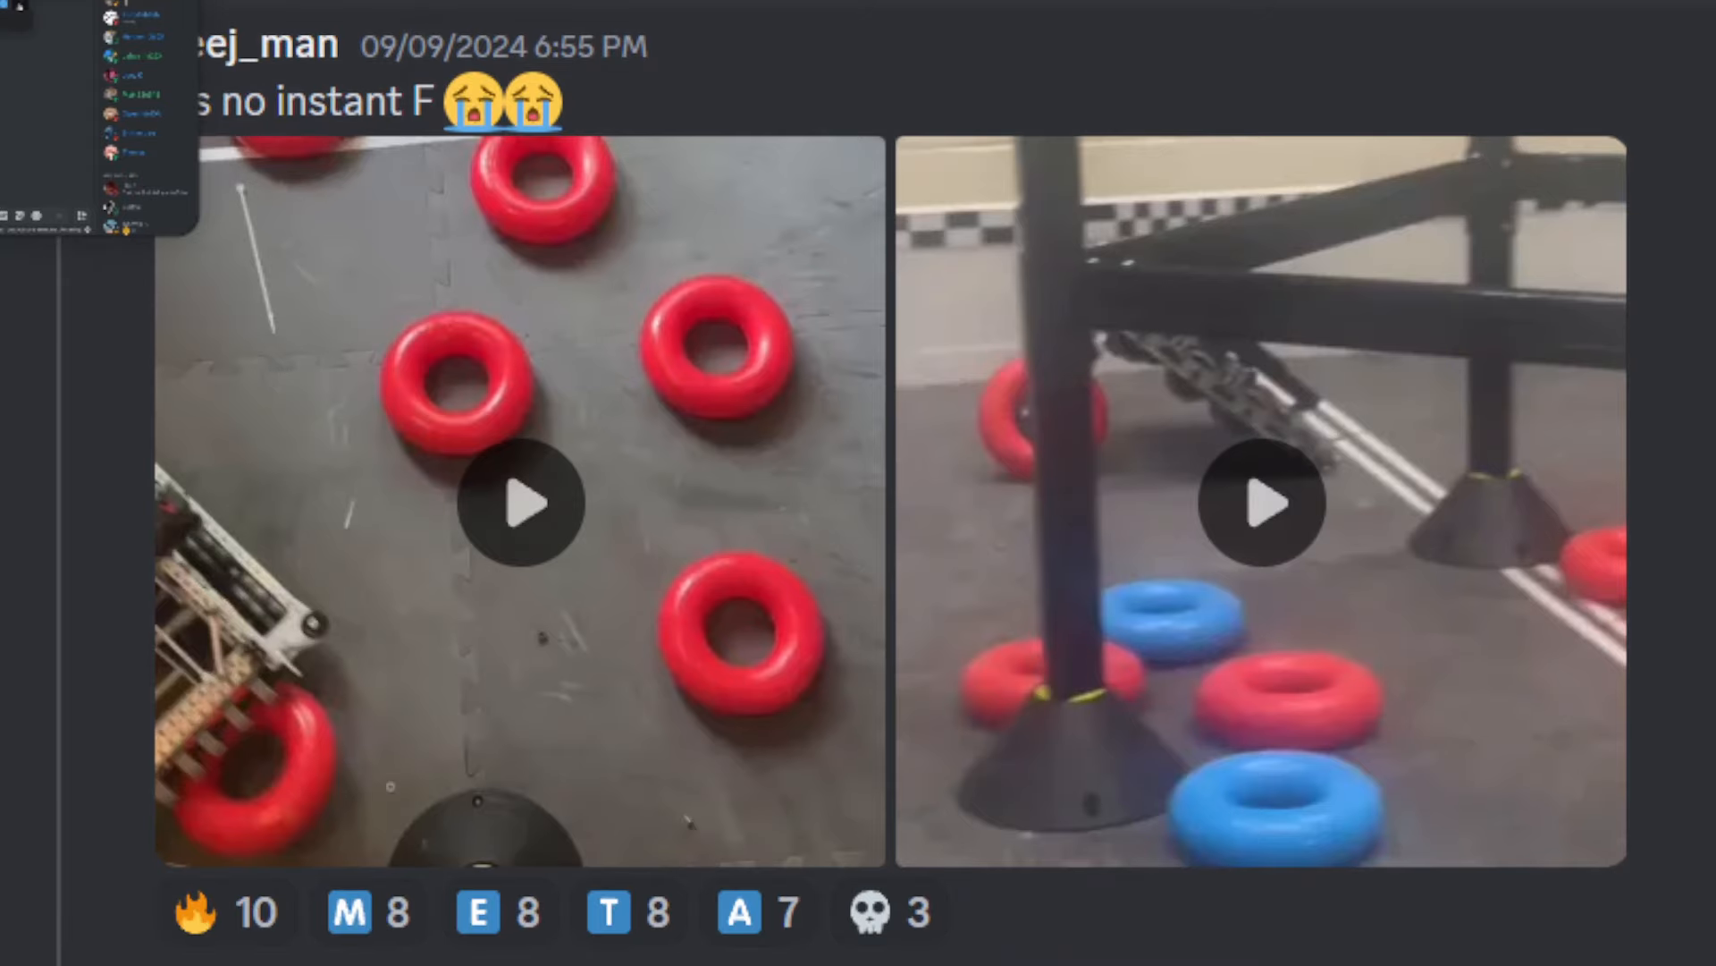
# Add the F tier reaction to the 'Pls no instant F' post and move down to the next post.
pyautogui.click(1019, 910)
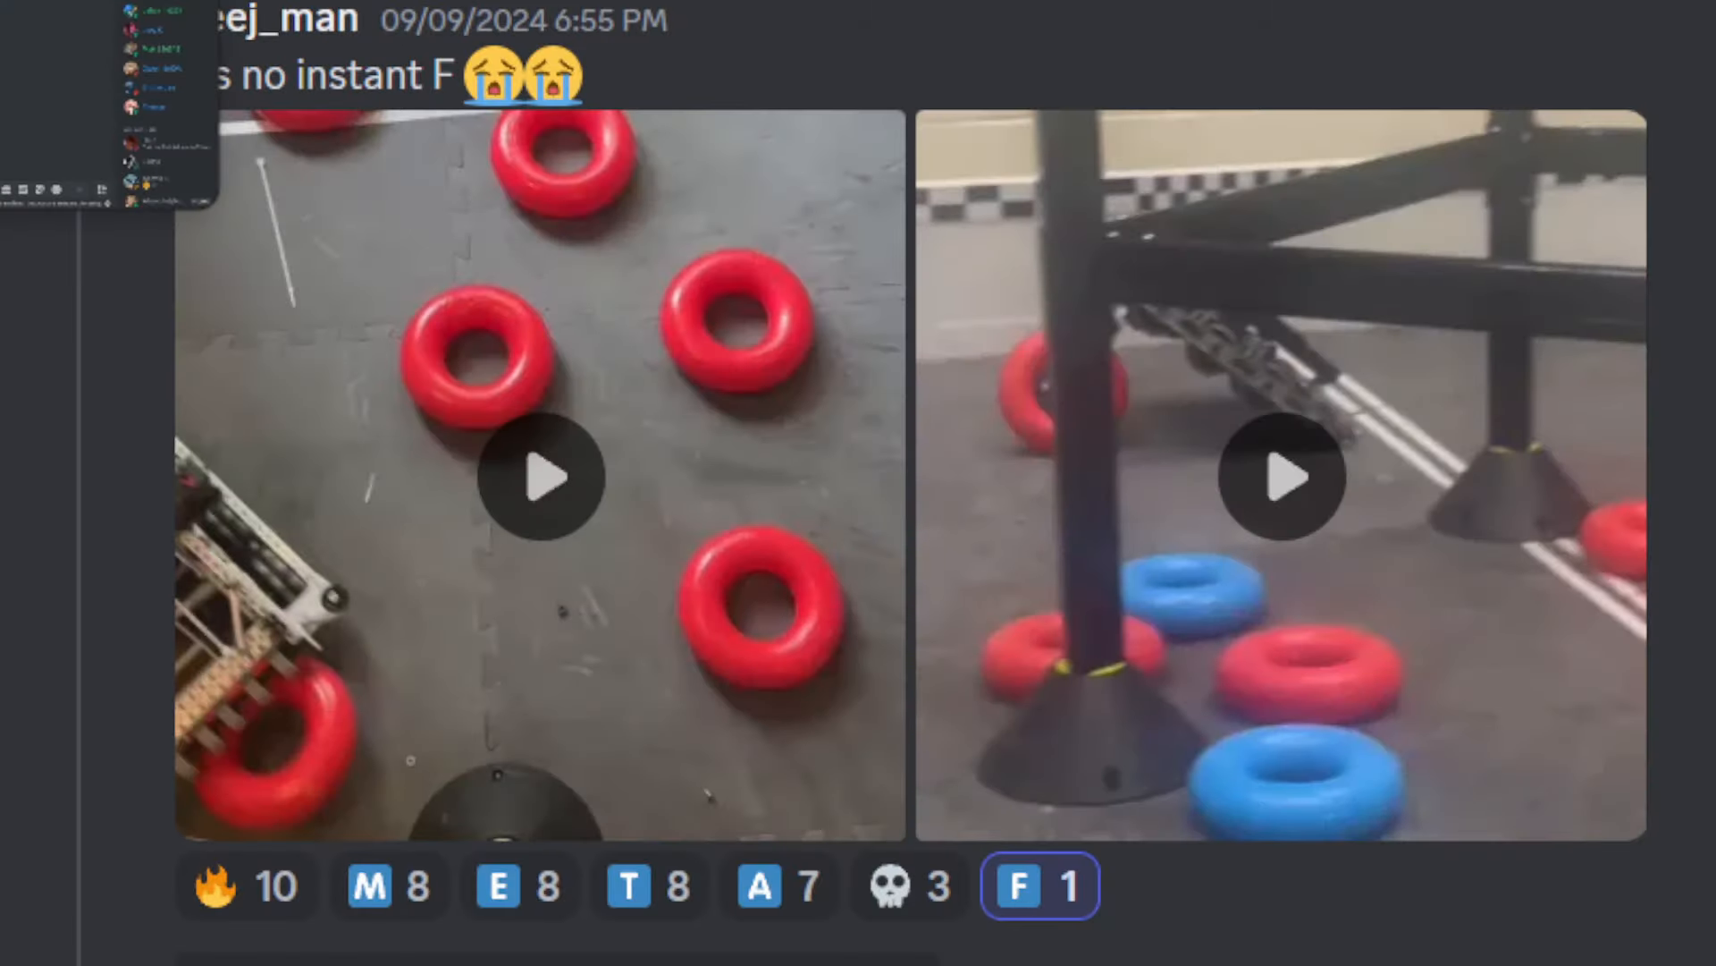
pyautogui.scroll(-3)
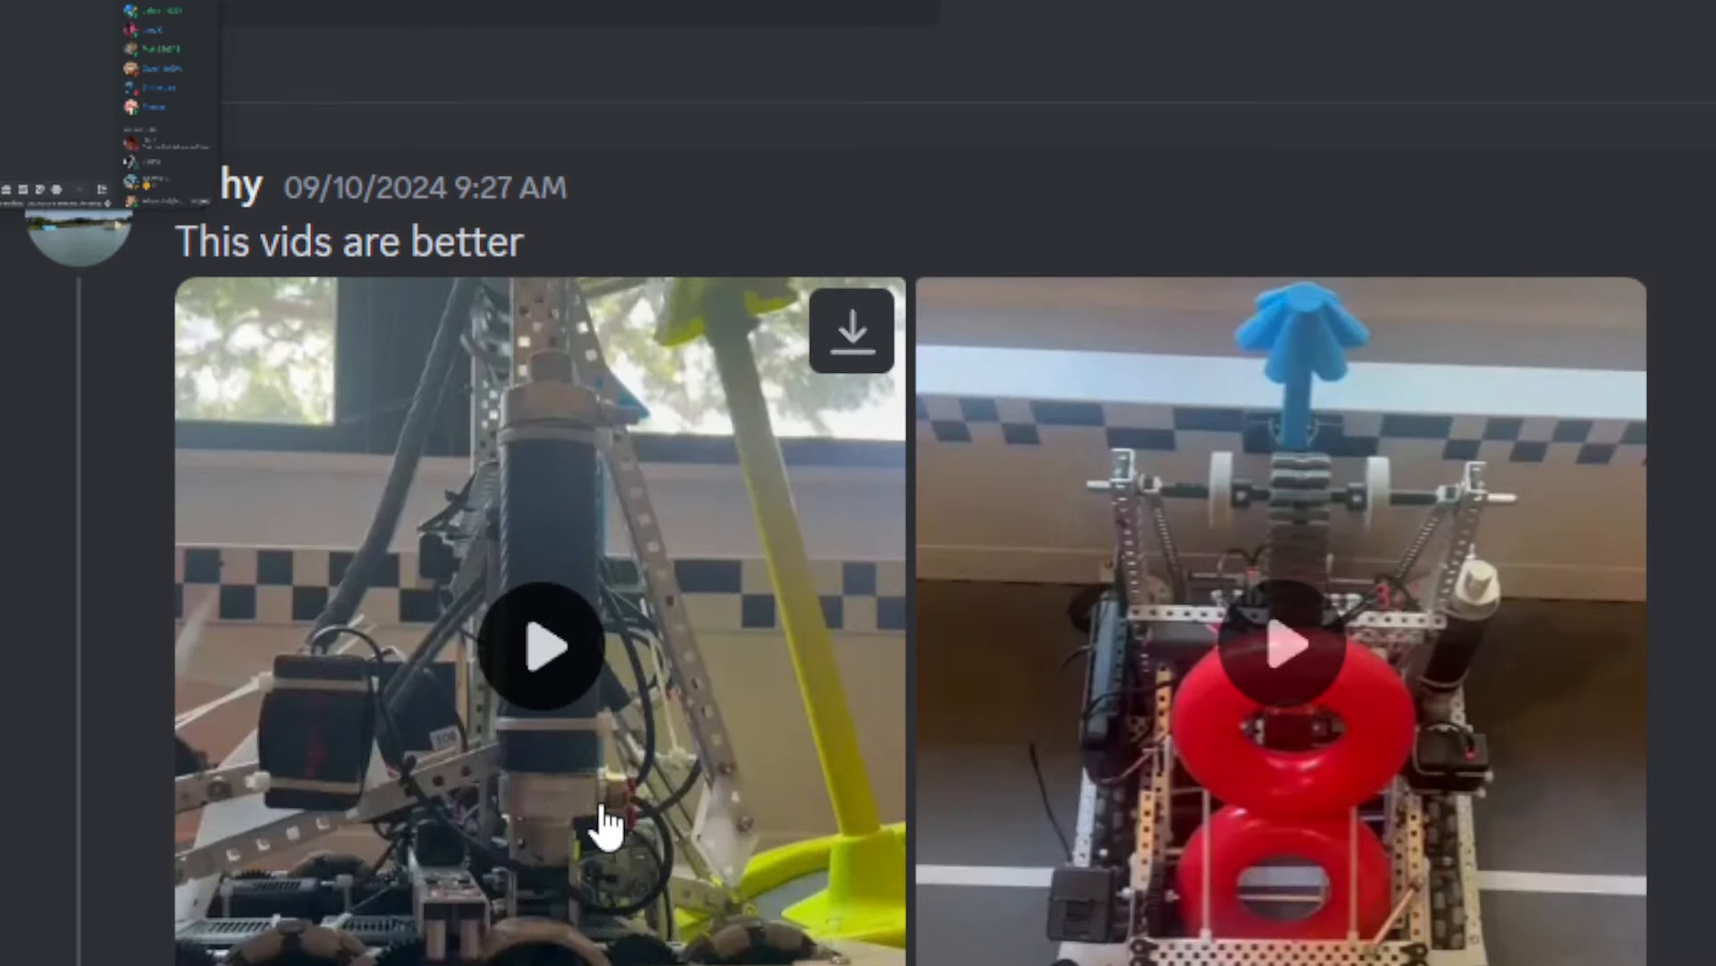
# Review the 'This vids are better' videos with their B tier reaction and continue to the next robot photo.
pyautogui.scroll(-3)
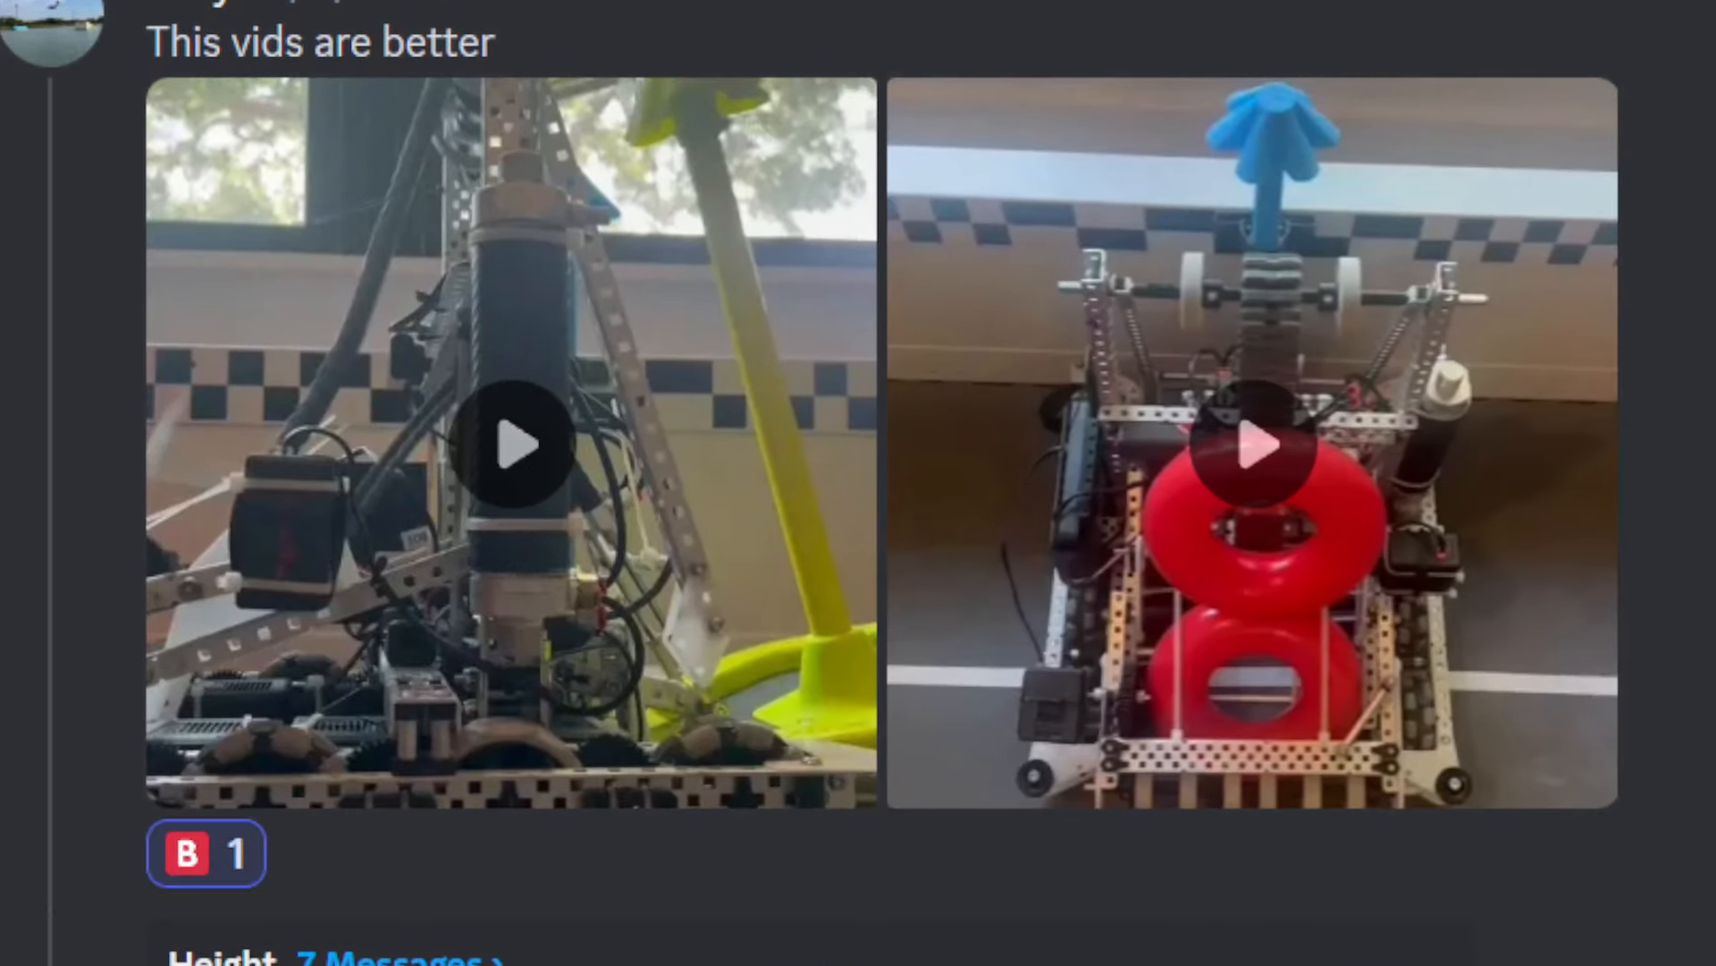
pyautogui.moveTo(714, 572)
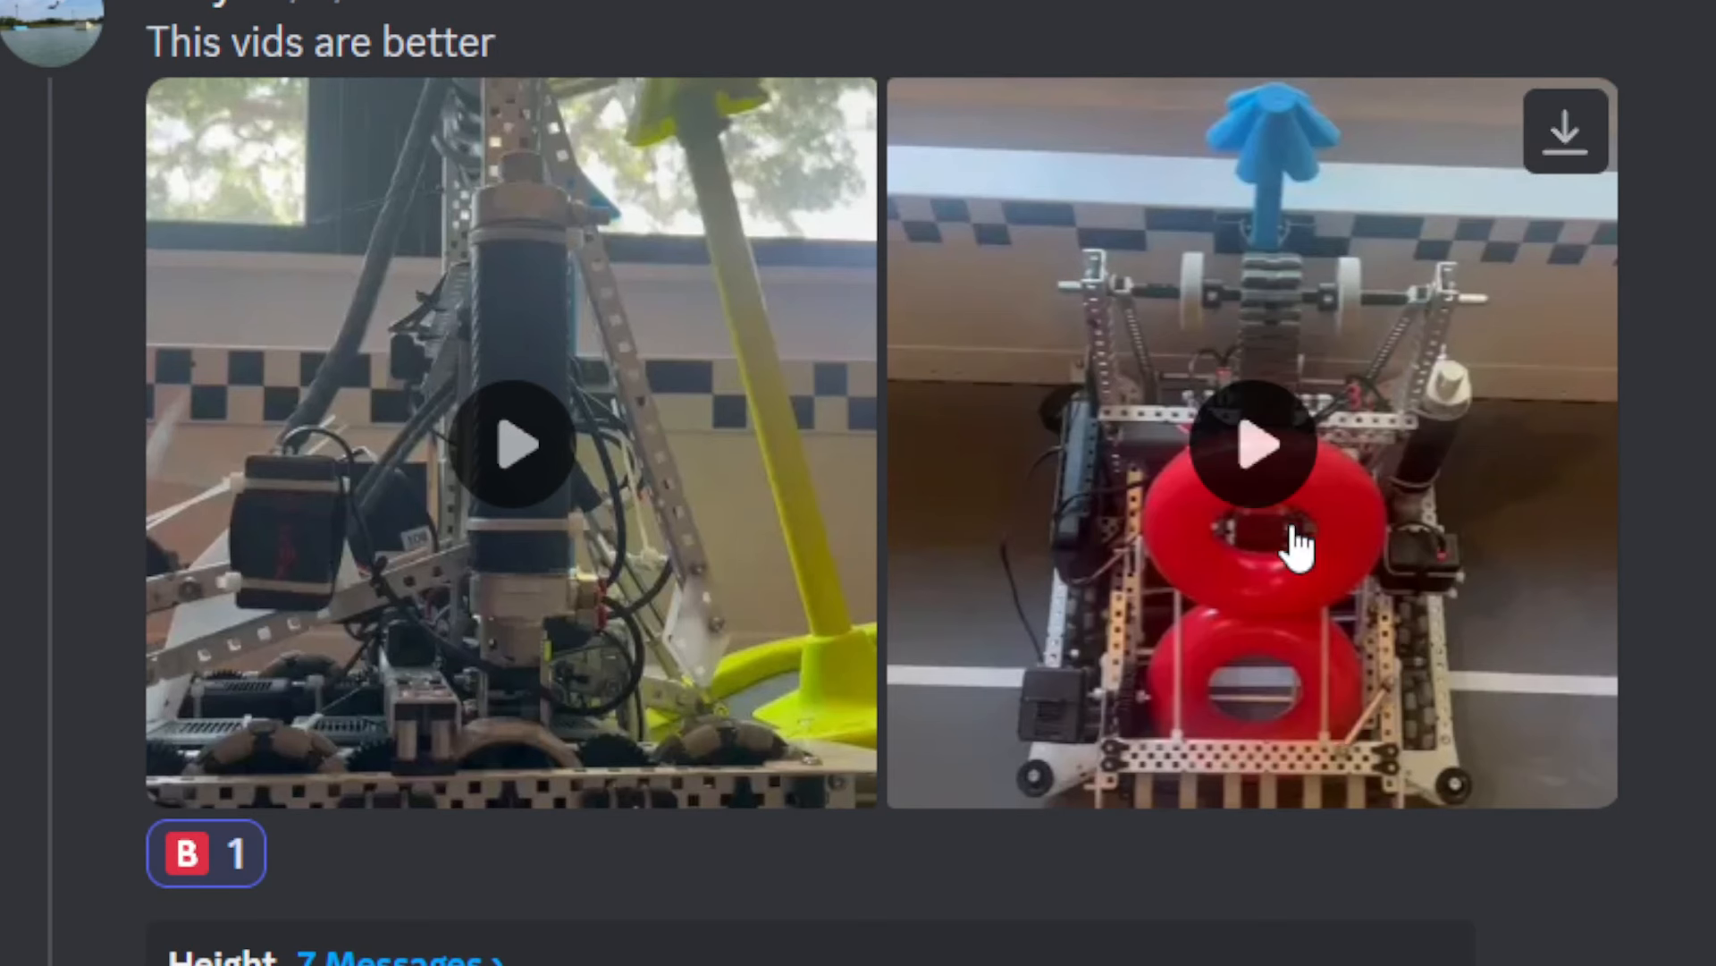
pyautogui.scroll(-3)
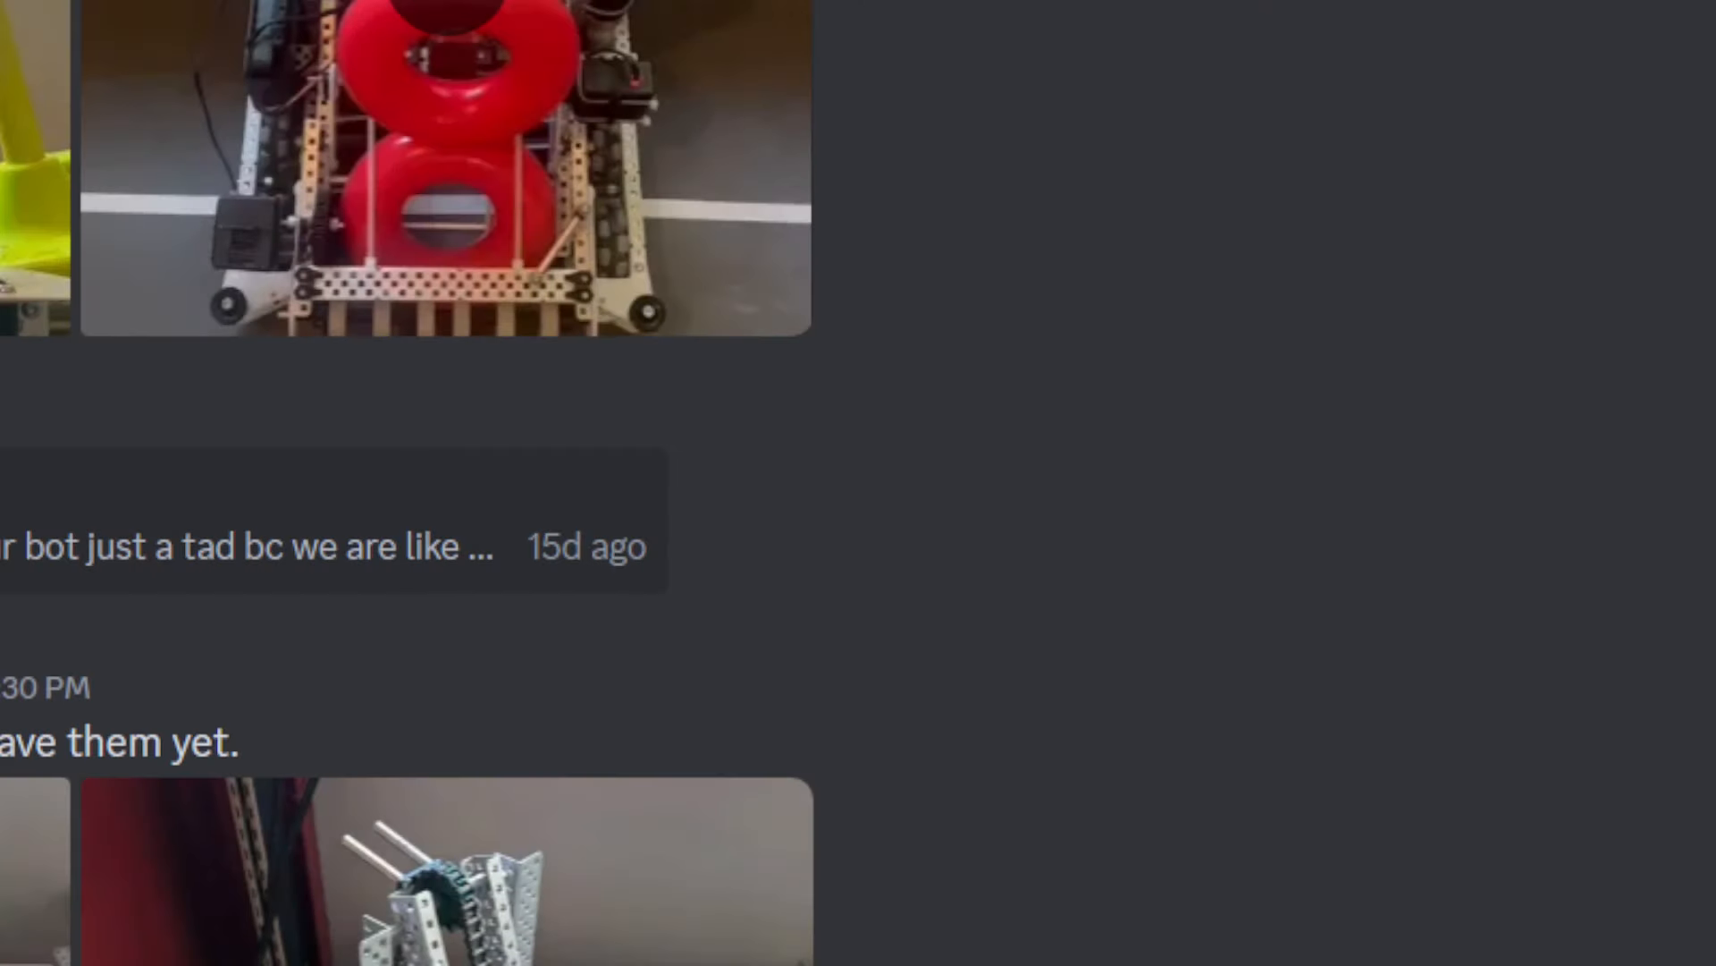
# Scroll through team 21520B's two 'ignore the lack of wheels' photos and their skull 16, nauseated 3, thumbs-up 4 reactions.
pyautogui.scroll(-3)
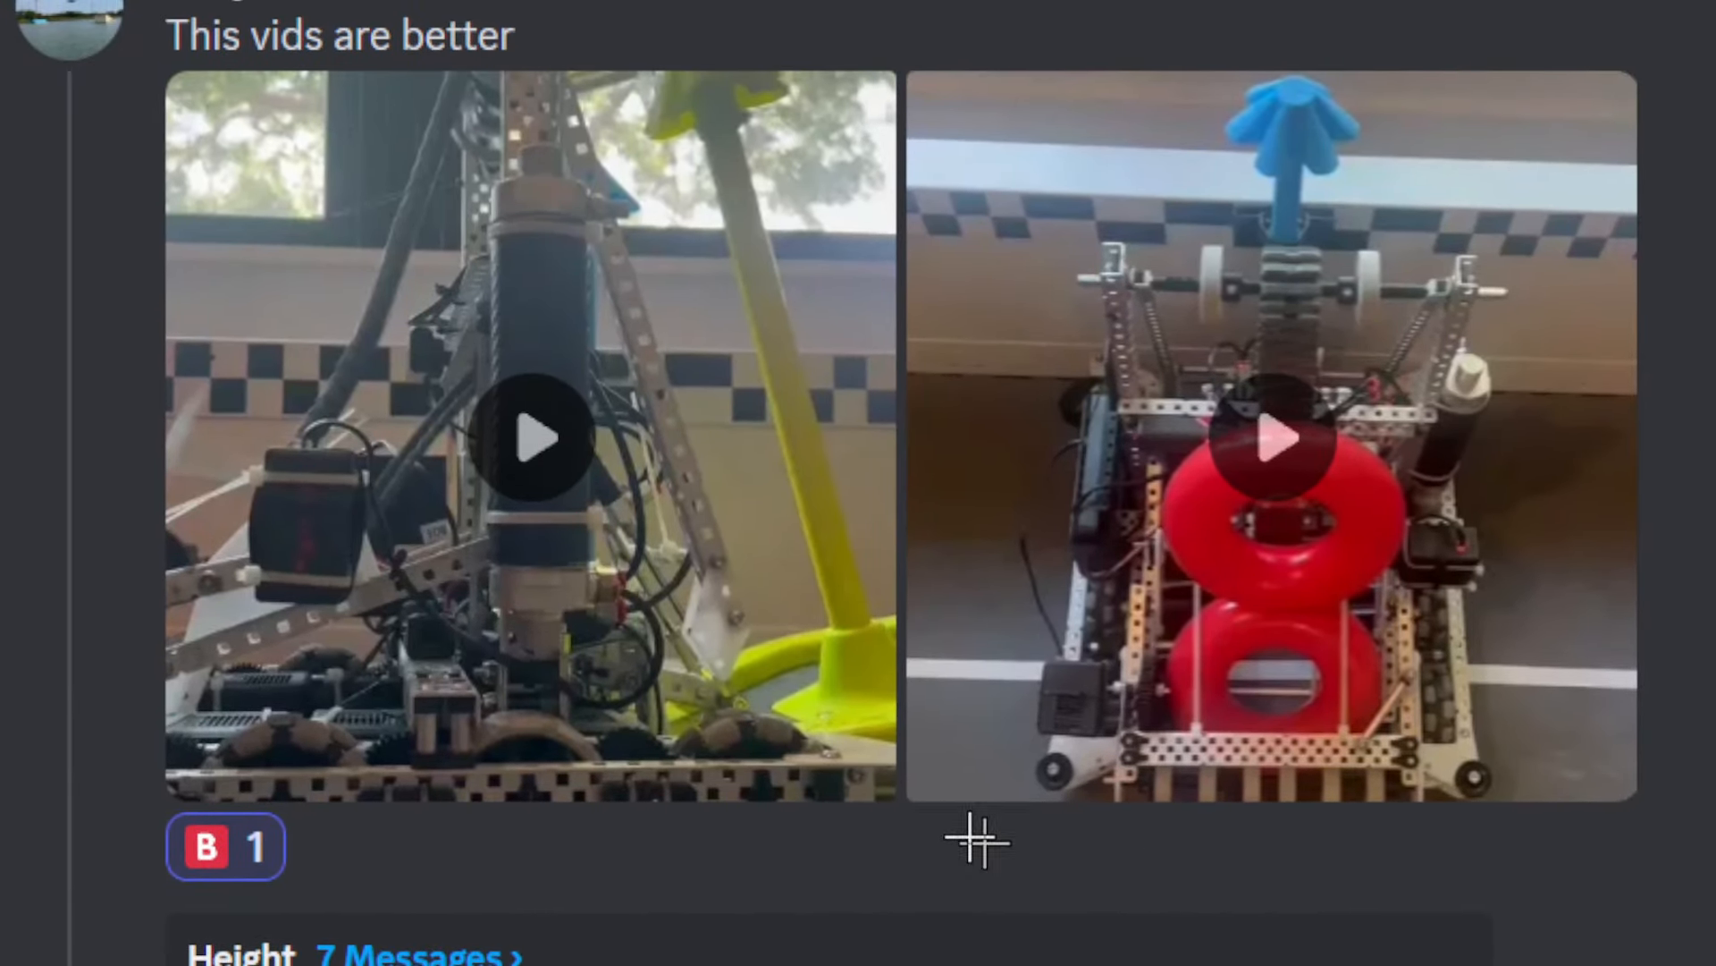
pyautogui.moveTo(983, 808)
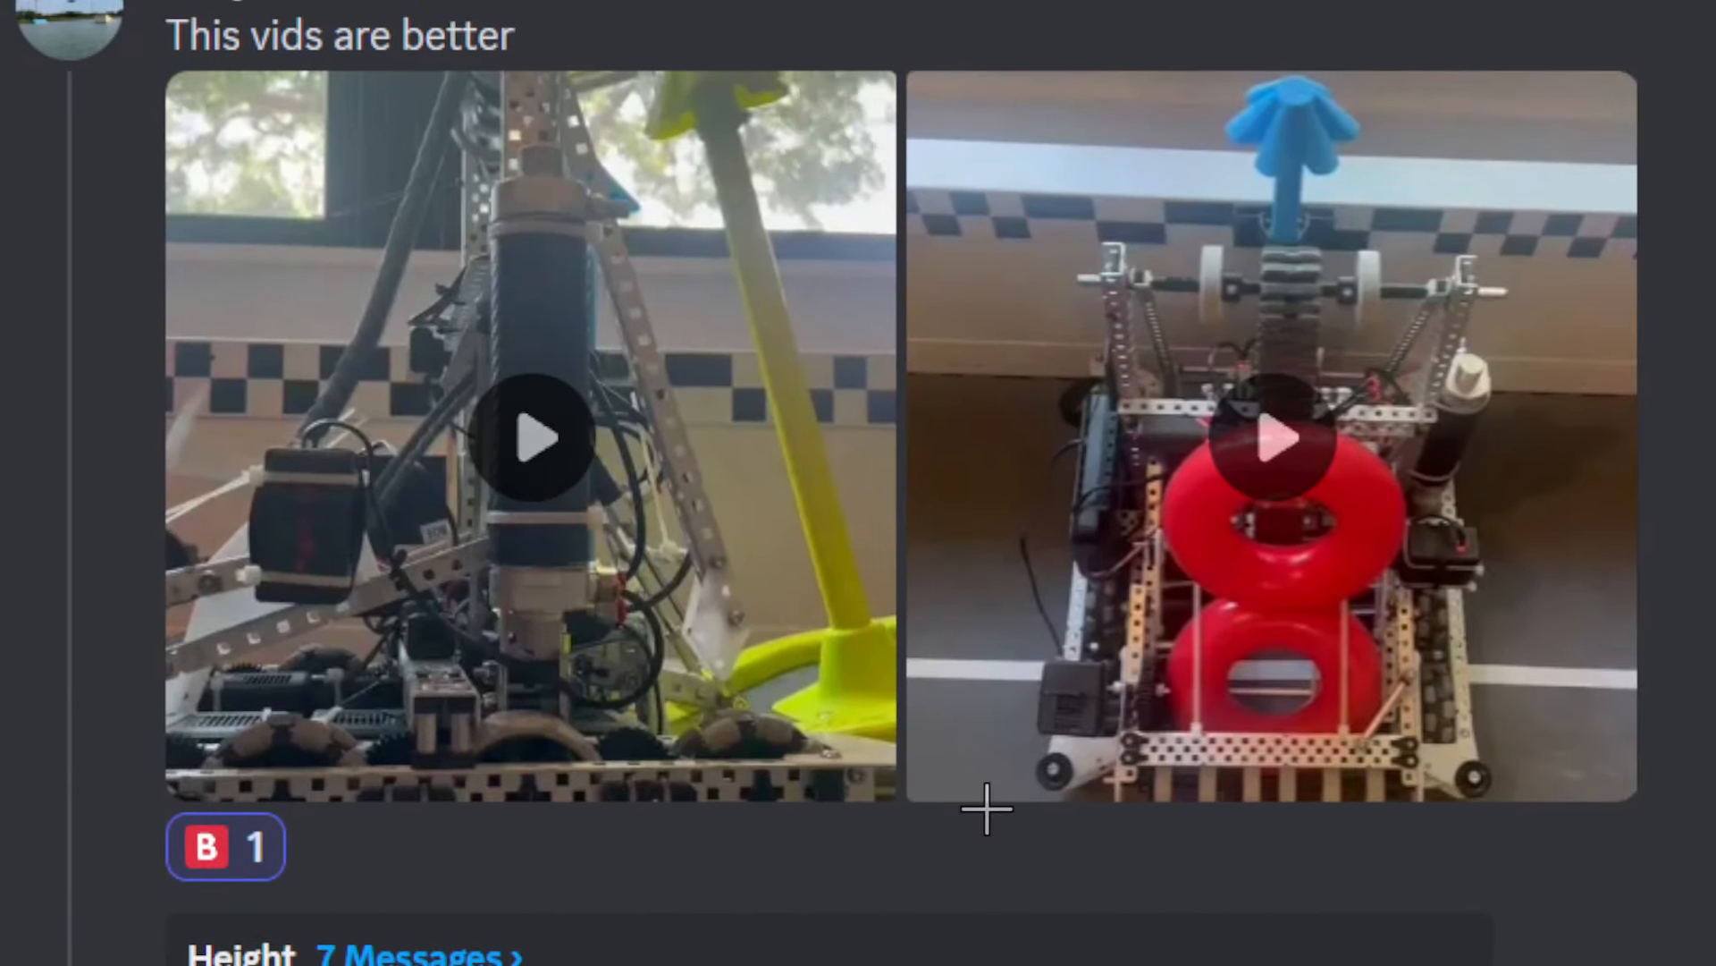
pyautogui.scroll(-3)
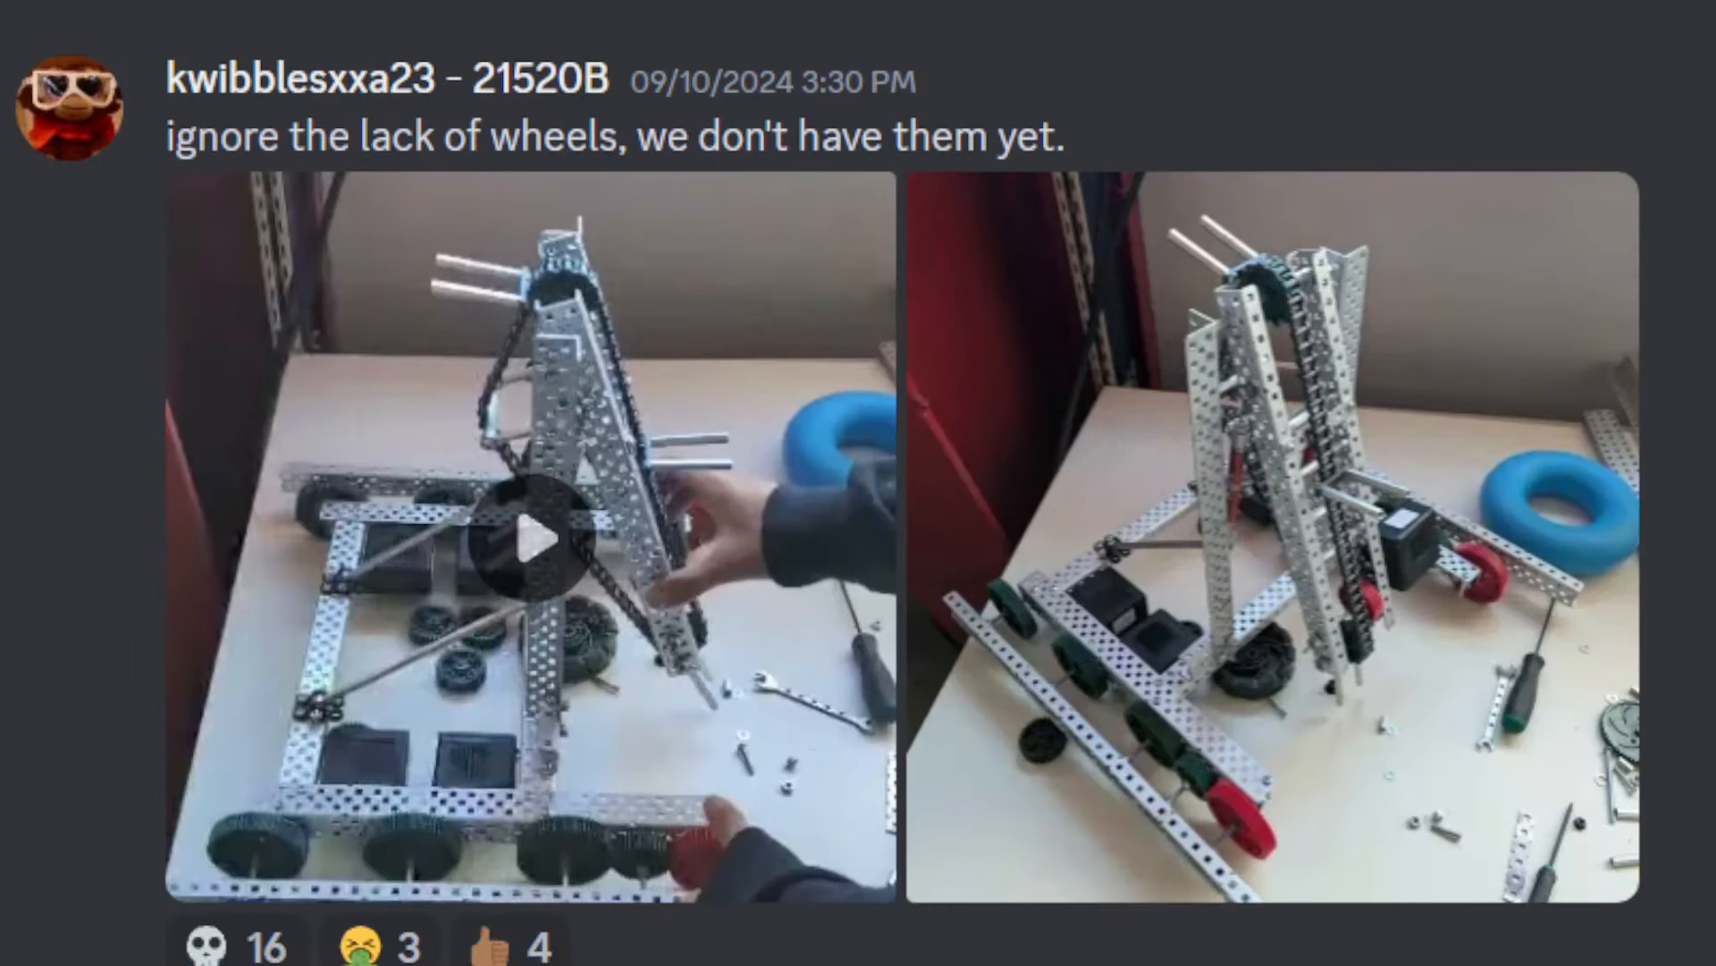
pyautogui.scroll(-3)
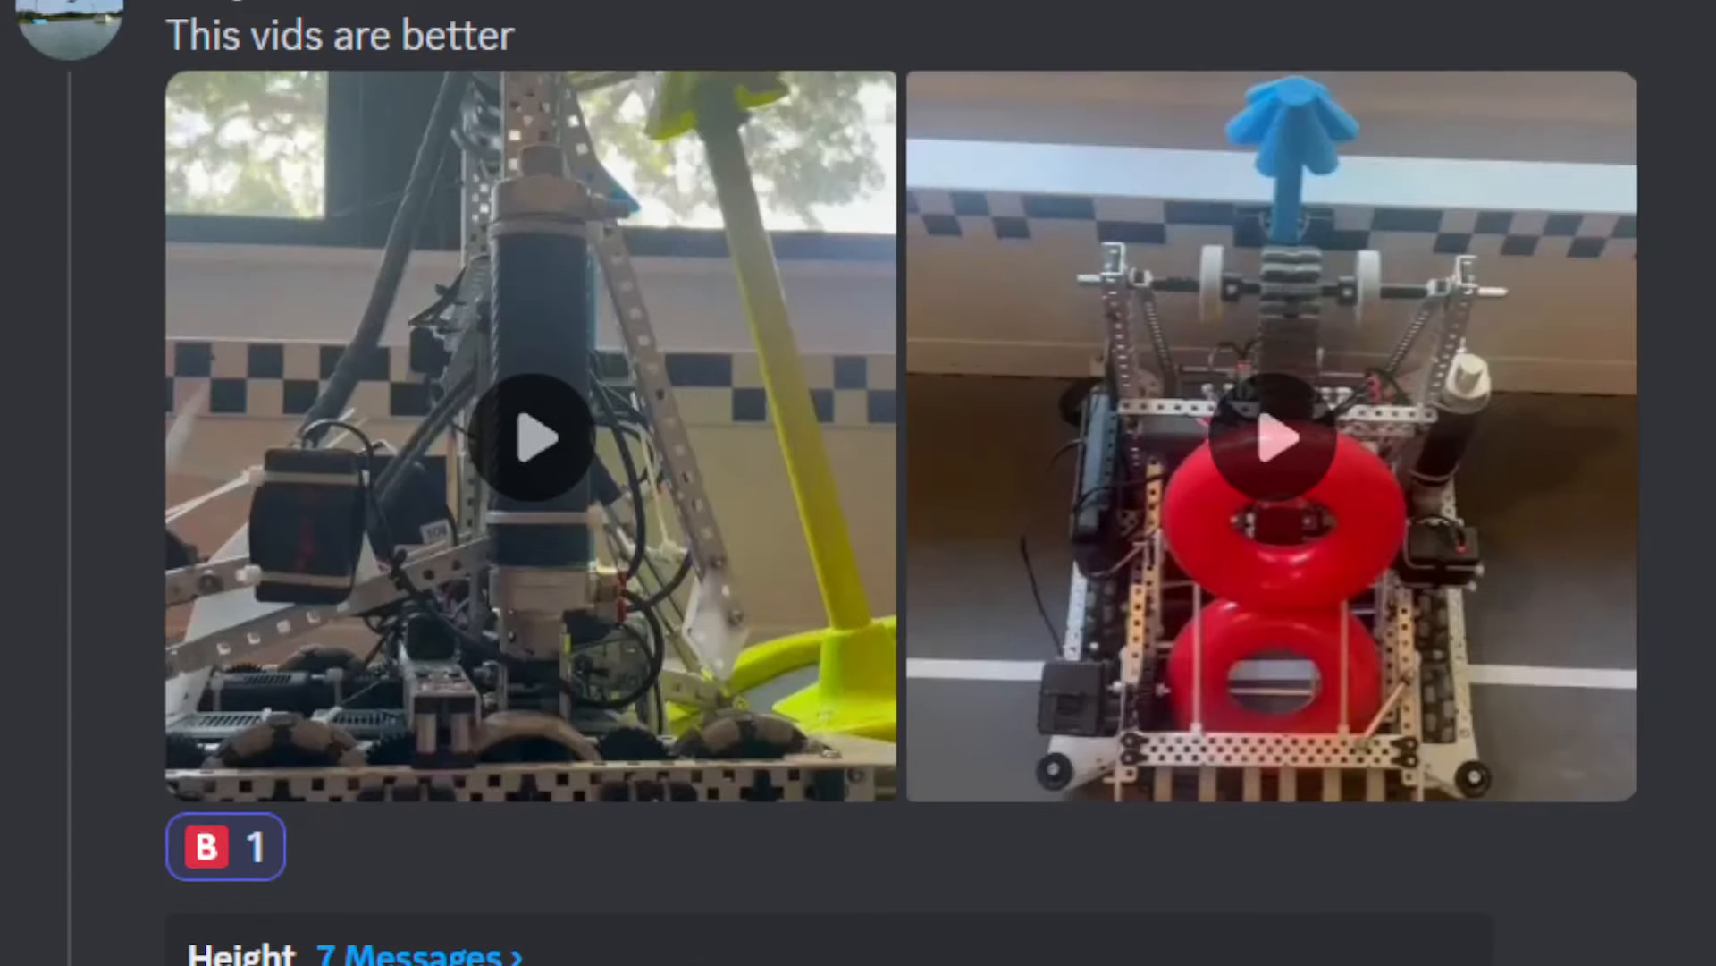
pyautogui.moveTo(1423, 656)
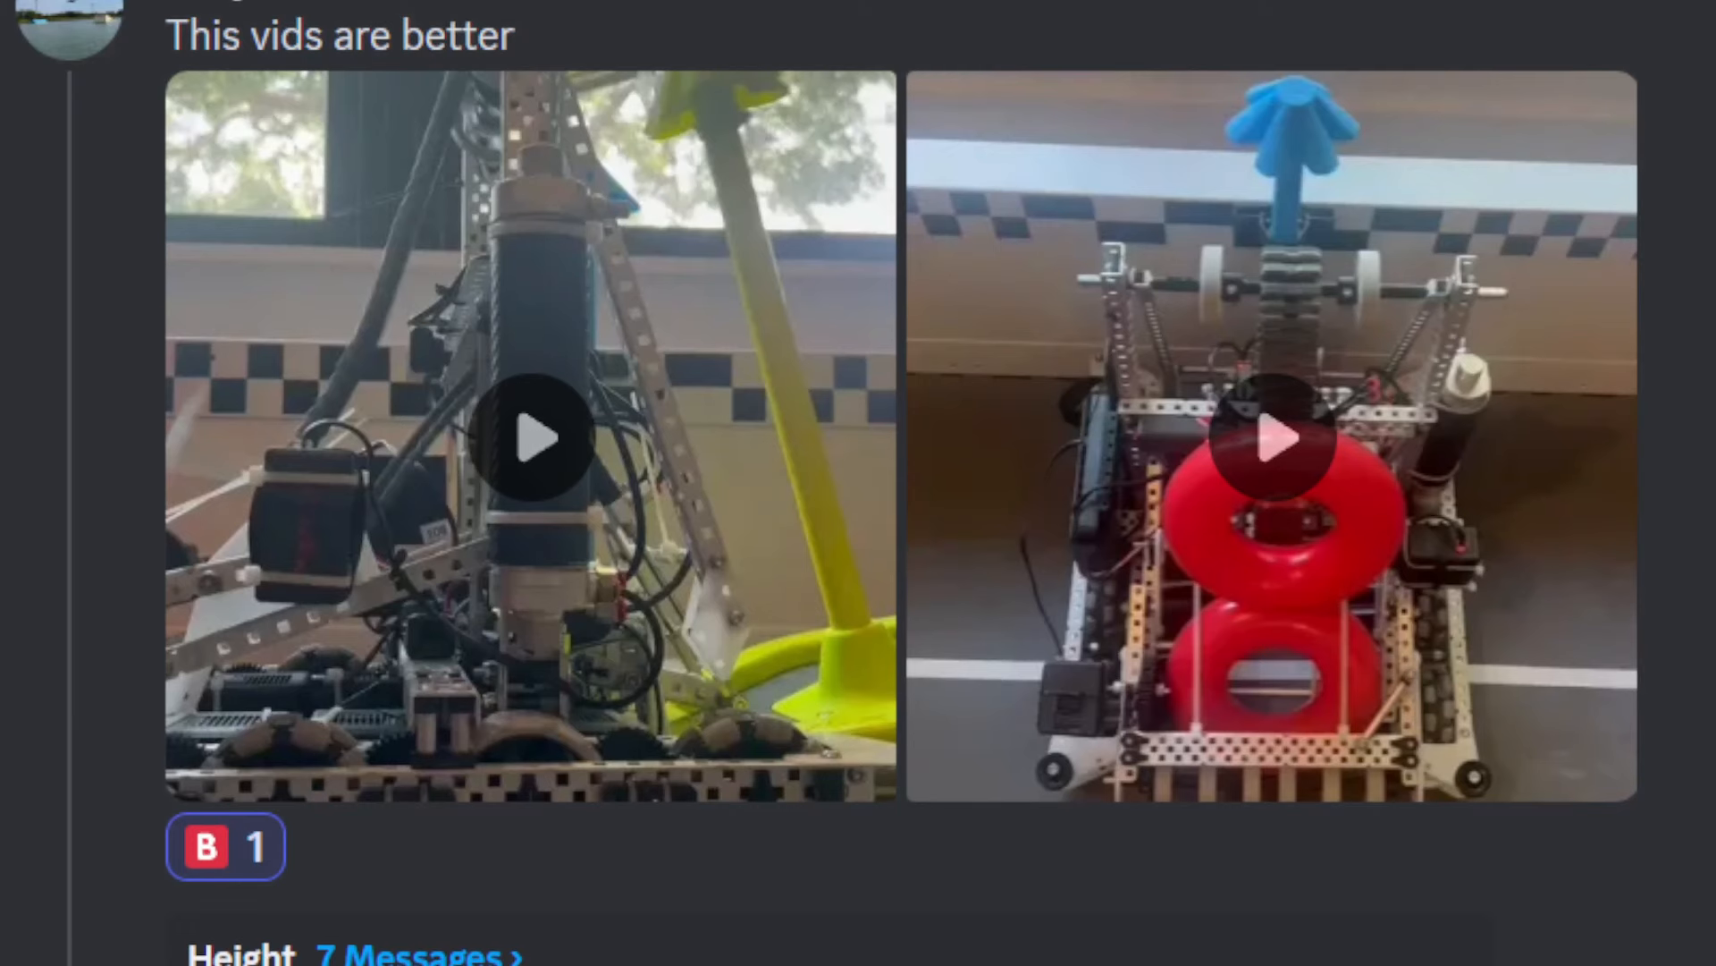
pyautogui.scroll(-3)
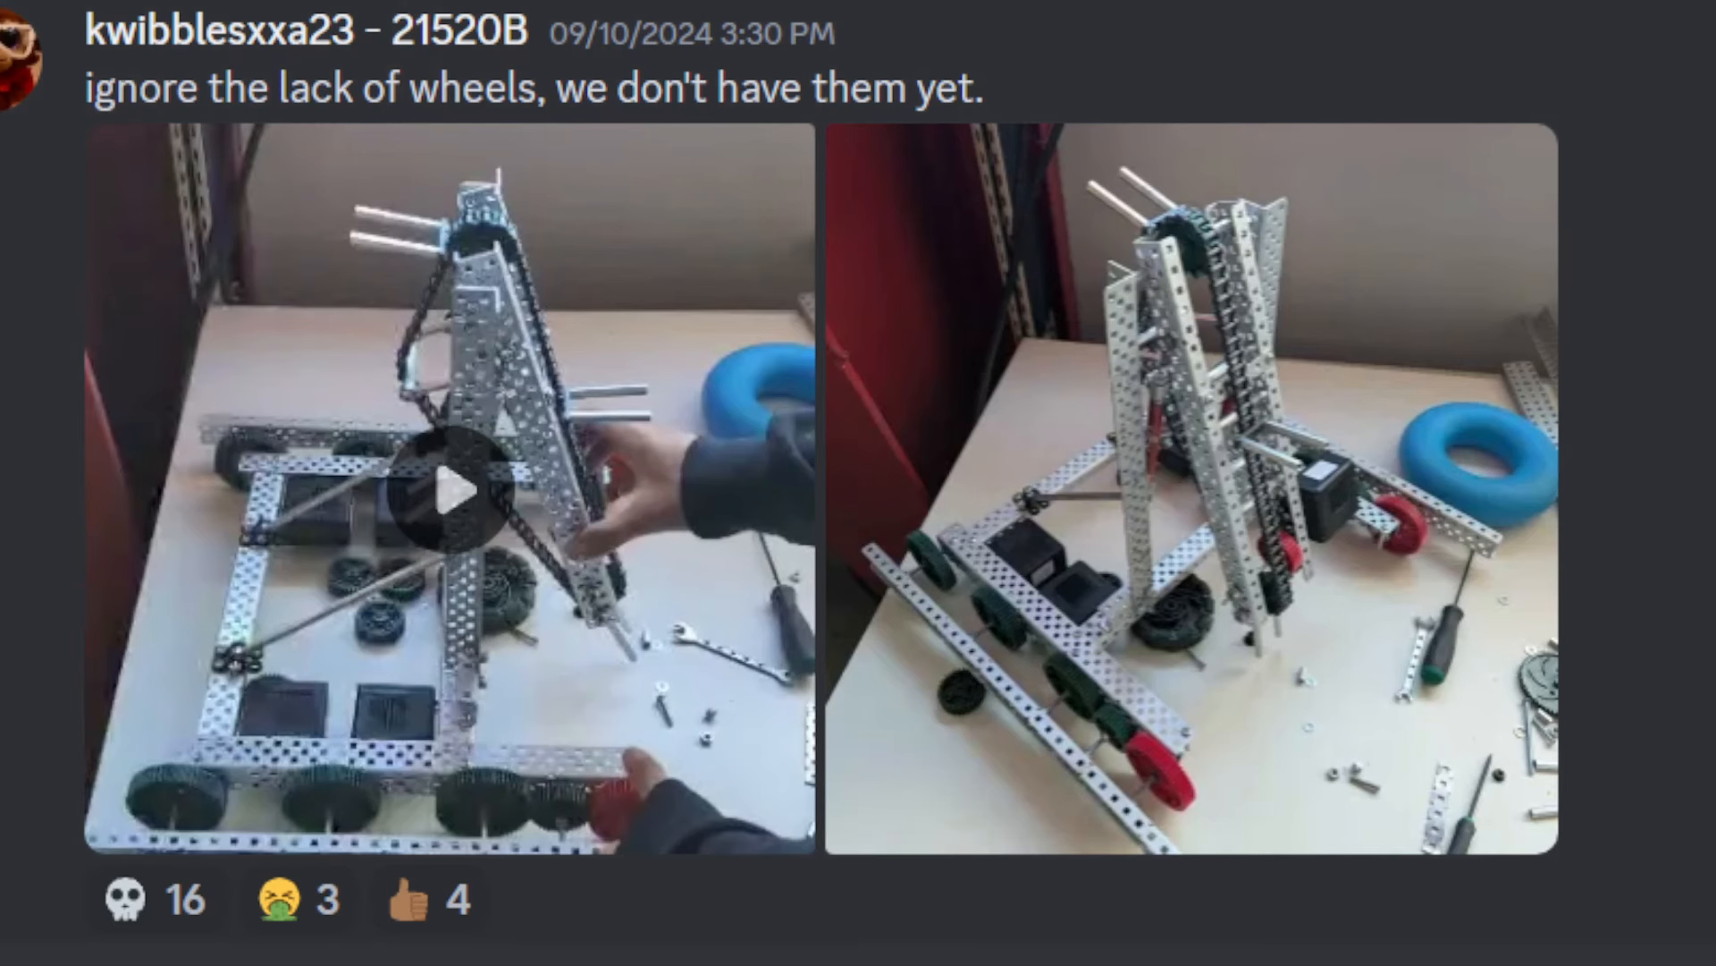
# Scroll past the 'still missing wheels buts its better' photo to Little Will's bent-tracker video post.
pyautogui.click(560, 899)
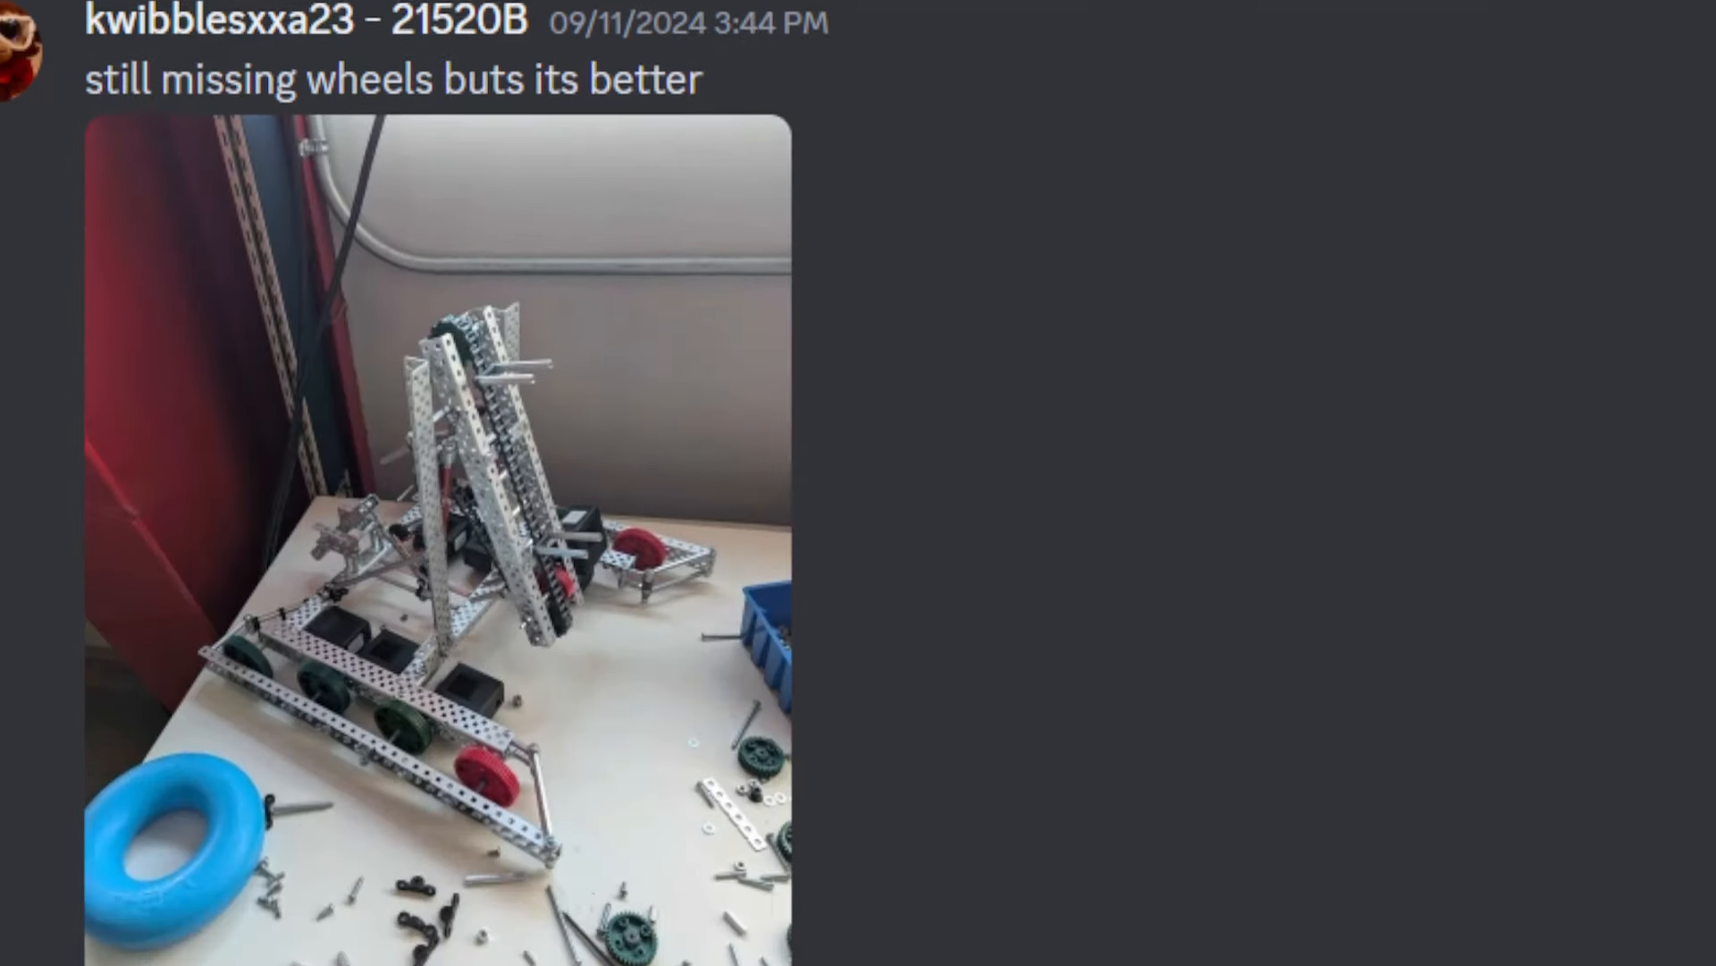
pyautogui.scroll(-3)
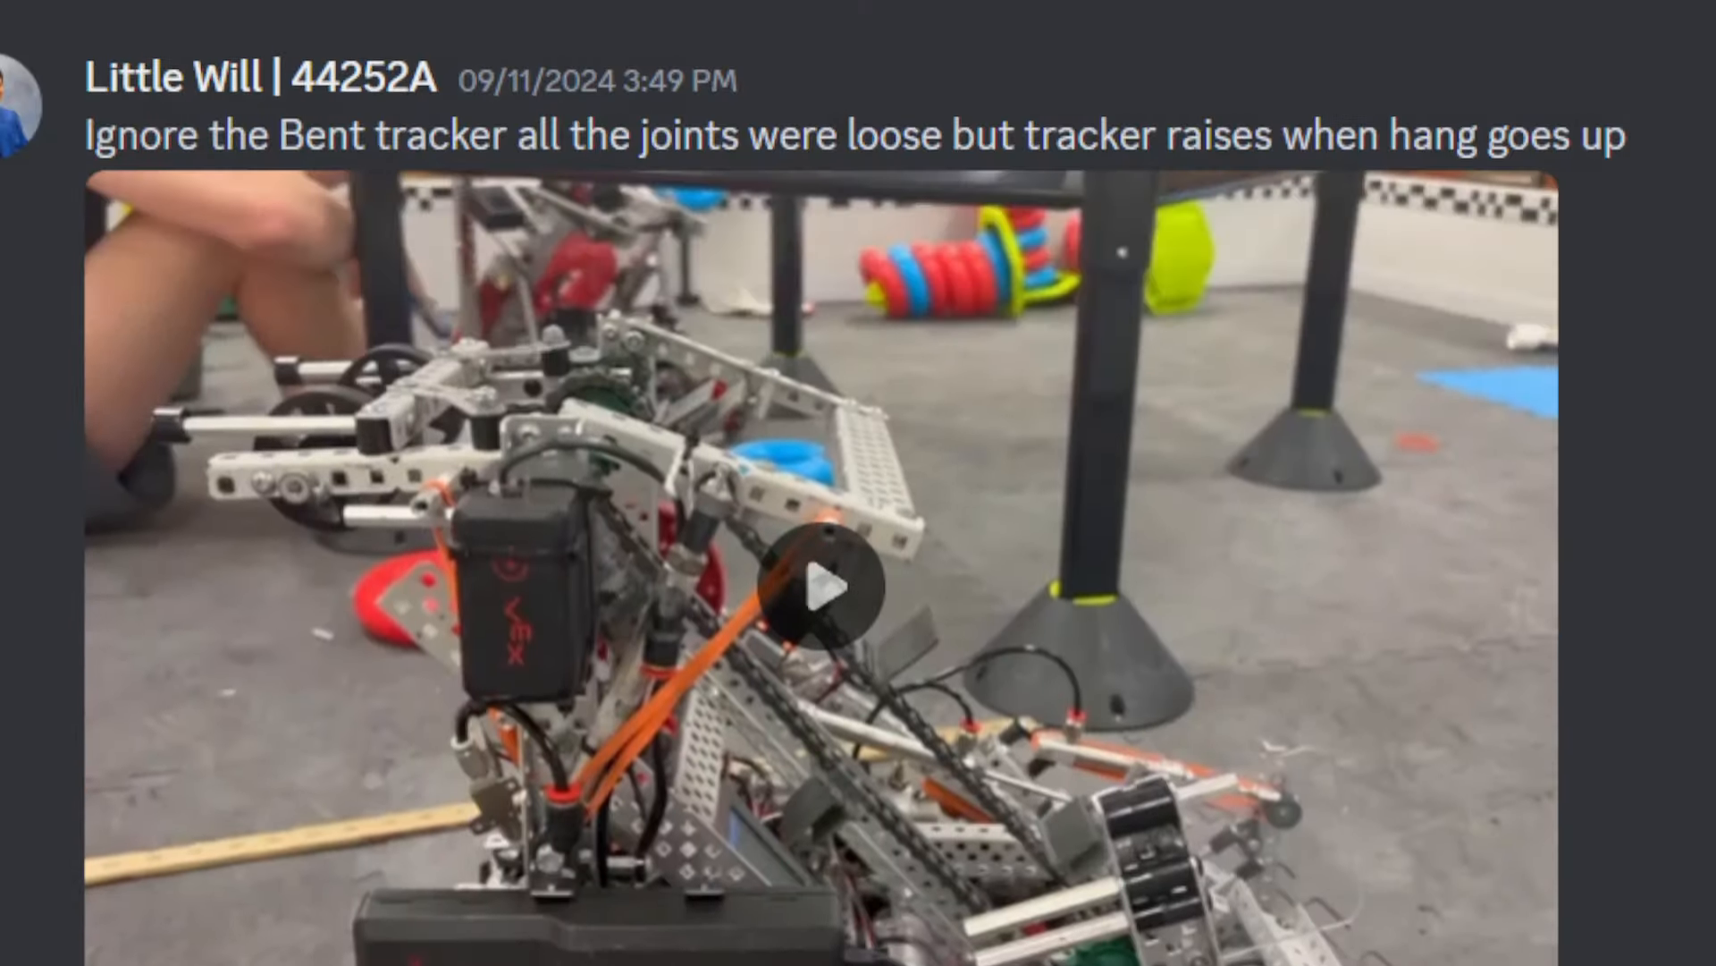
# Play the bent-tracker video, then restart it from the beginning and watch it through to 0:12.
pyautogui.click(826, 583)
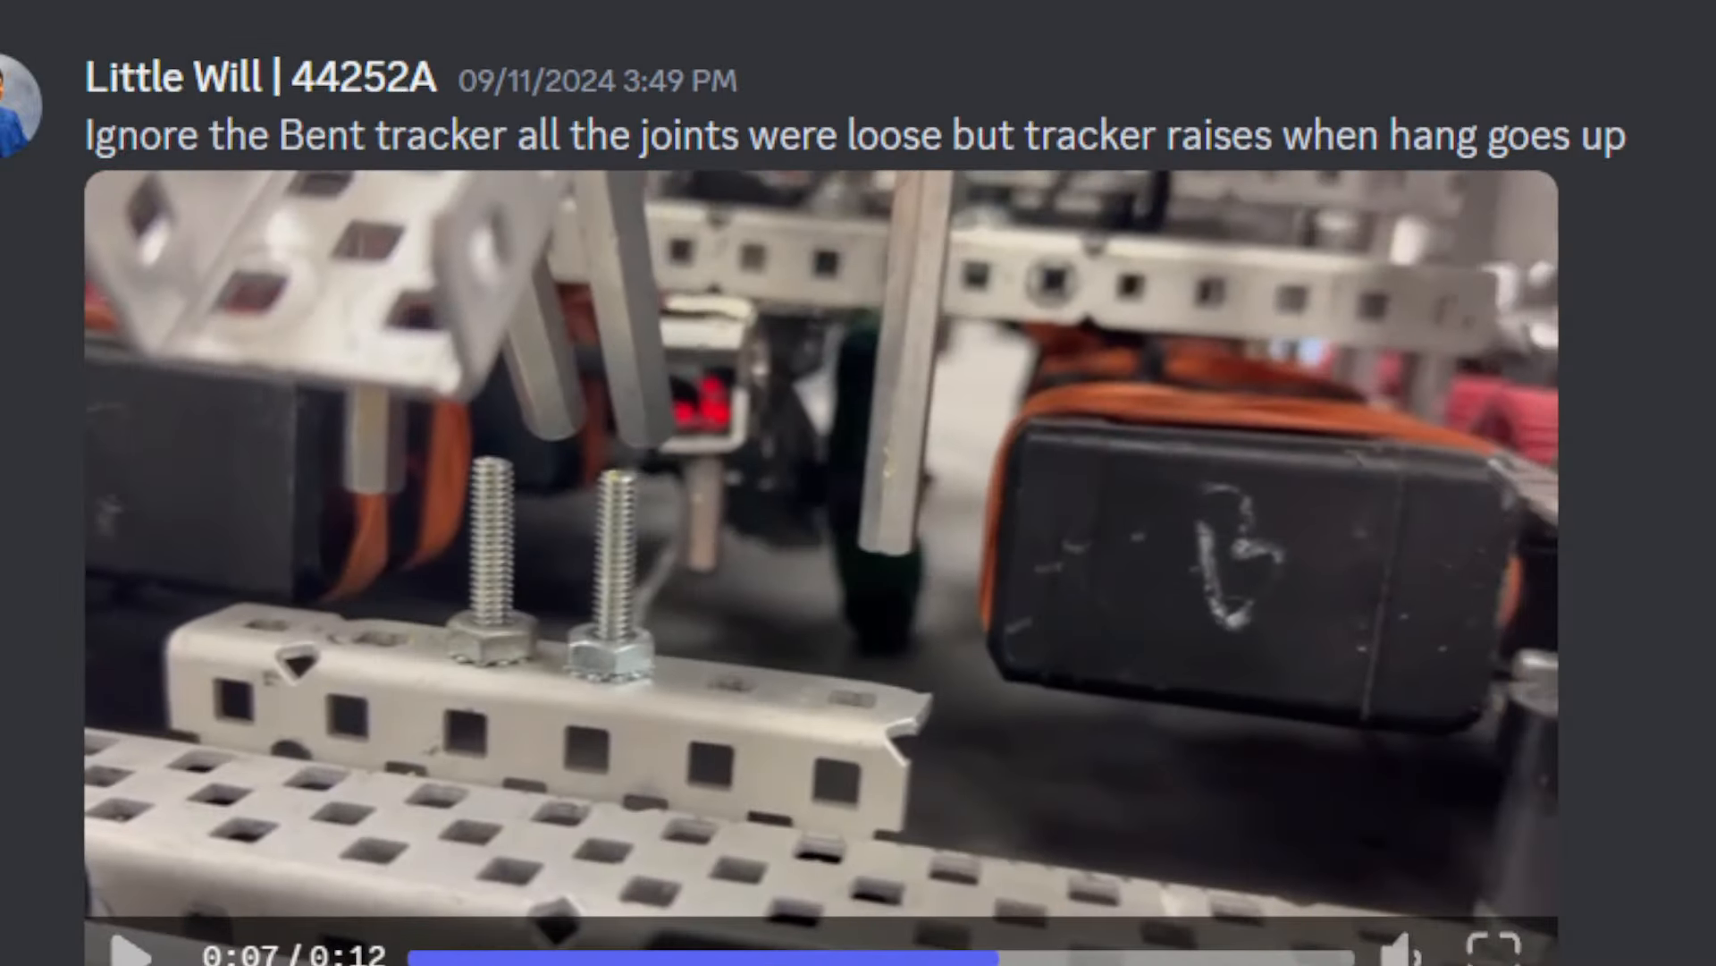
pyautogui.moveTo(907, 715)
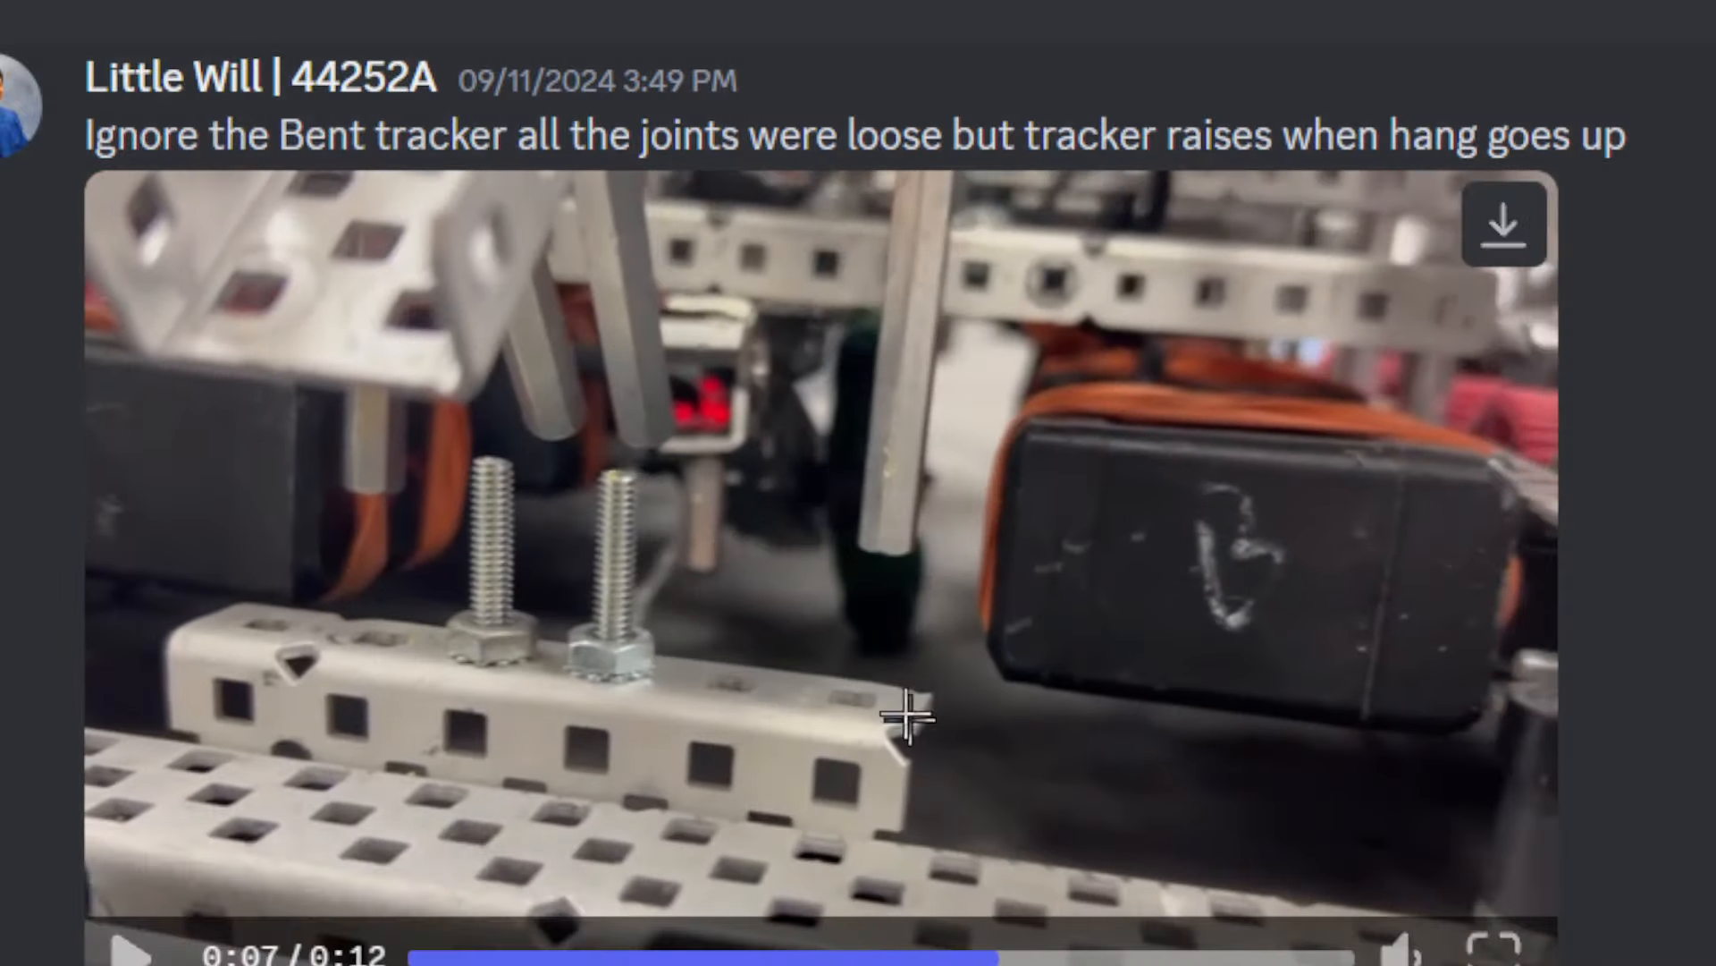
pyautogui.moveTo(748, 245)
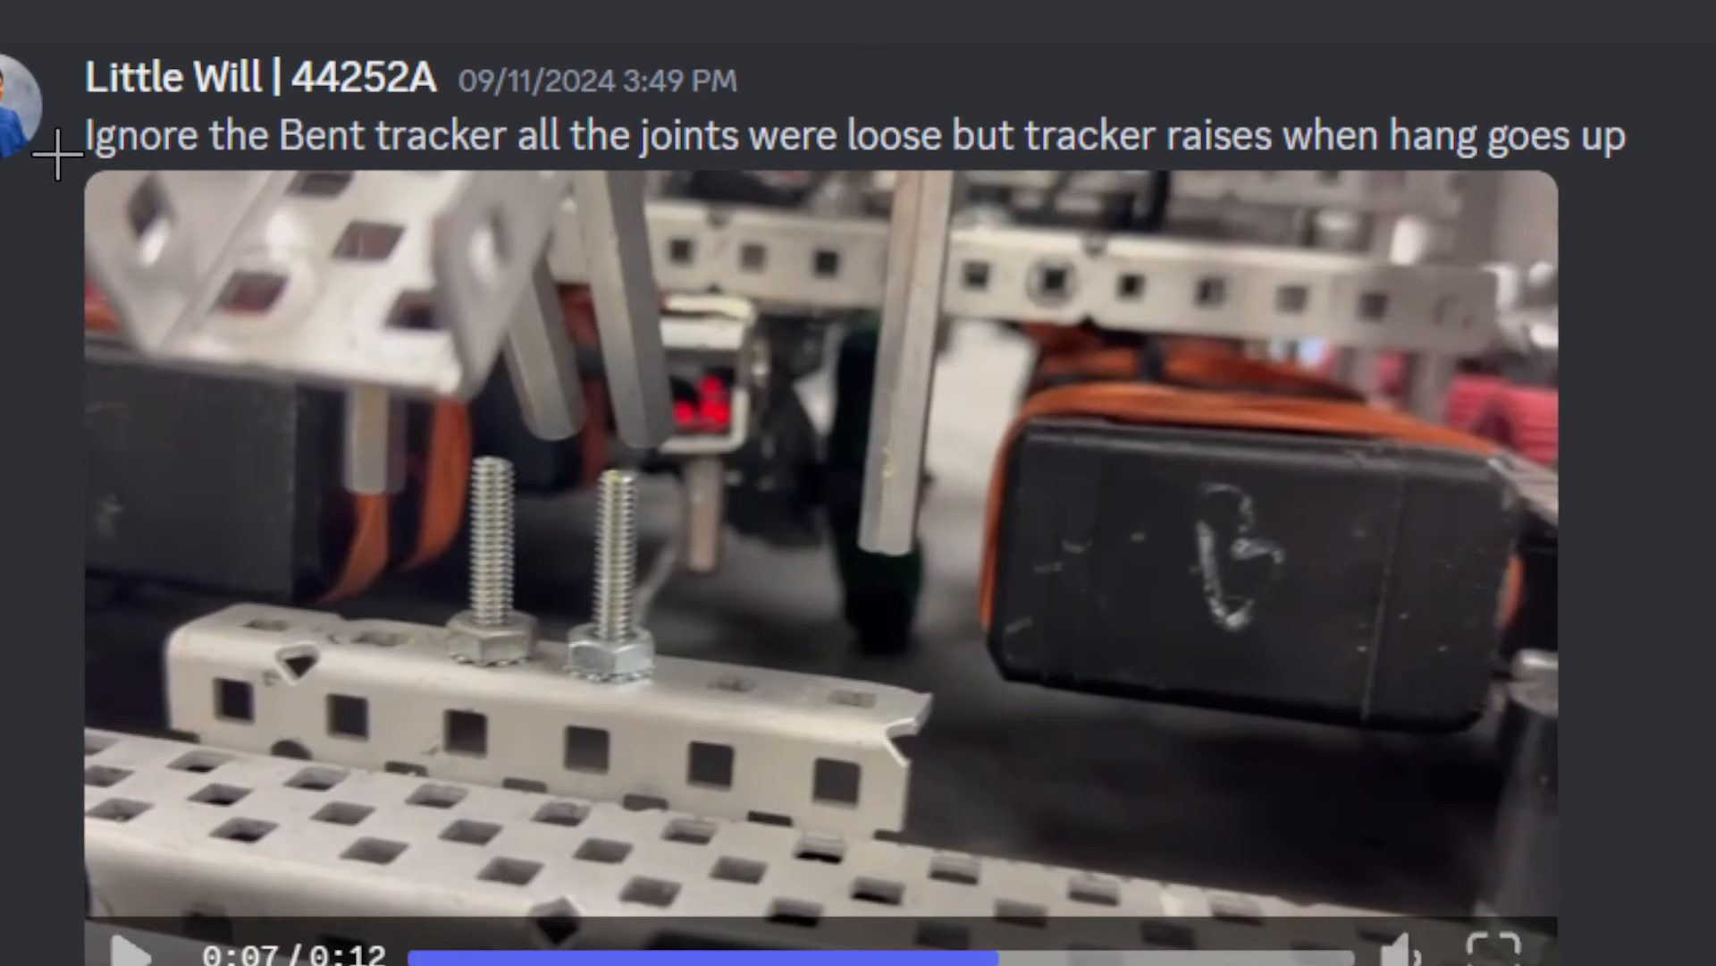
pyautogui.scroll(-3)
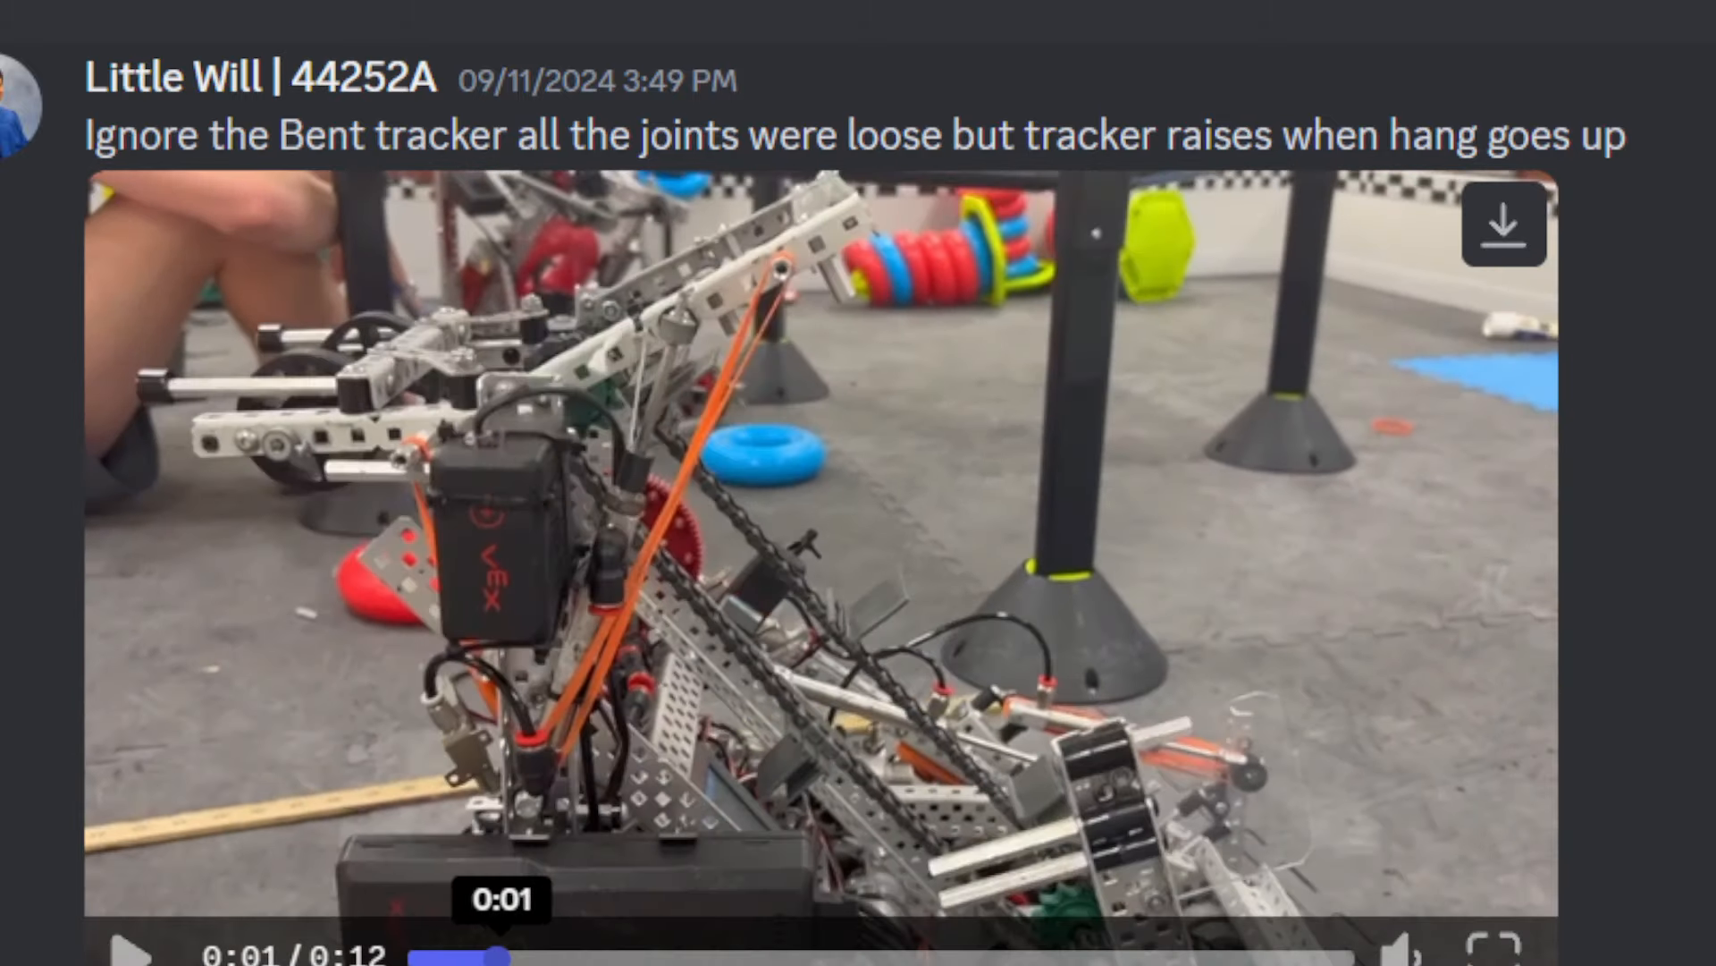
pyautogui.click(123, 947)
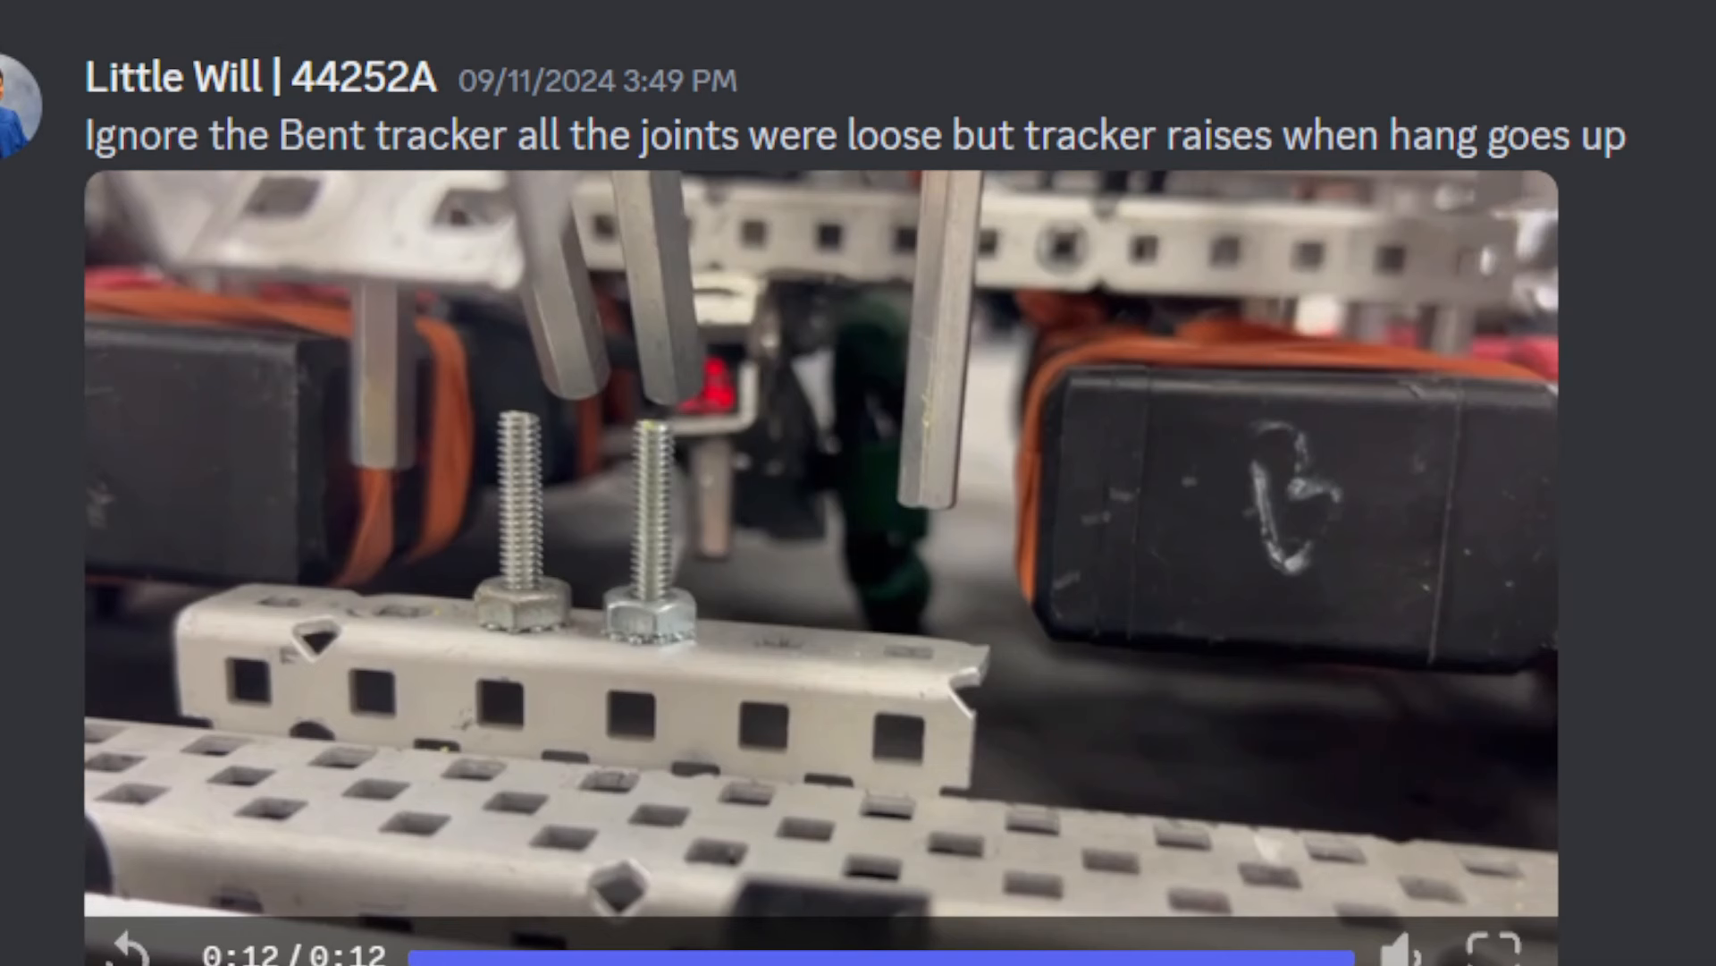
pyautogui.scroll(-3)
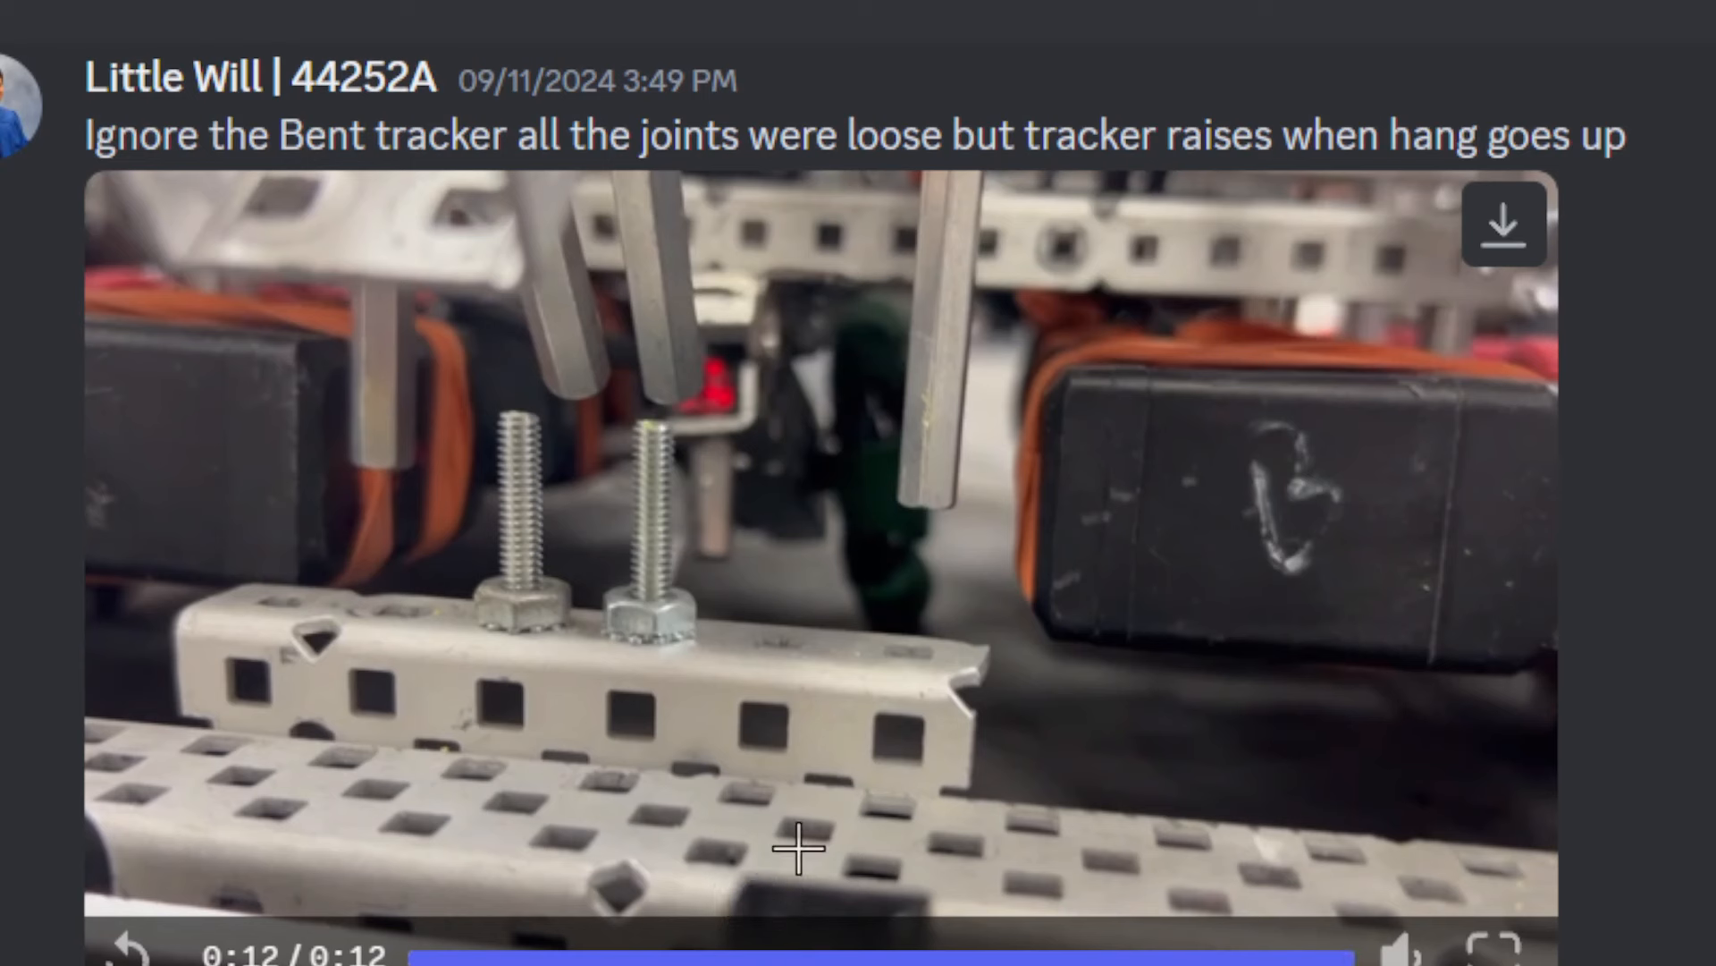
pyautogui.moveTo(816, 815)
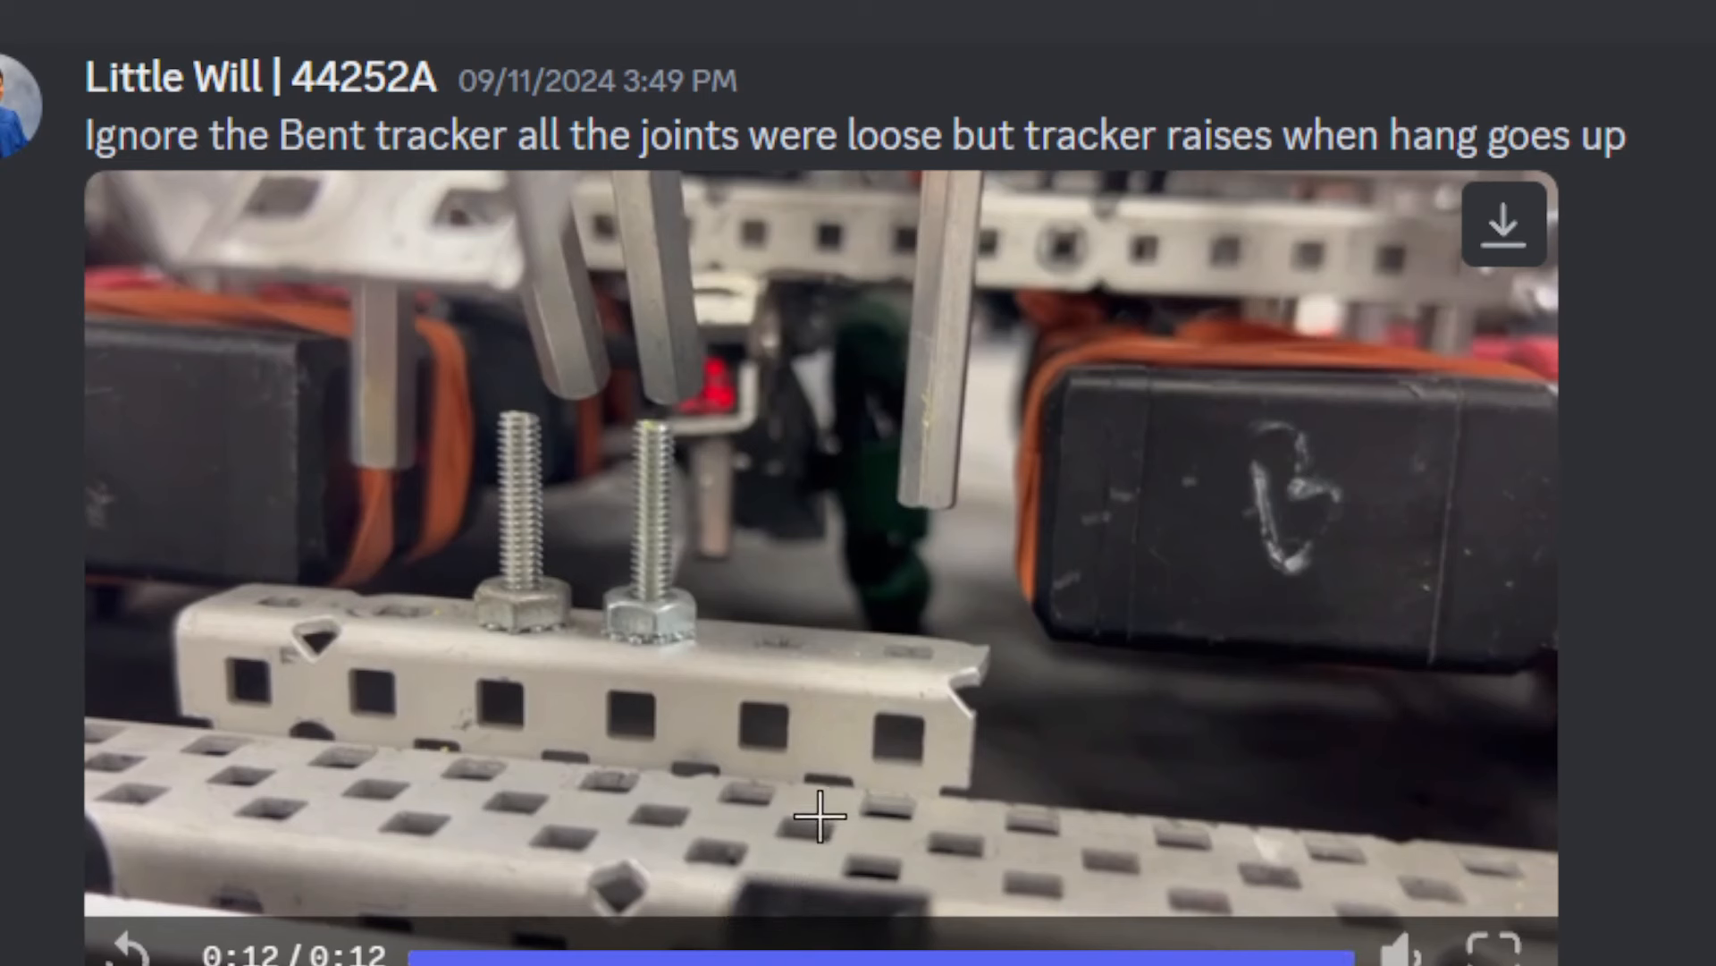
pyautogui.moveTo(887, 665)
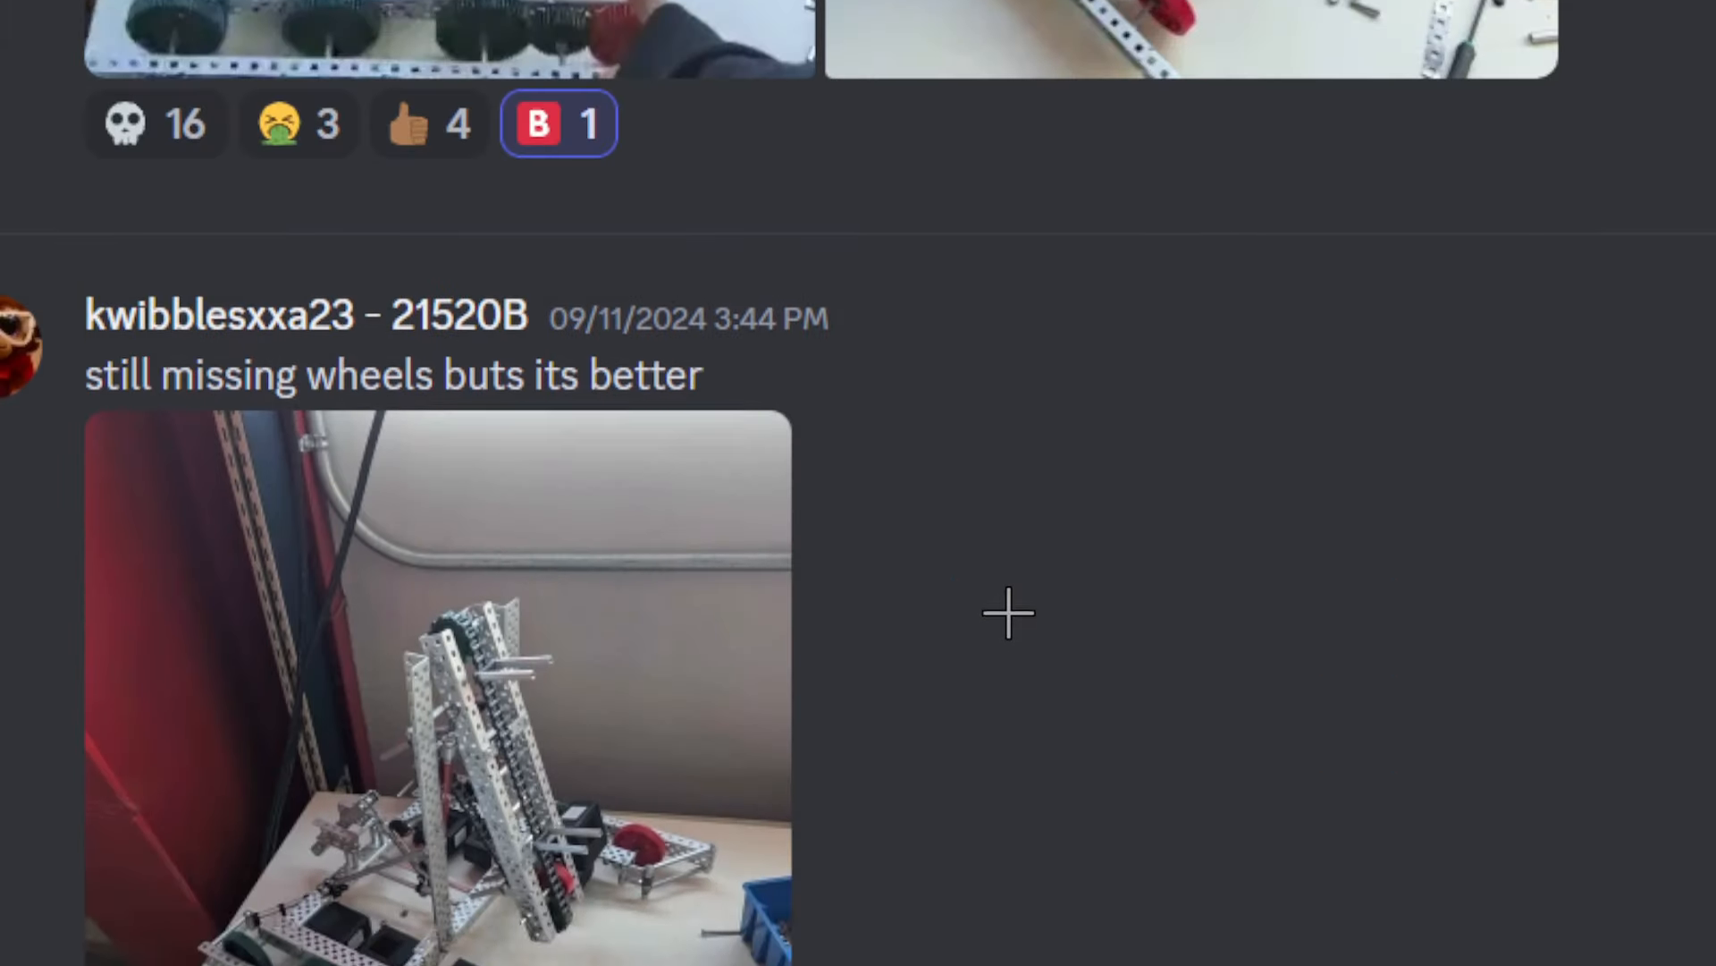
pyautogui.scroll(-3)
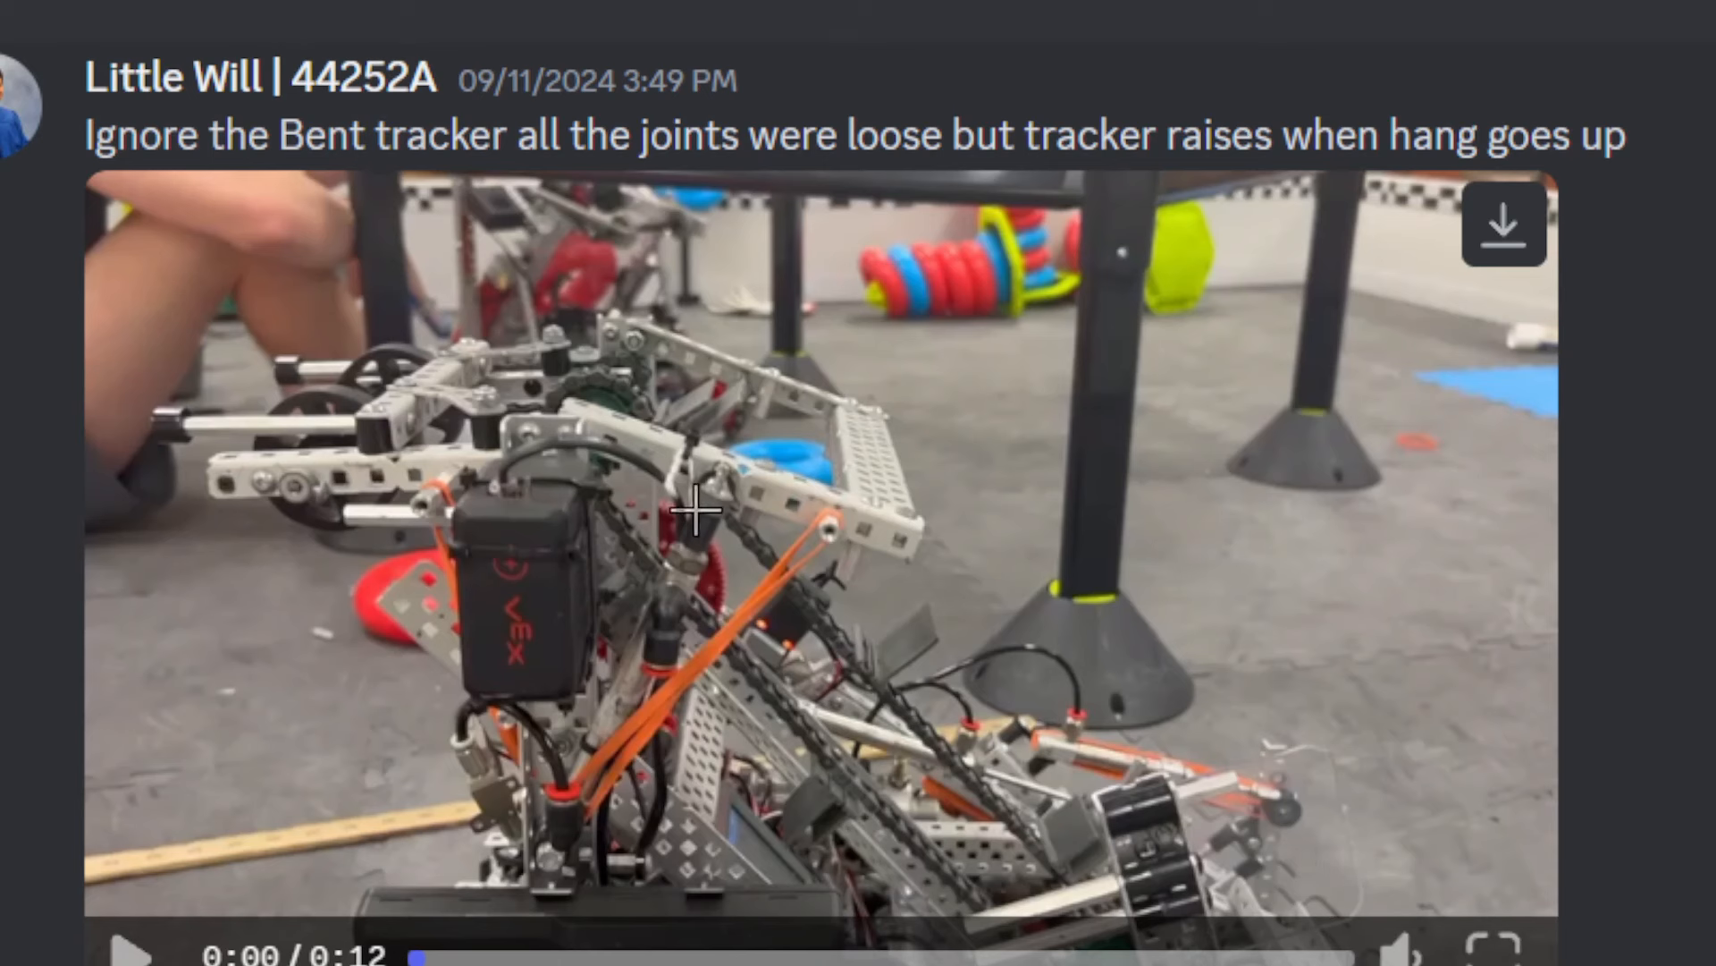
pyautogui.moveTo(697, 484)
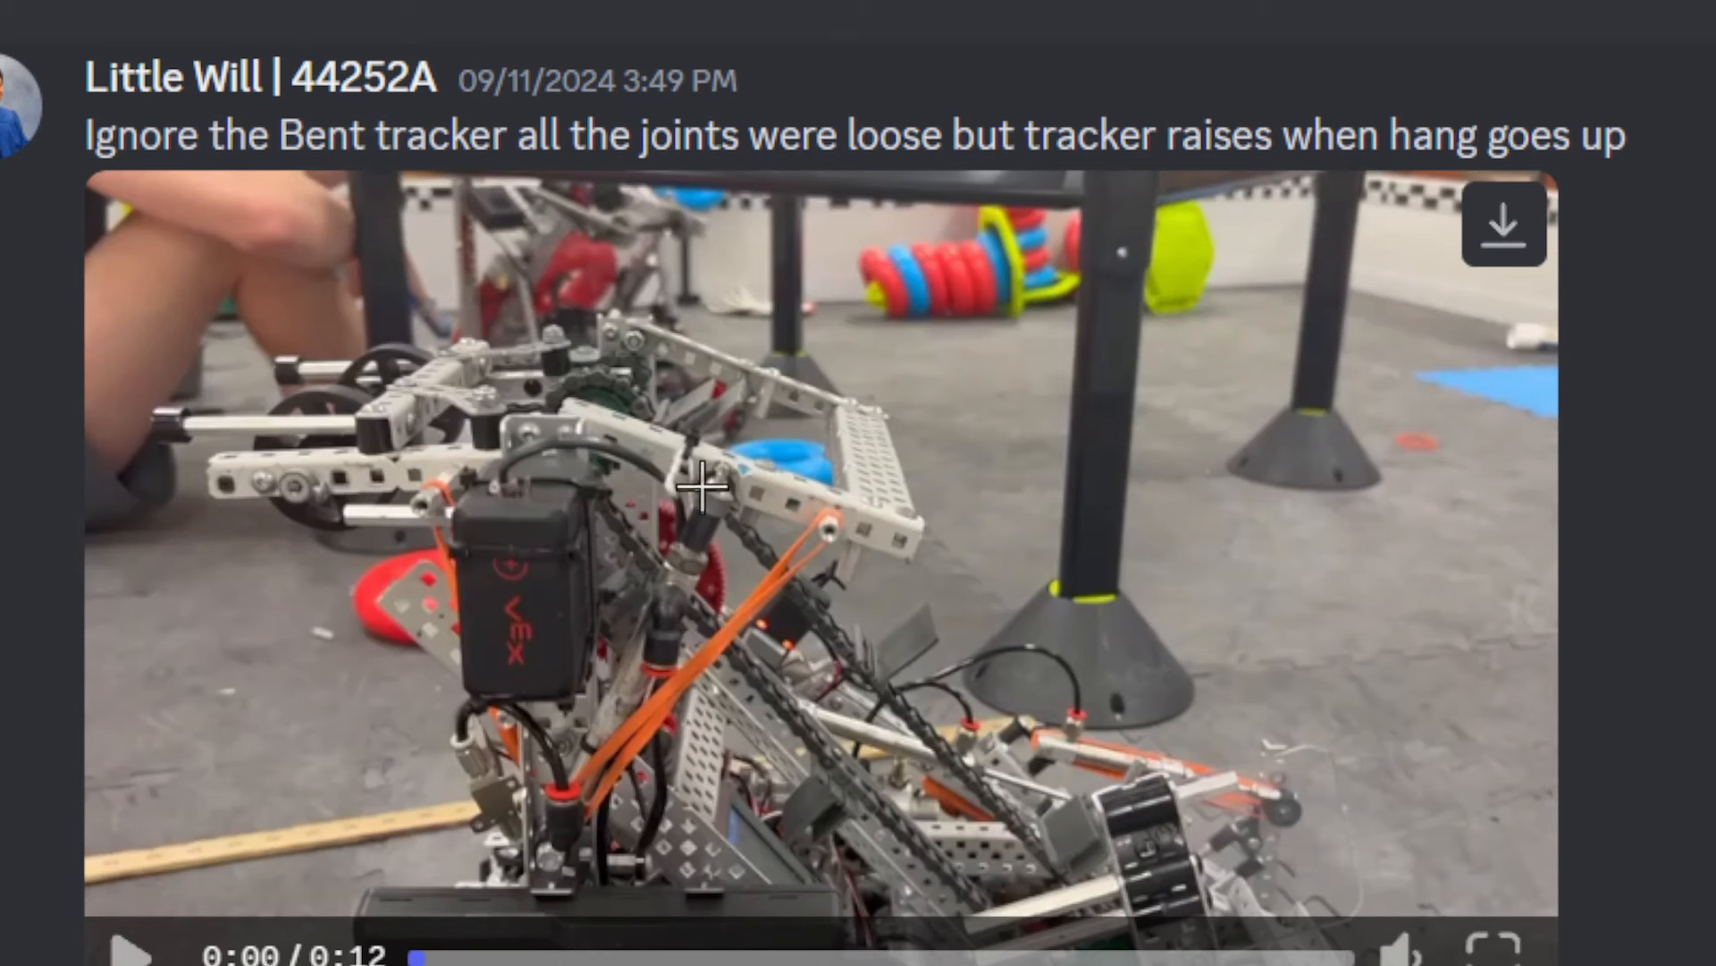
pyautogui.scroll(-3)
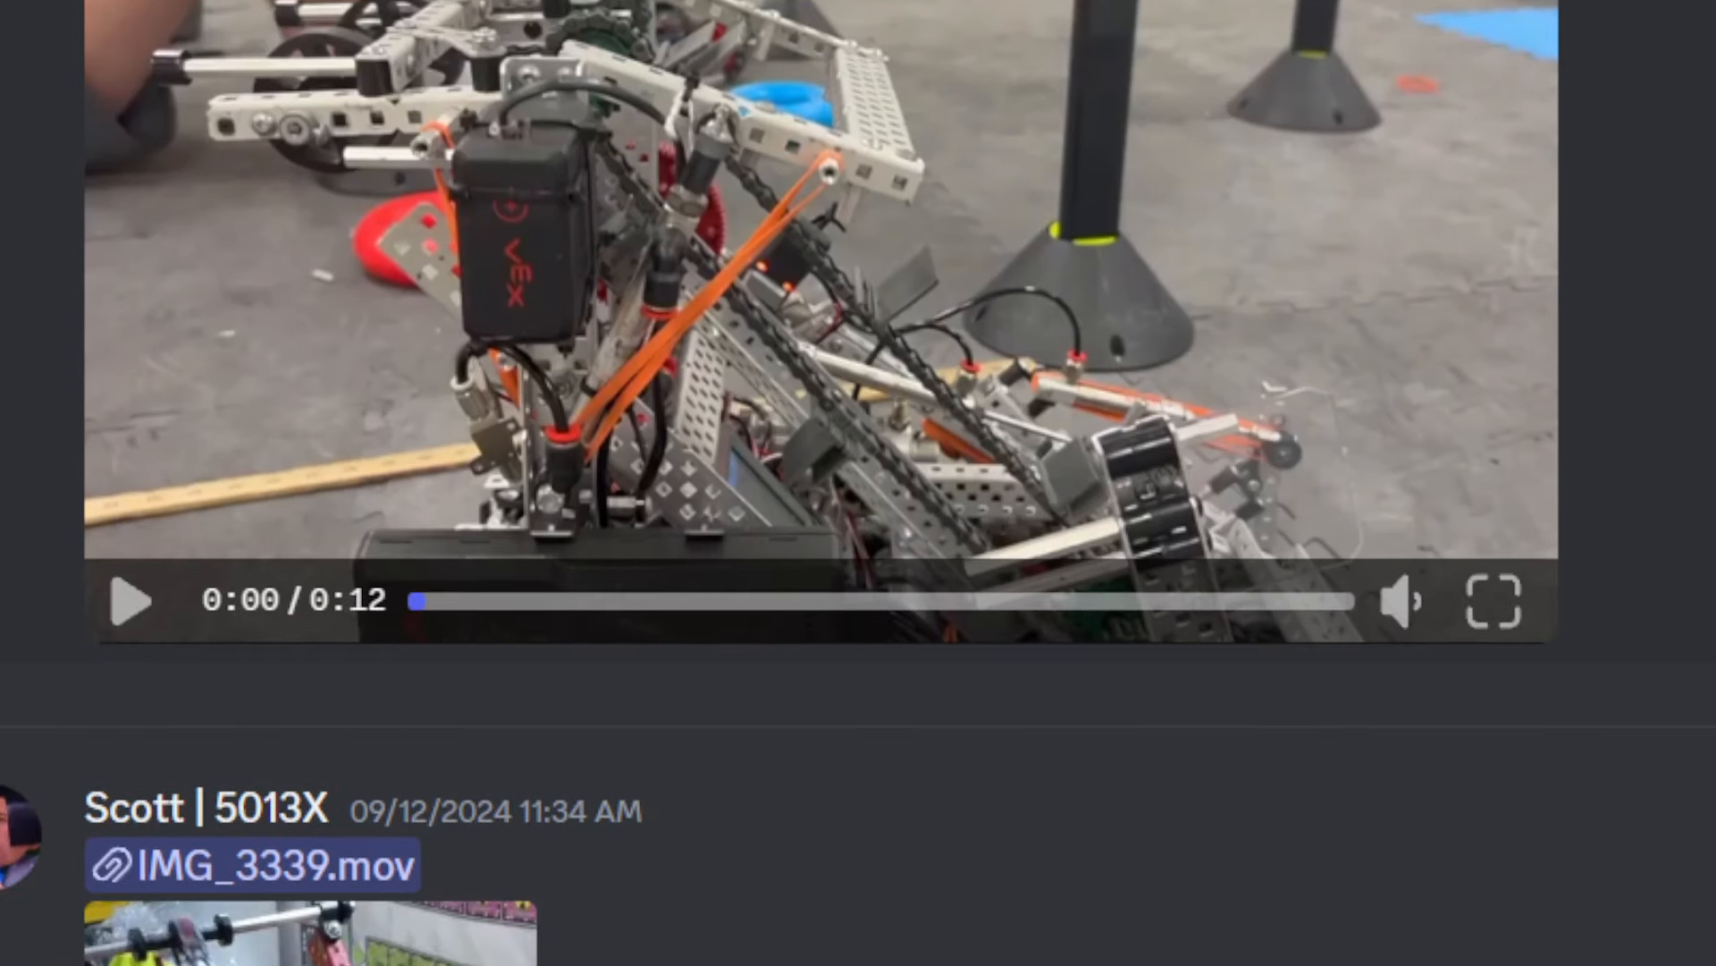
pyautogui.scroll(-3)
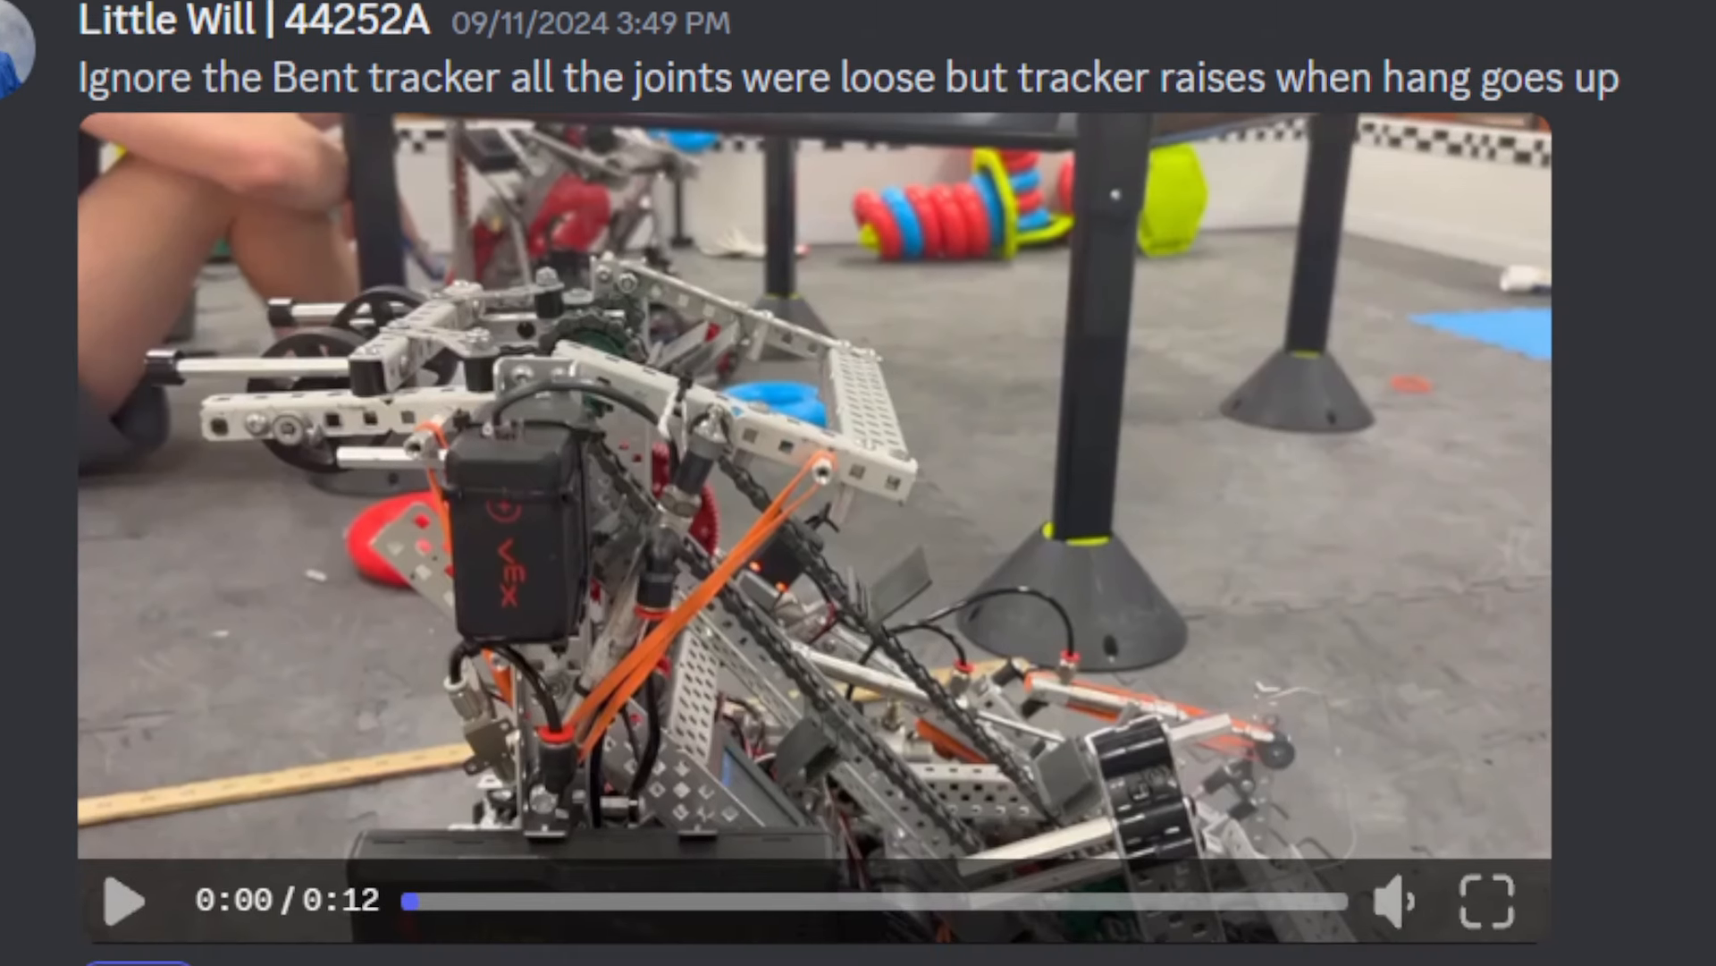
pyautogui.scroll(-3)
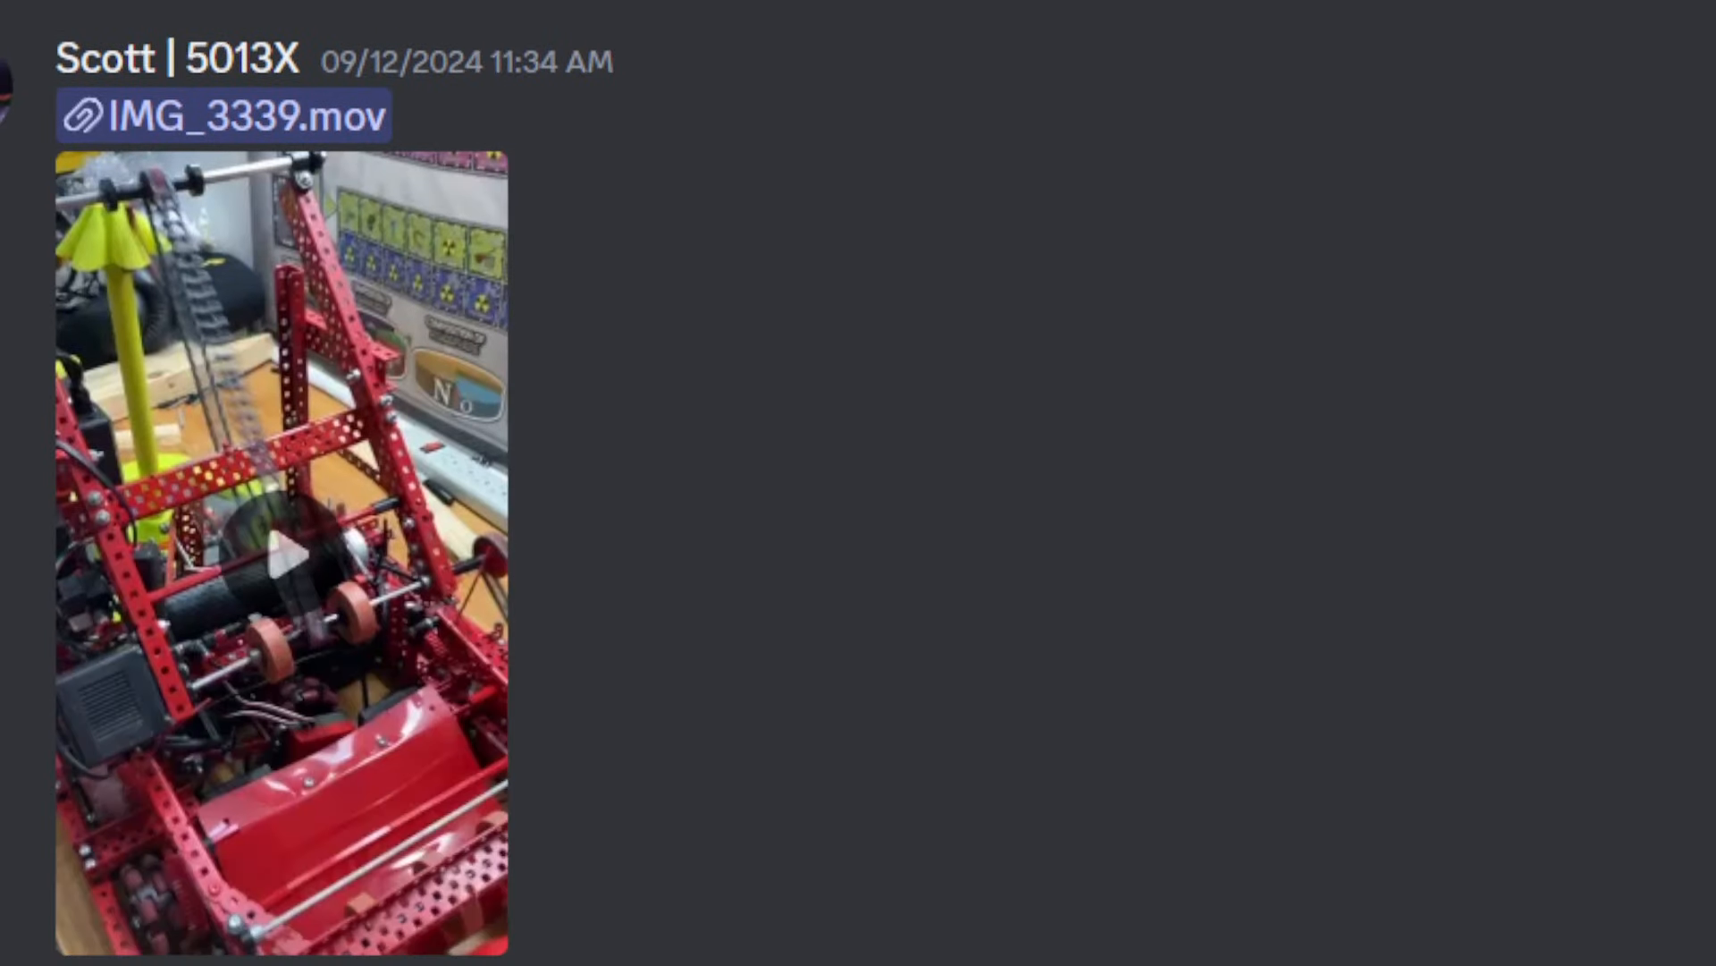
pyautogui.moveTo(1543, 713)
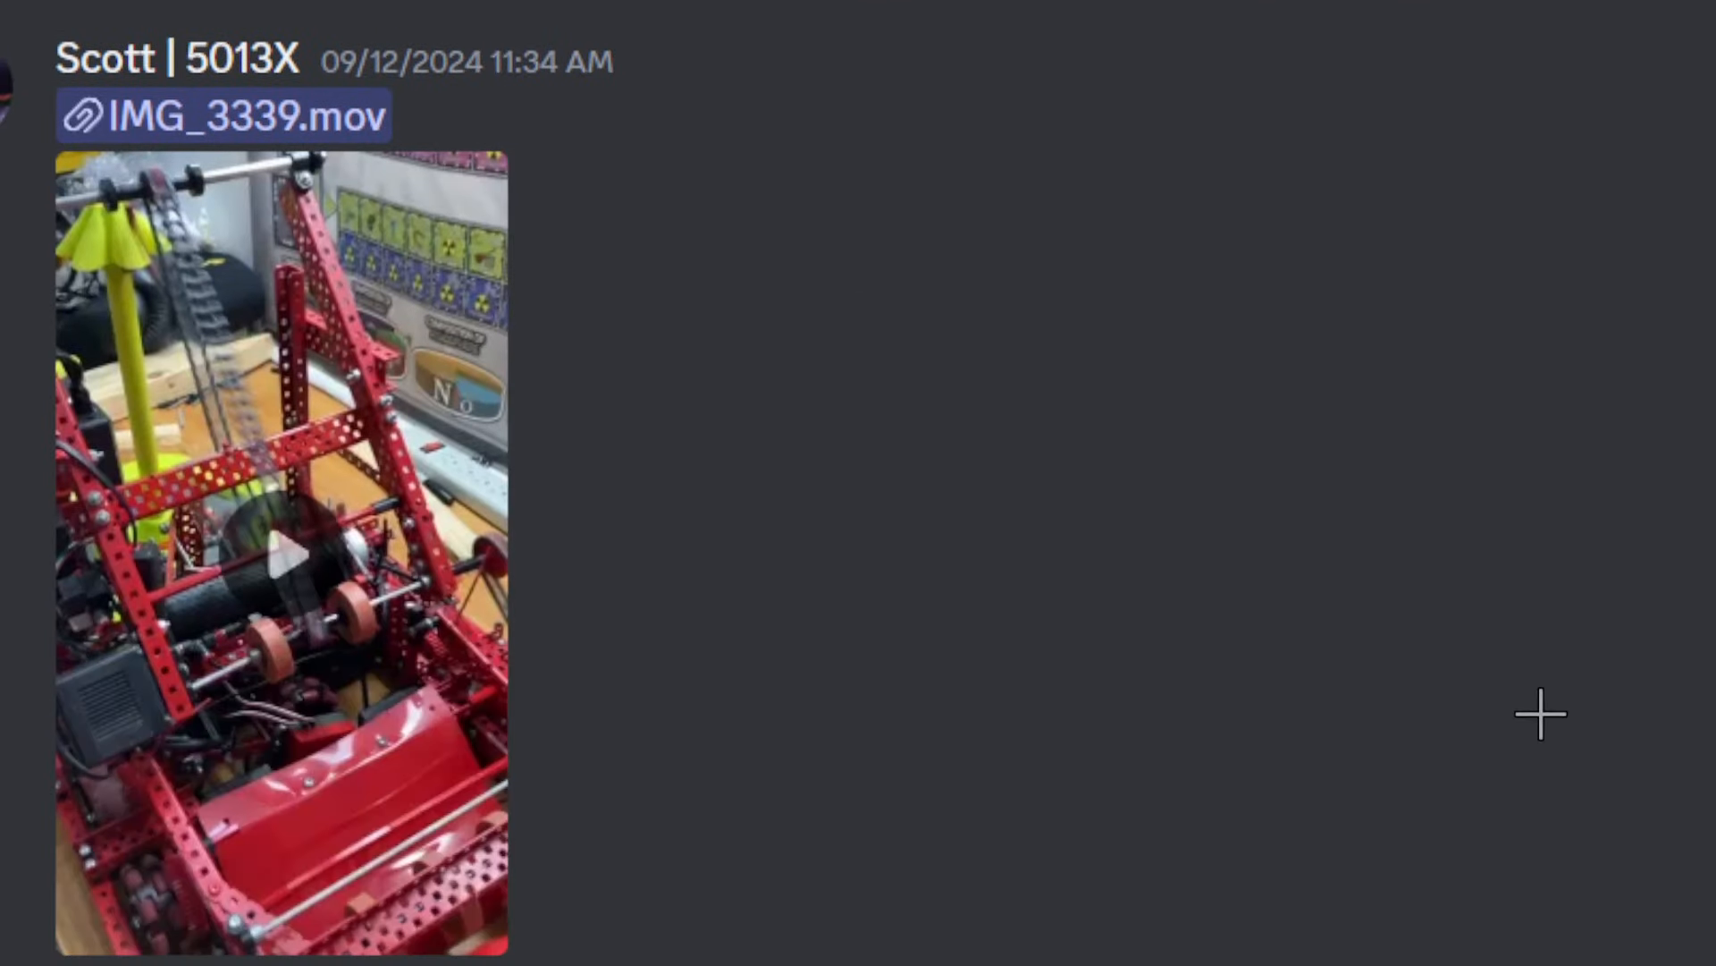
# Play Scott's 5013X IMG_3339.mov red robot clip through to the end.
pyautogui.click(281, 560)
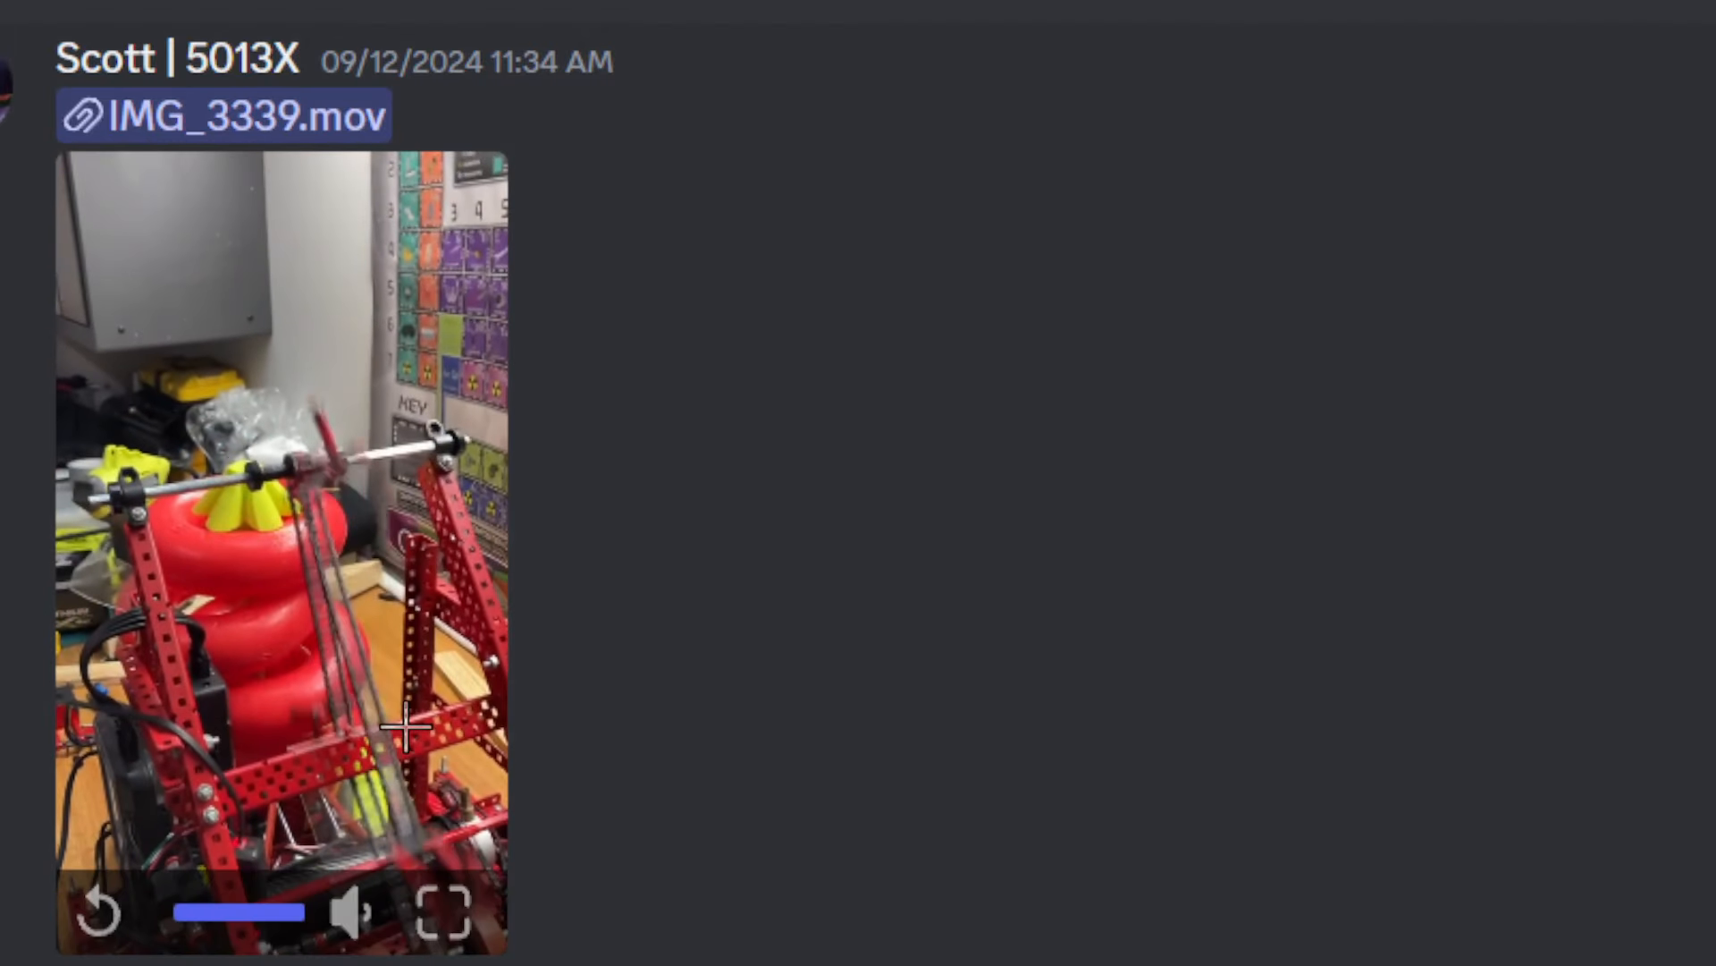
pyautogui.moveTo(454, 676)
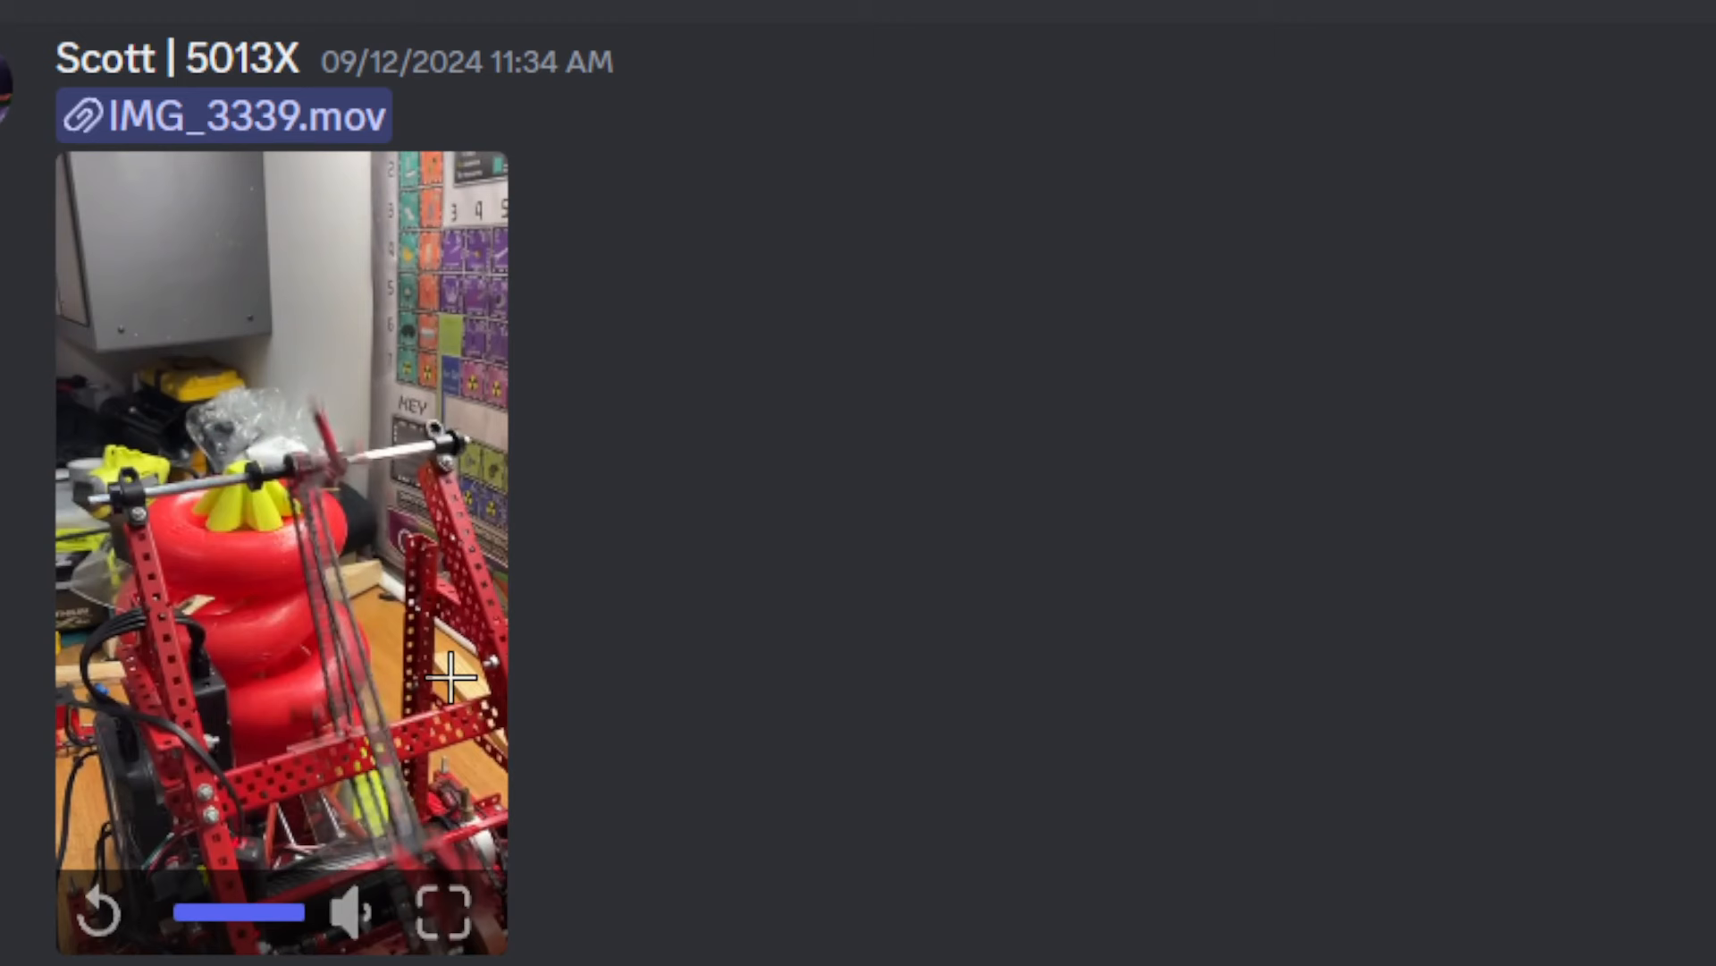
pyautogui.moveTo(329, 748)
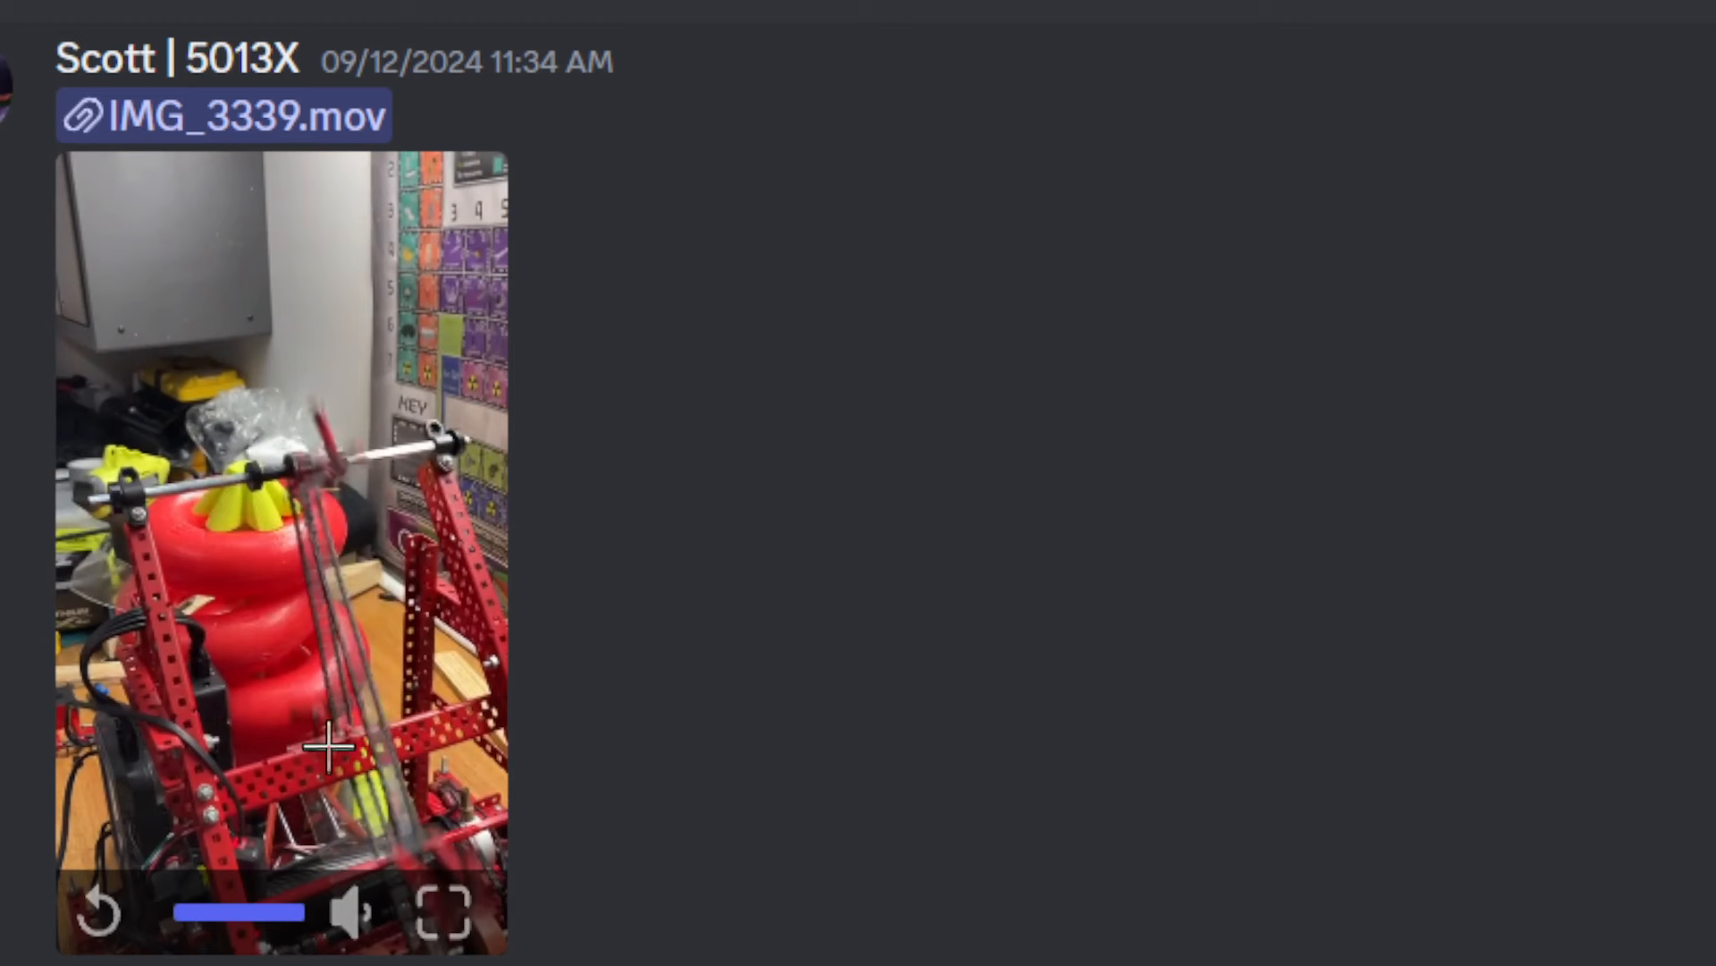
pyautogui.scroll(-3)
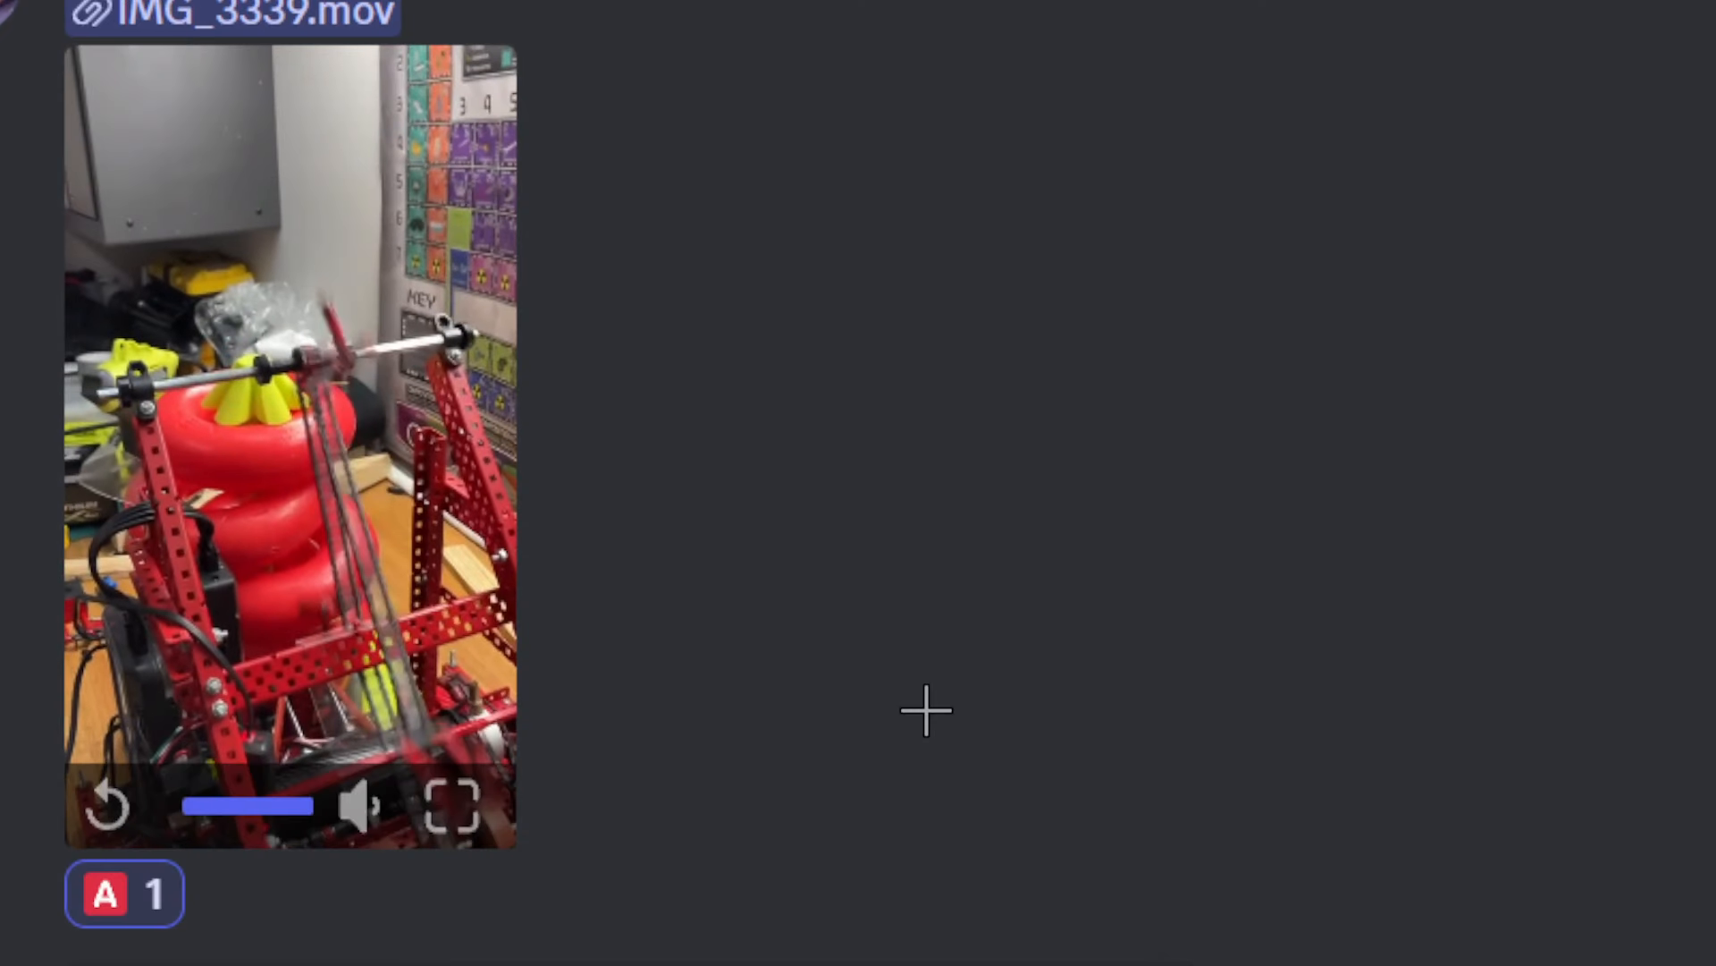
pyautogui.moveTo(910, 243)
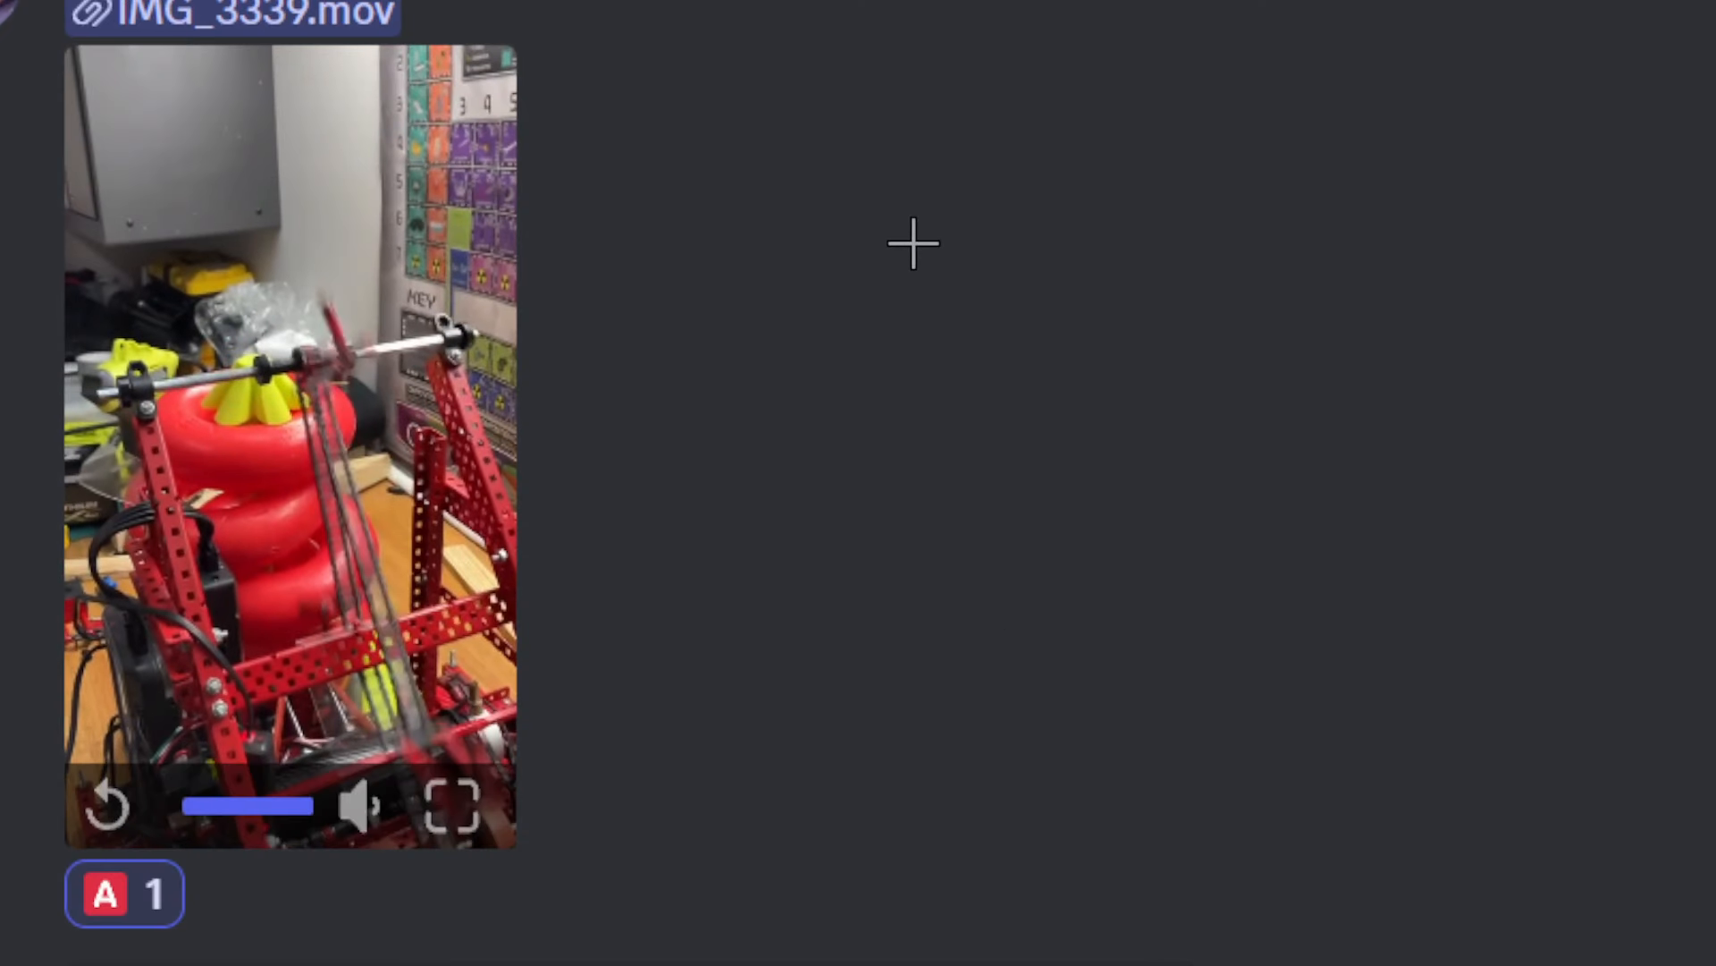
pyautogui.moveTo(645, 304)
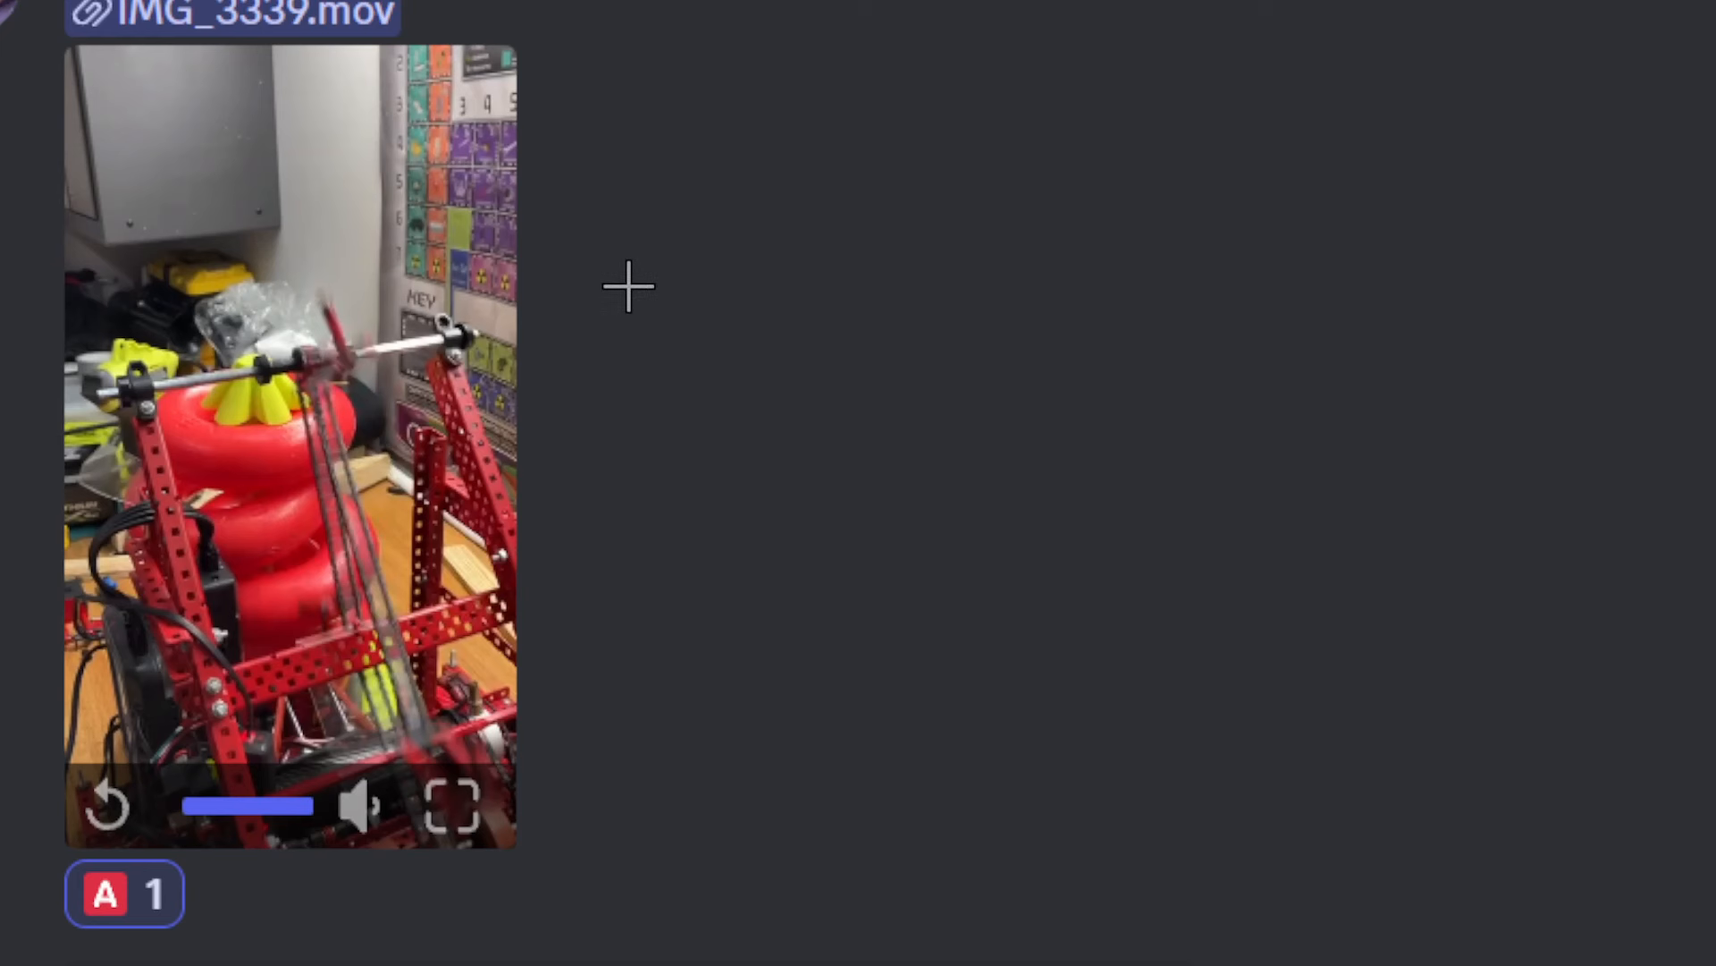
pyautogui.moveTo(792, 281)
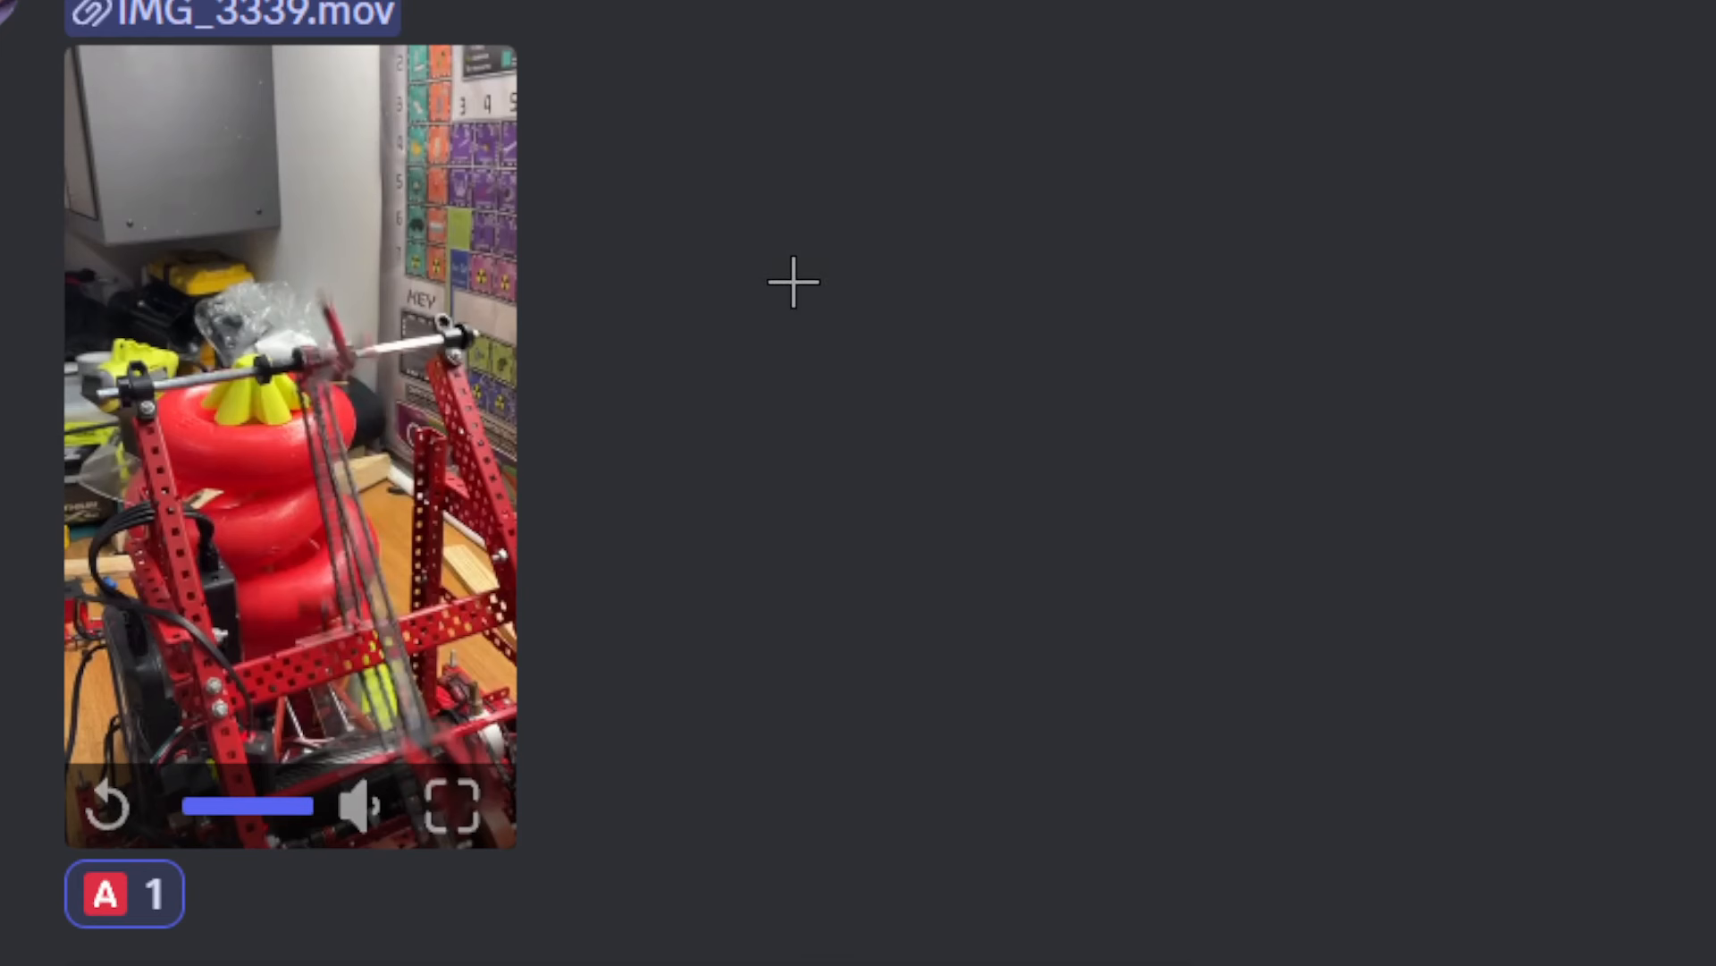
pyautogui.moveTo(472, 498)
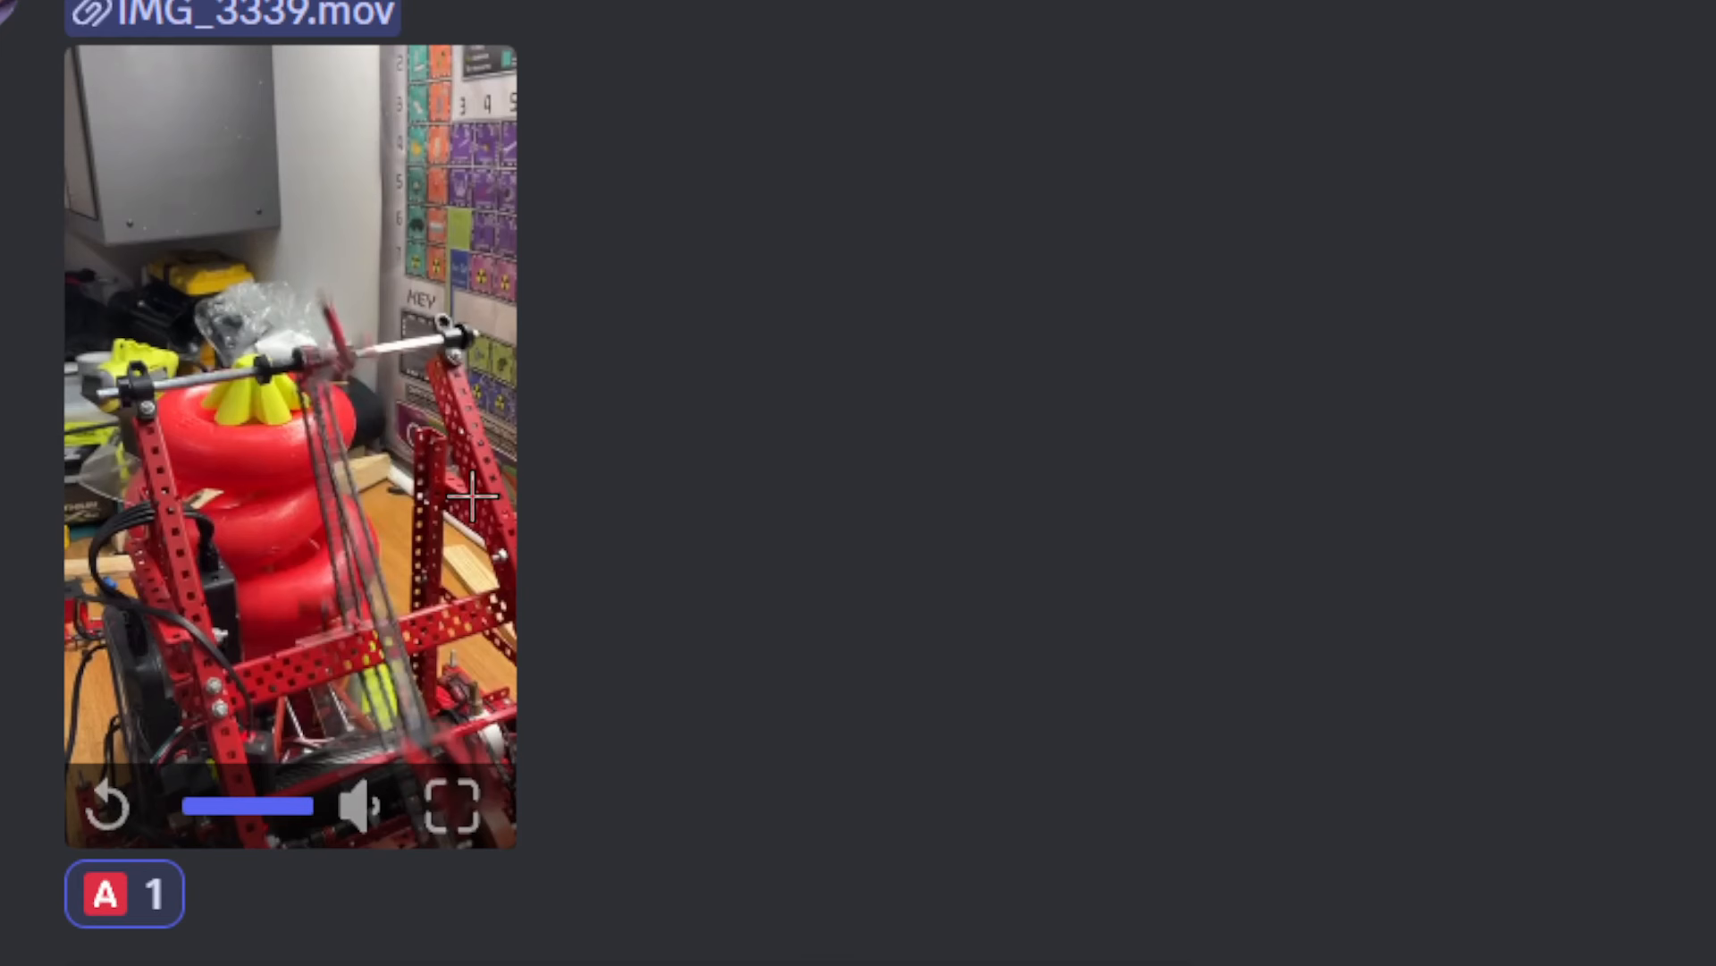
# Replay the IMG_3339.mov clip from the start to watch the red intake.
pyautogui.click(105, 806)
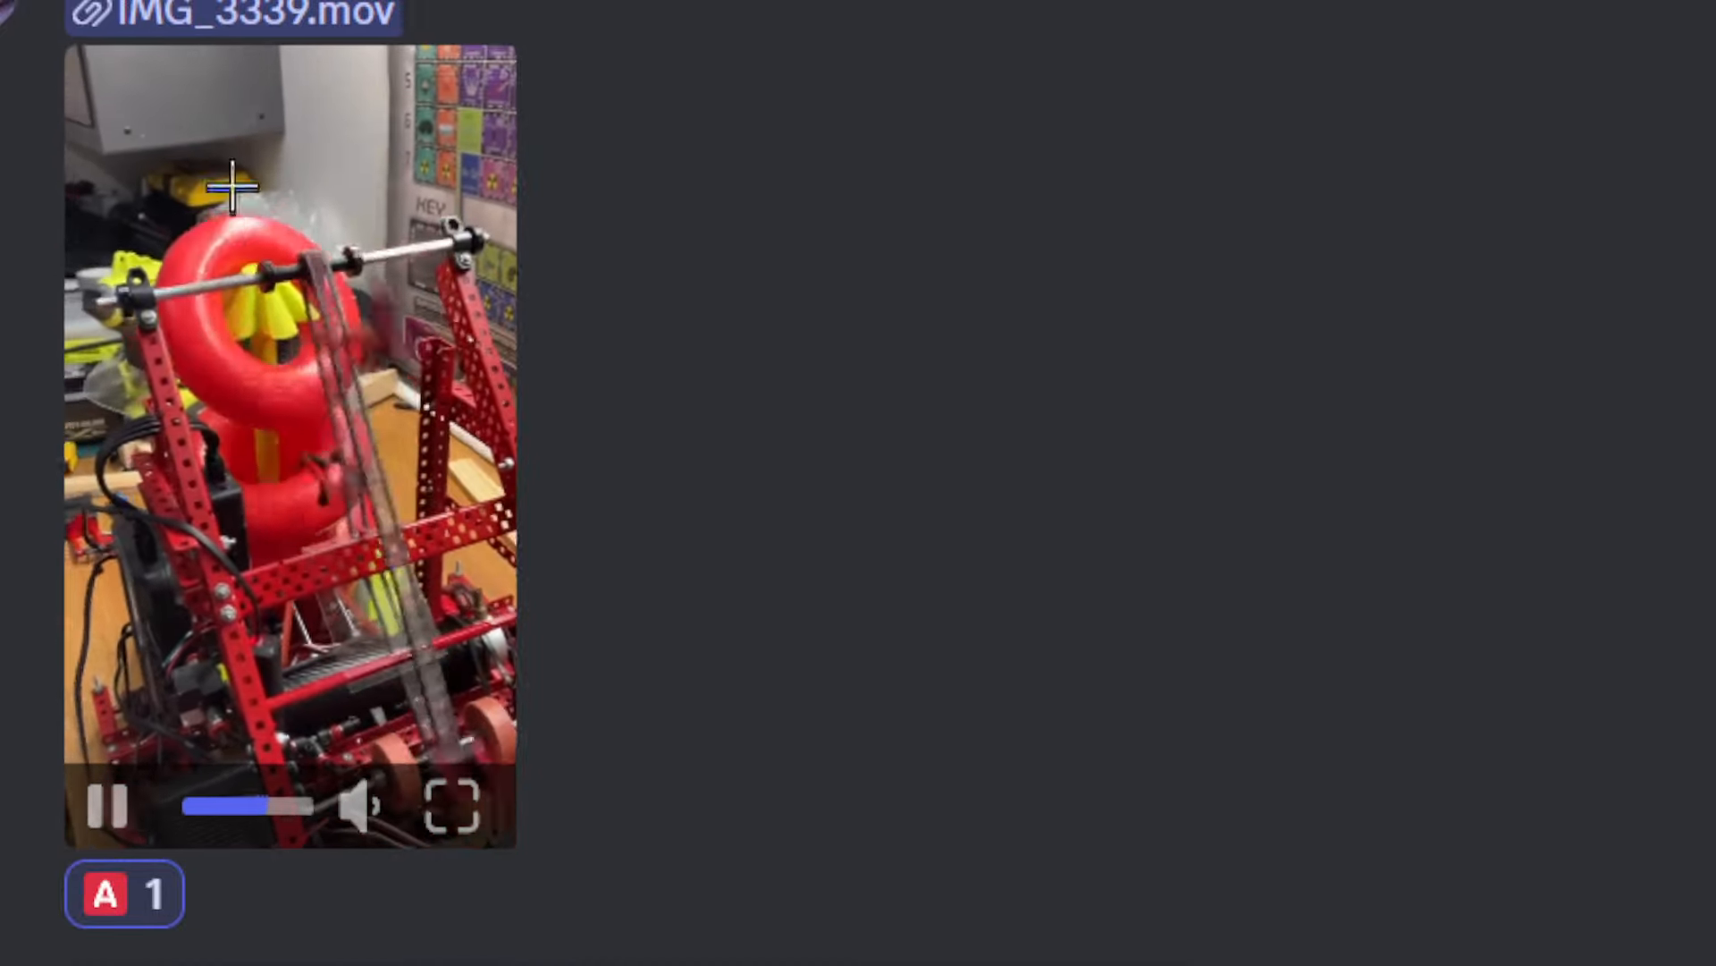
# Pause the IMG_3339.mov clip on a frame of the red intake.
pyautogui.click(106, 807)
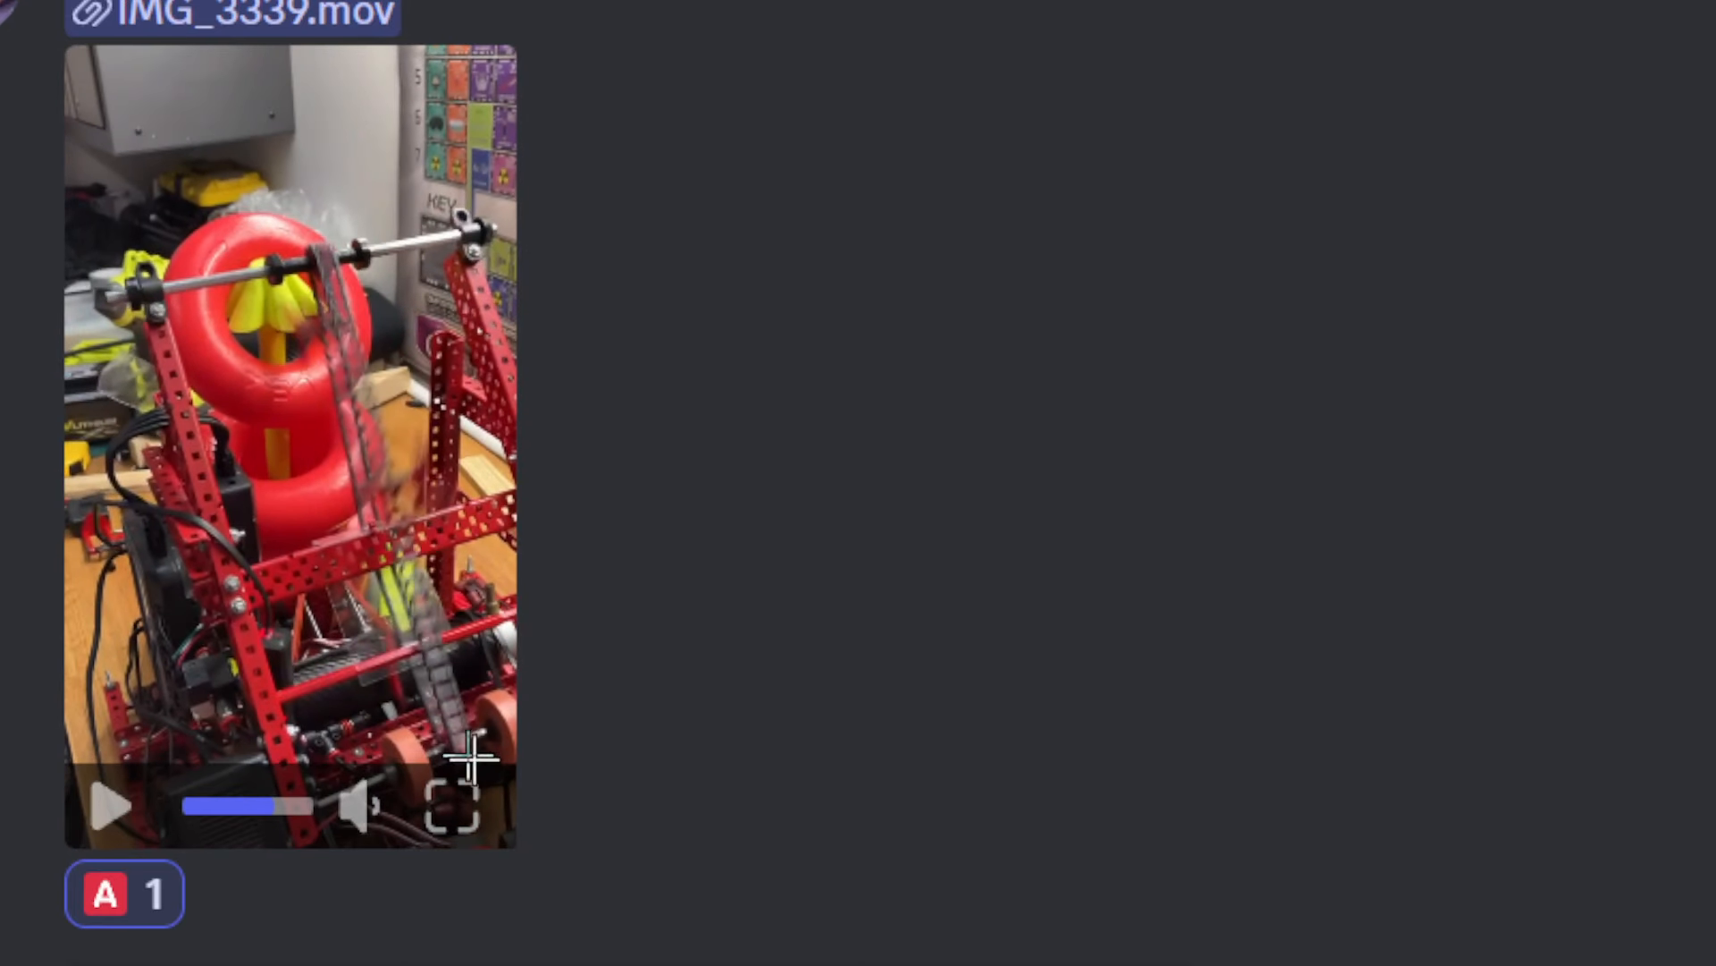
pyautogui.moveTo(301, 268)
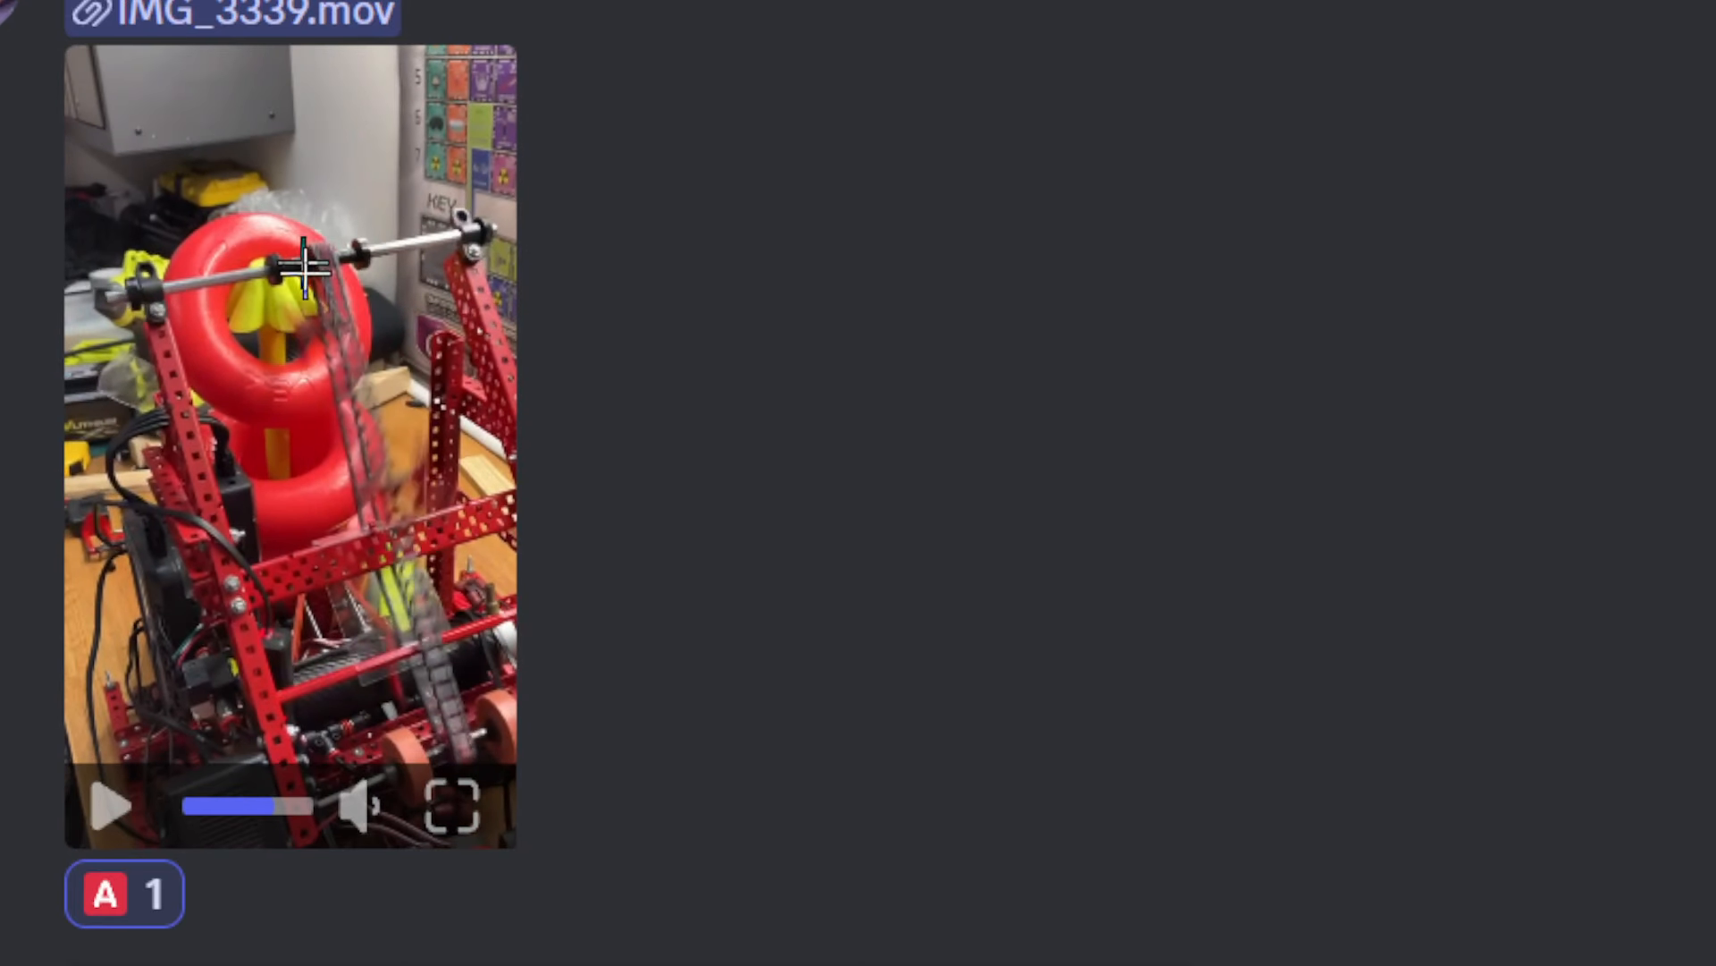
pyautogui.moveTo(329, 378)
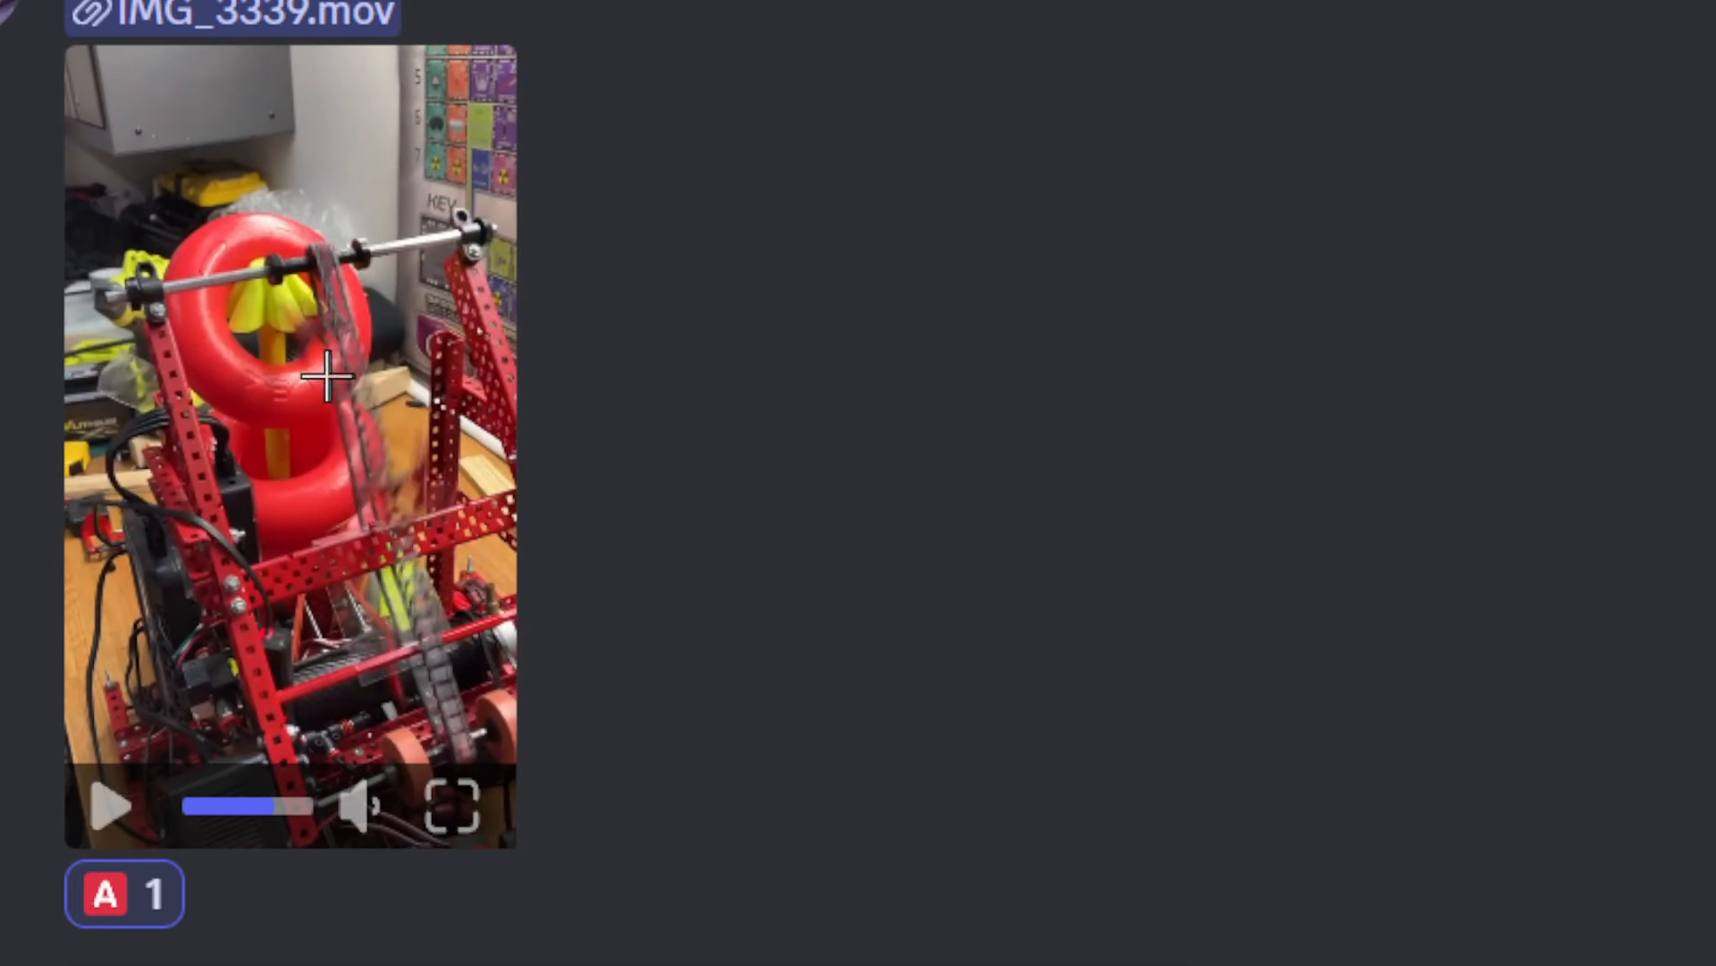
pyautogui.moveTo(370, 310)
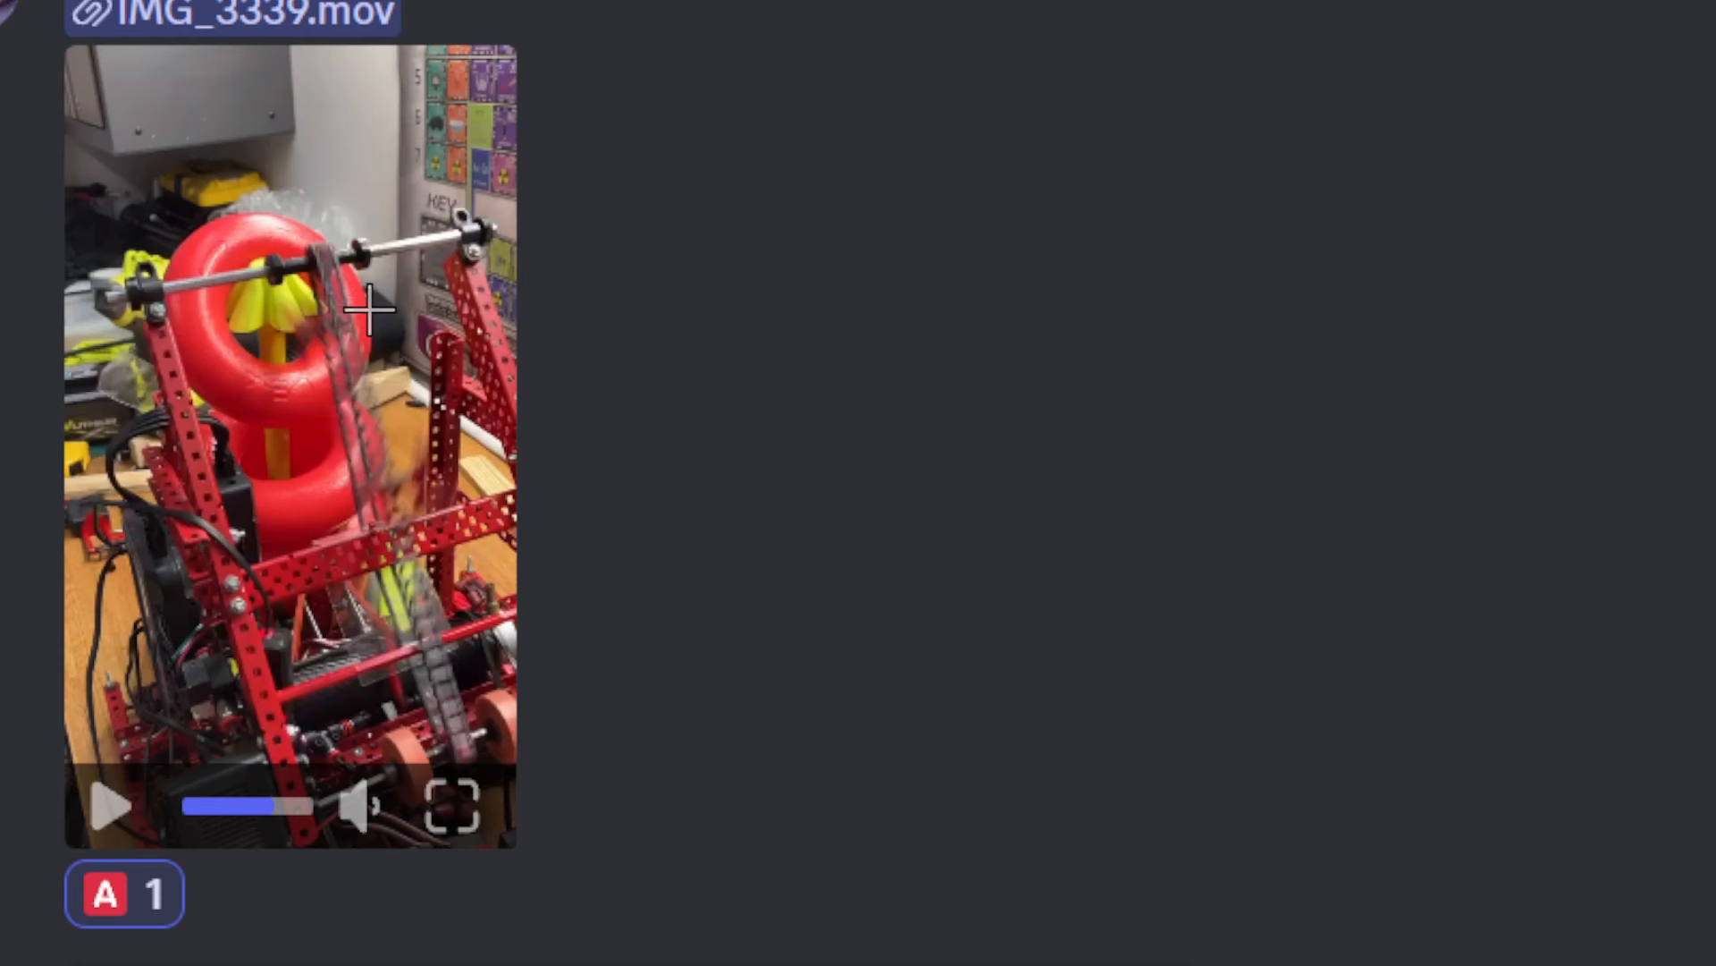
pyautogui.moveTo(357, 320)
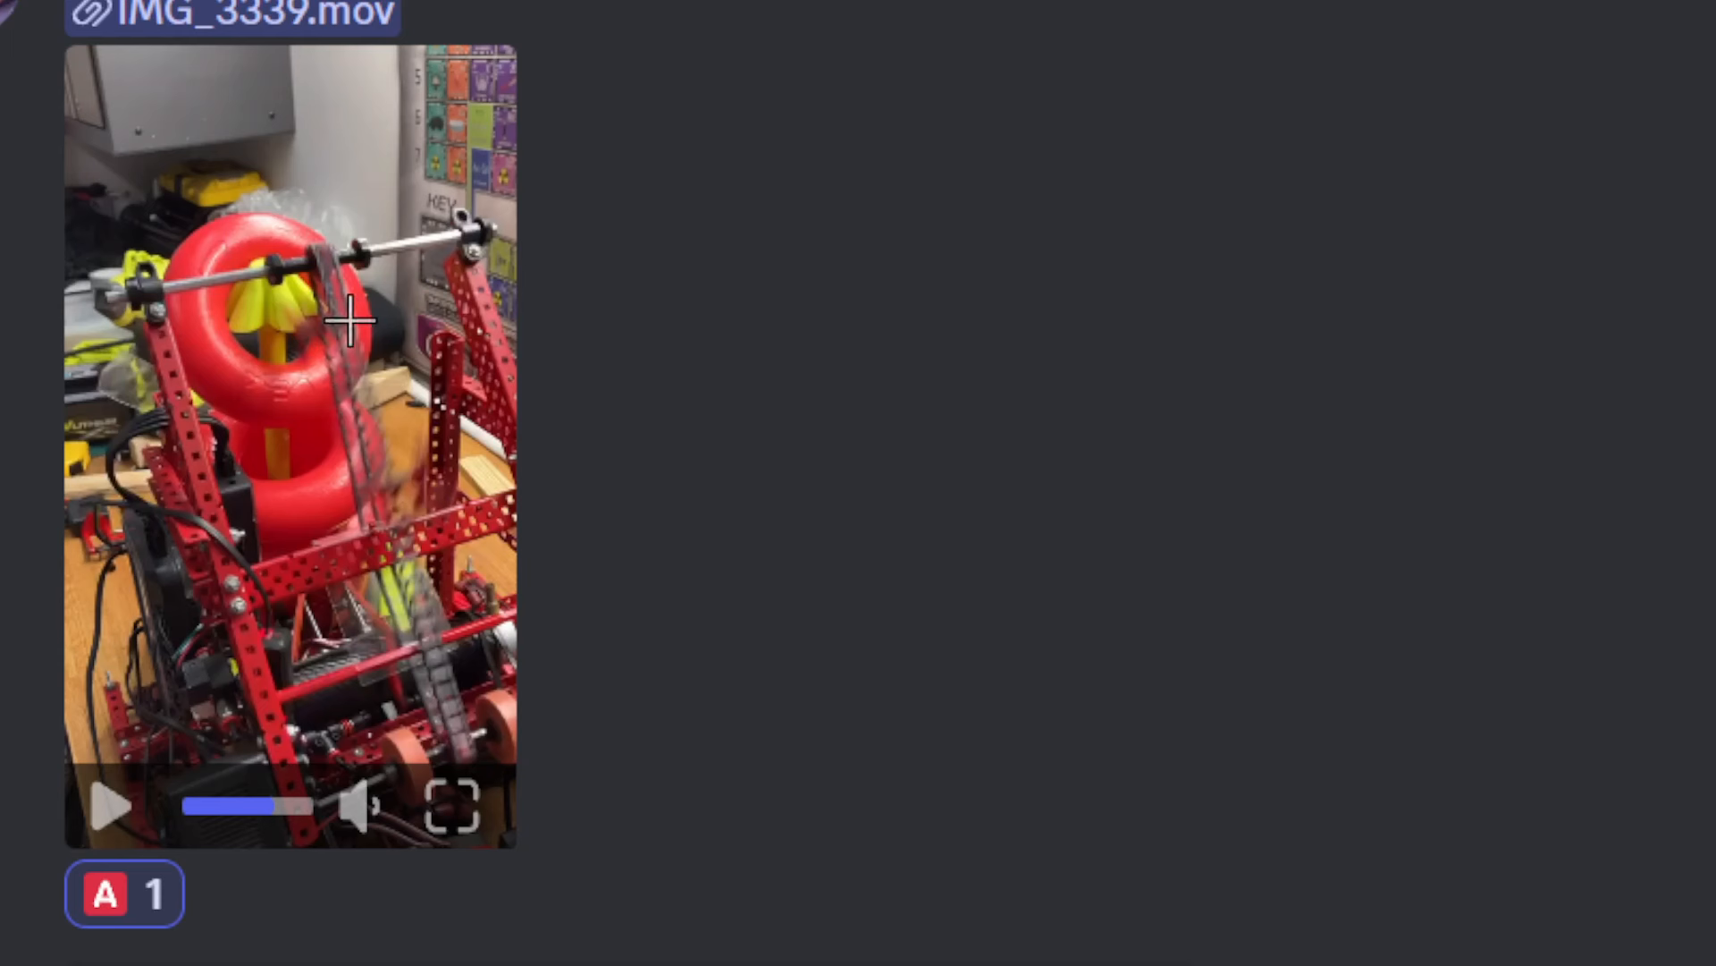
pyautogui.moveTo(484, 350)
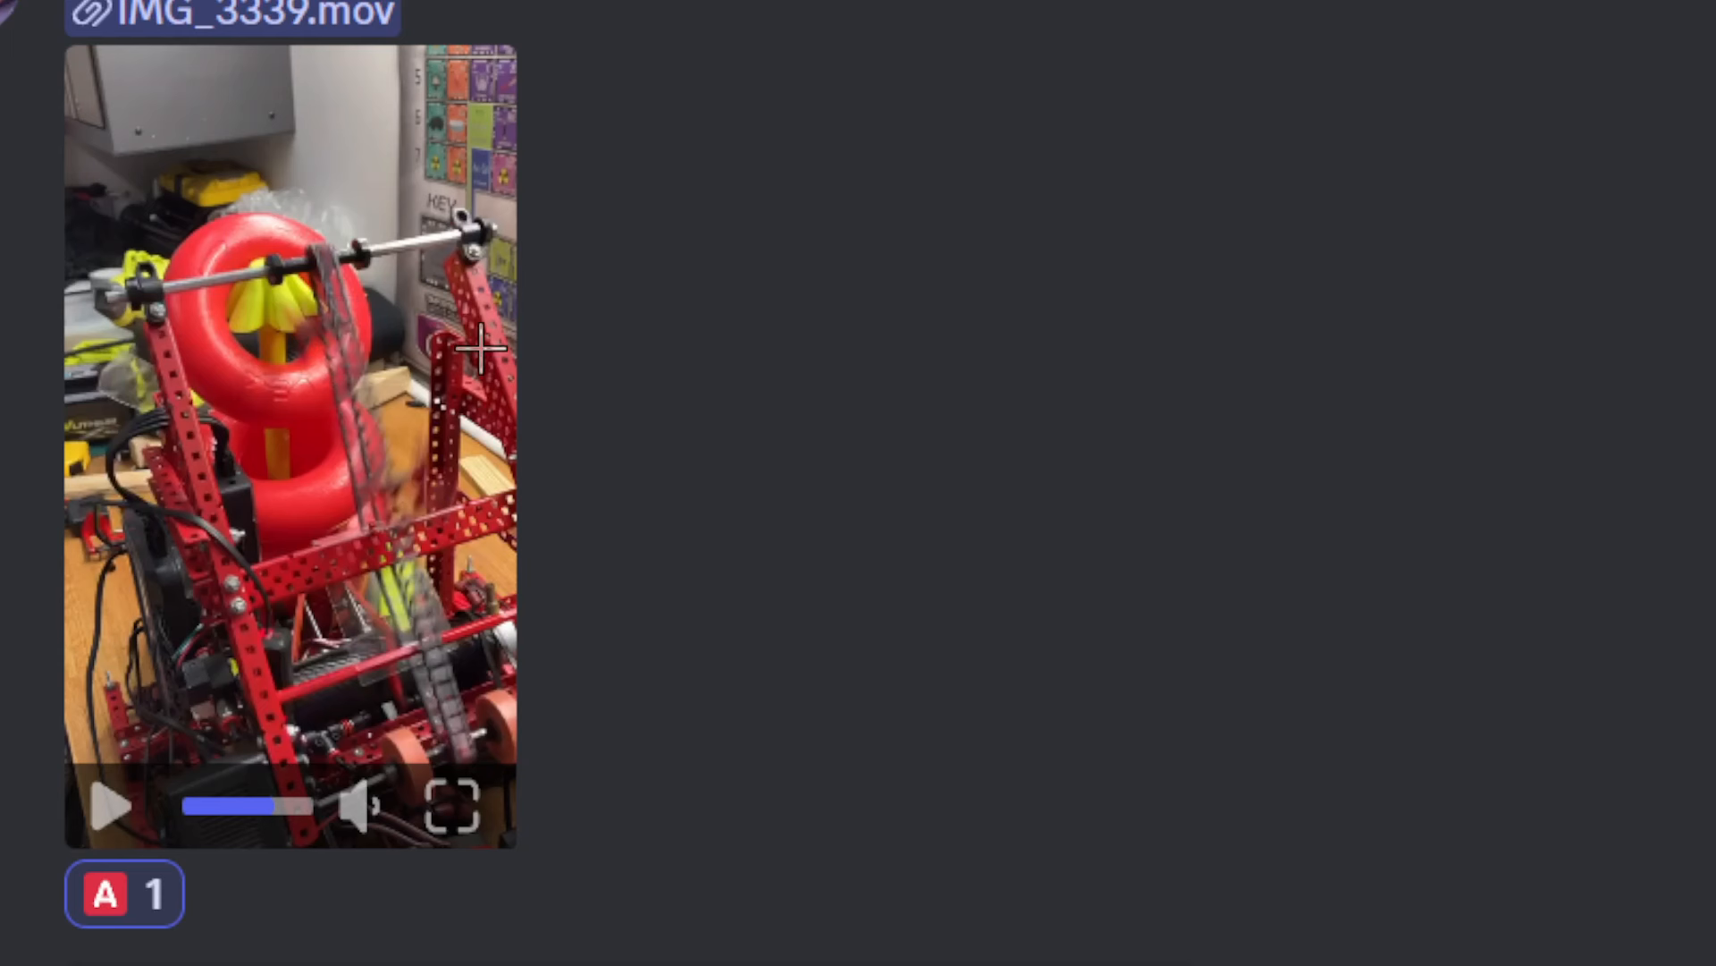
pyautogui.moveTo(471, 329)
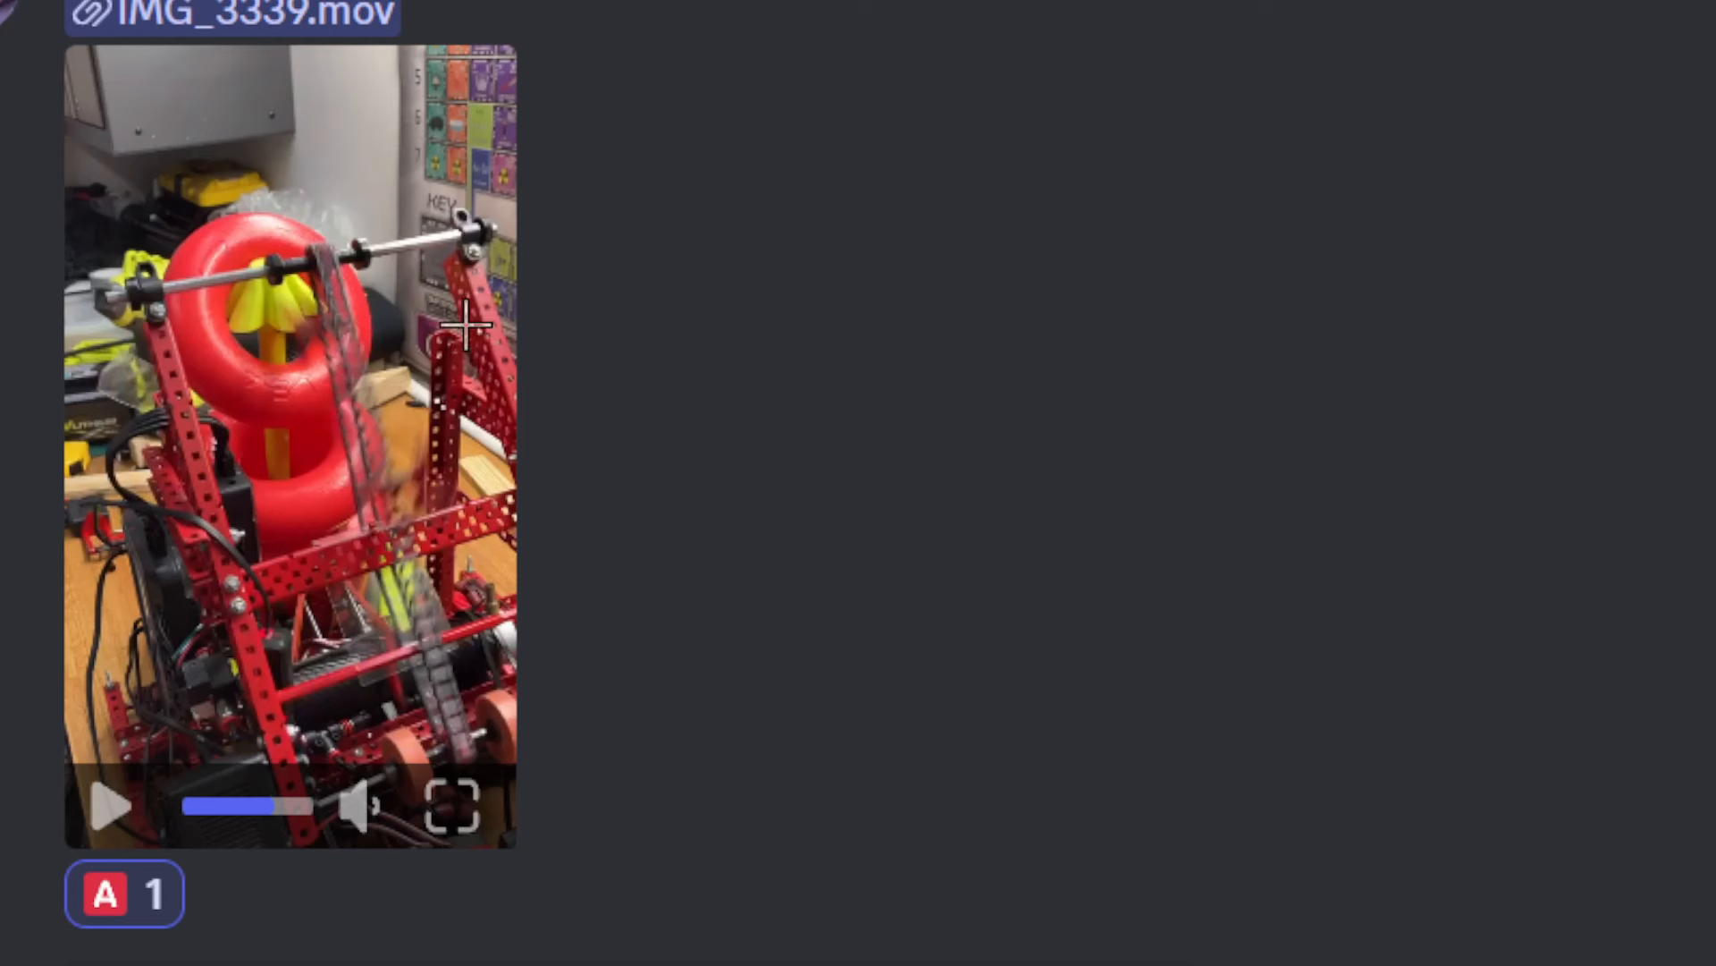
pyautogui.moveTo(438, 268)
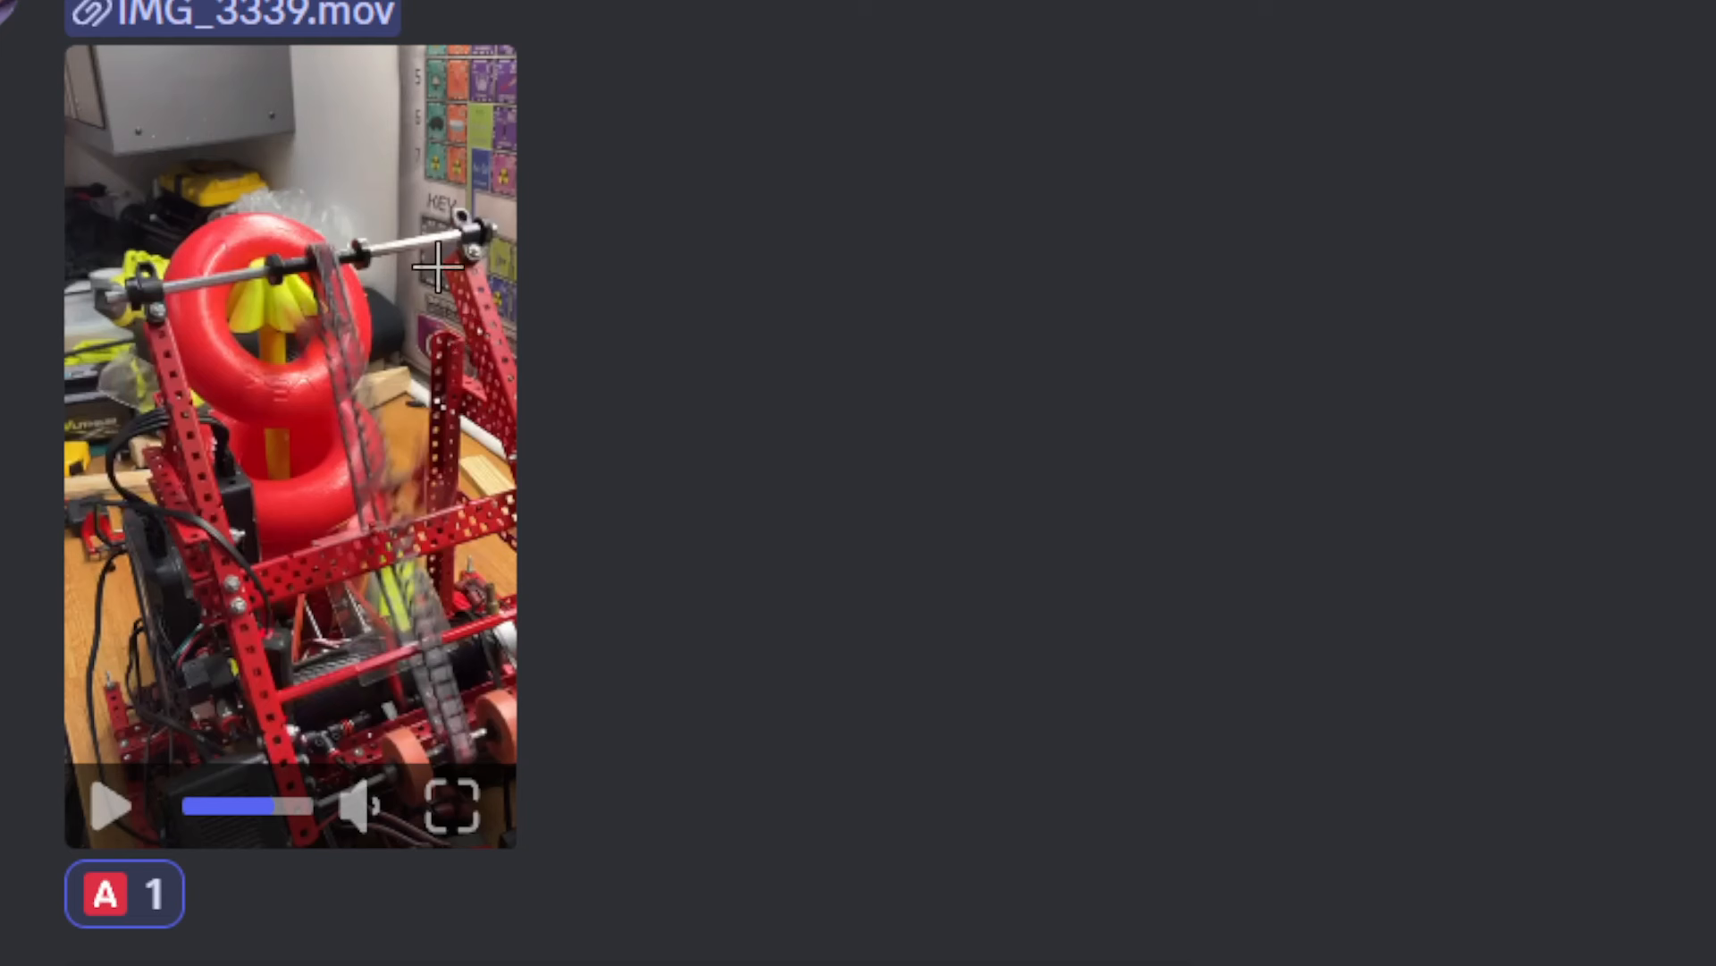
pyautogui.moveTo(1692, 643)
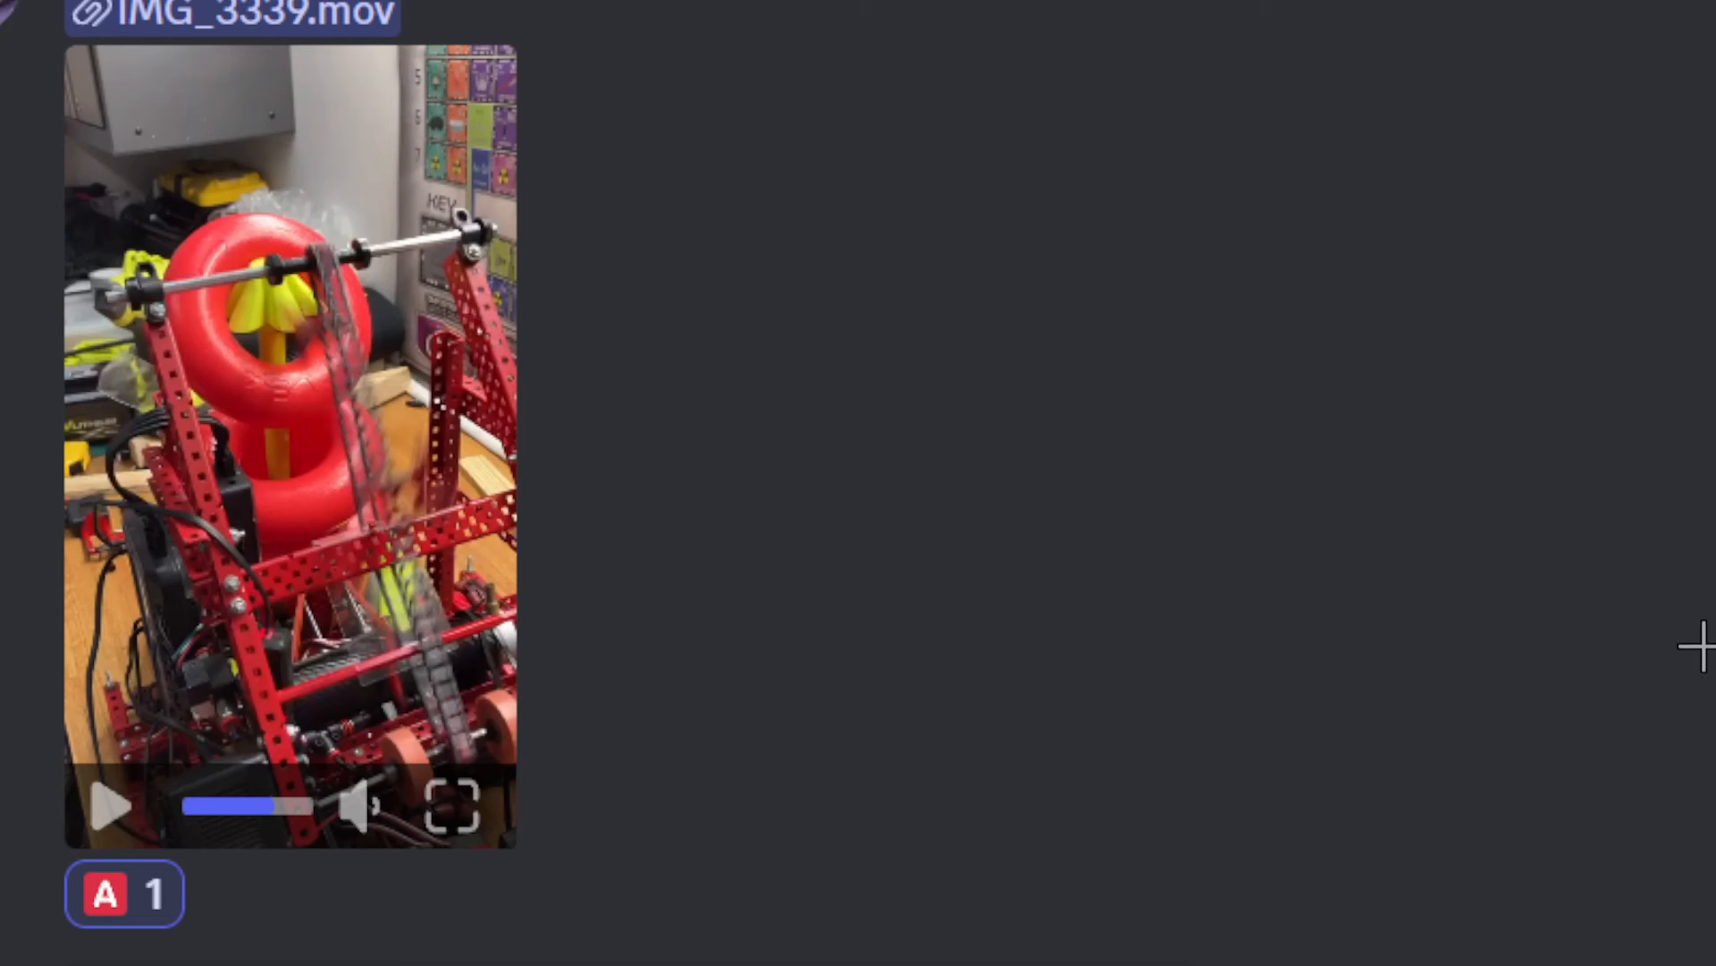
pyautogui.moveTo(1697, 554)
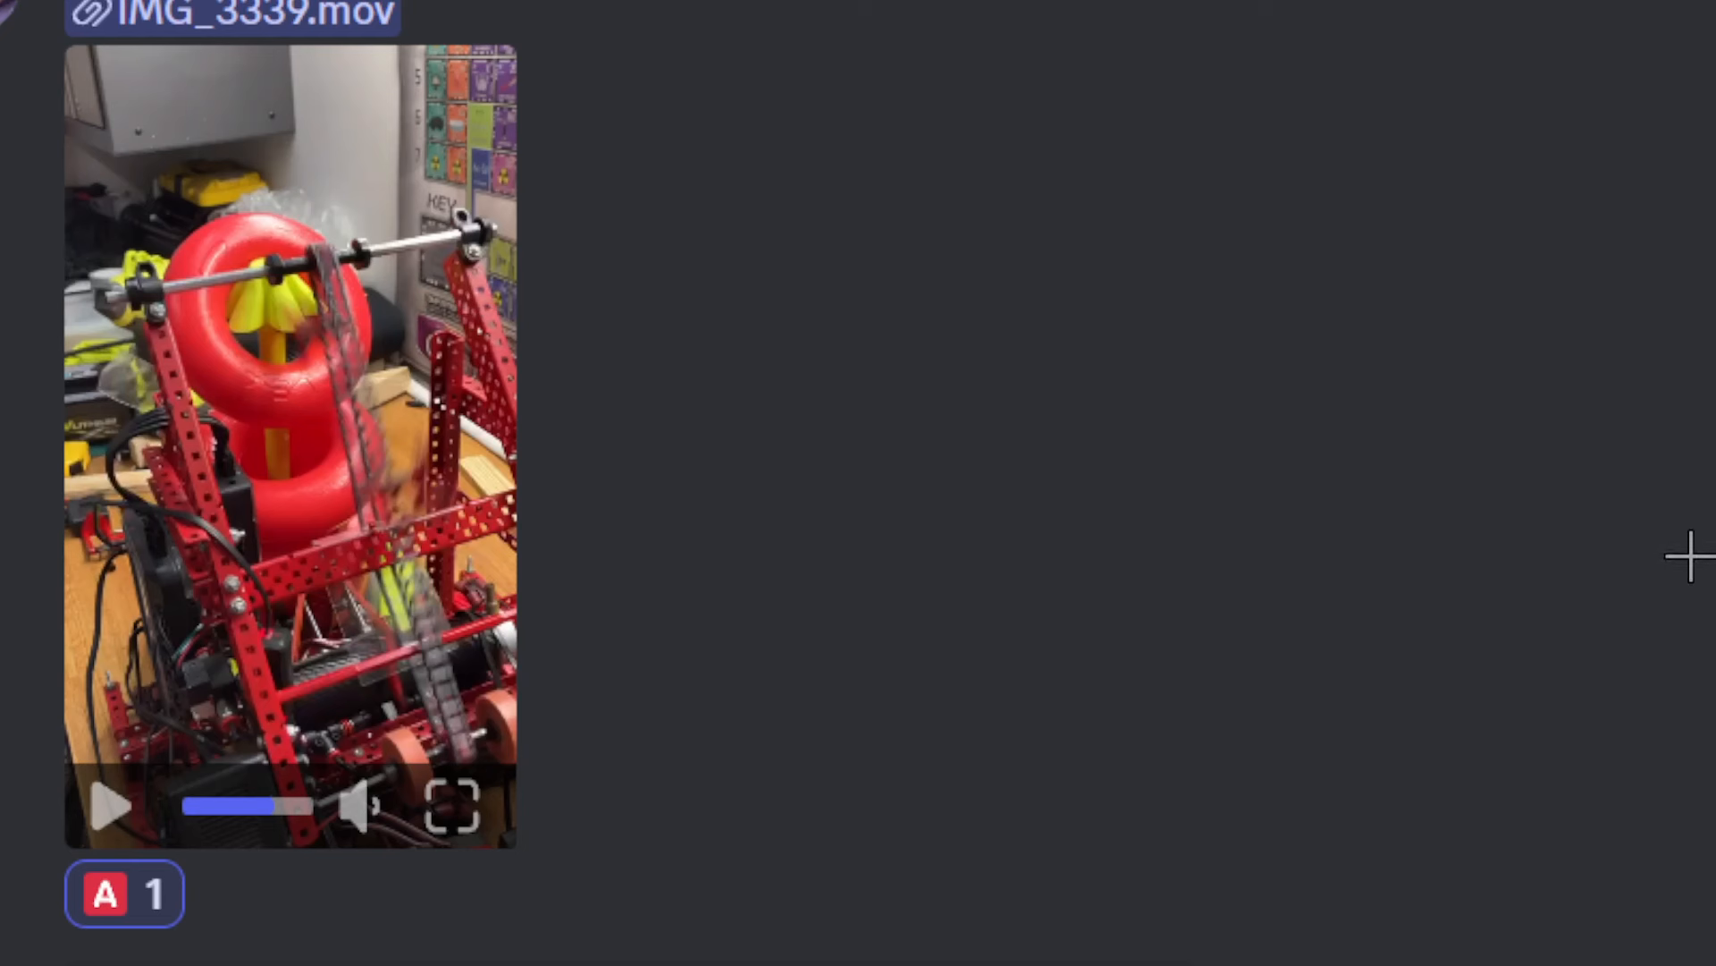
pyautogui.moveTo(1688, 509)
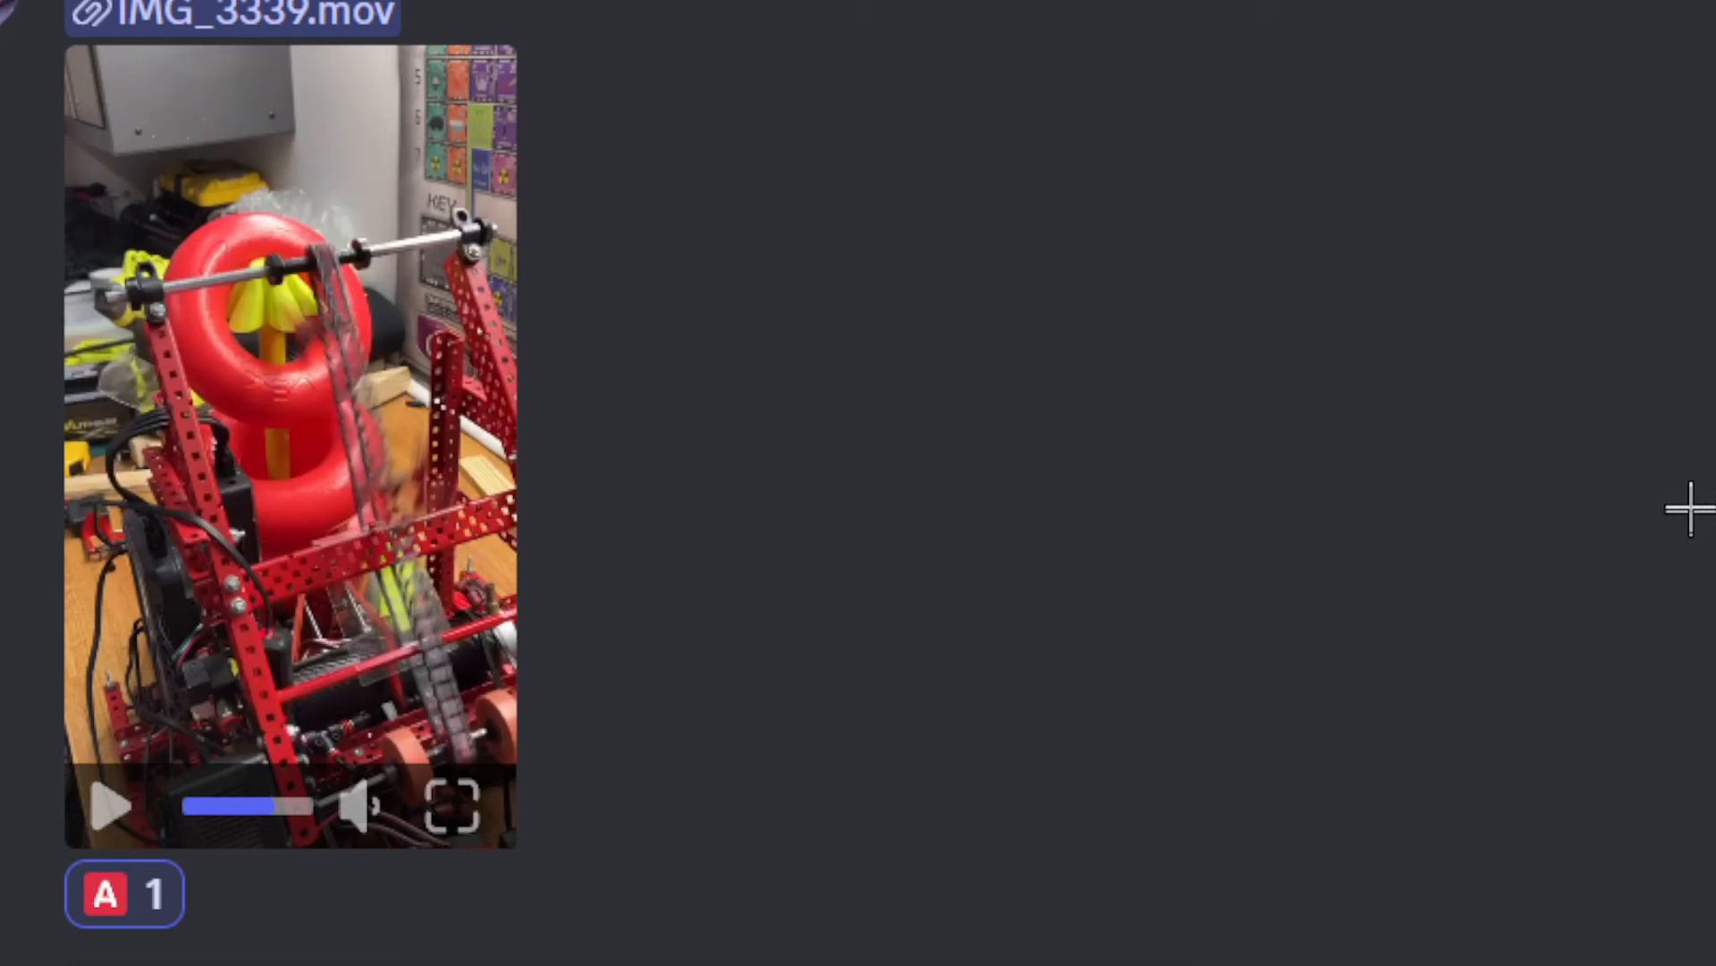
pyautogui.moveTo(123, 393)
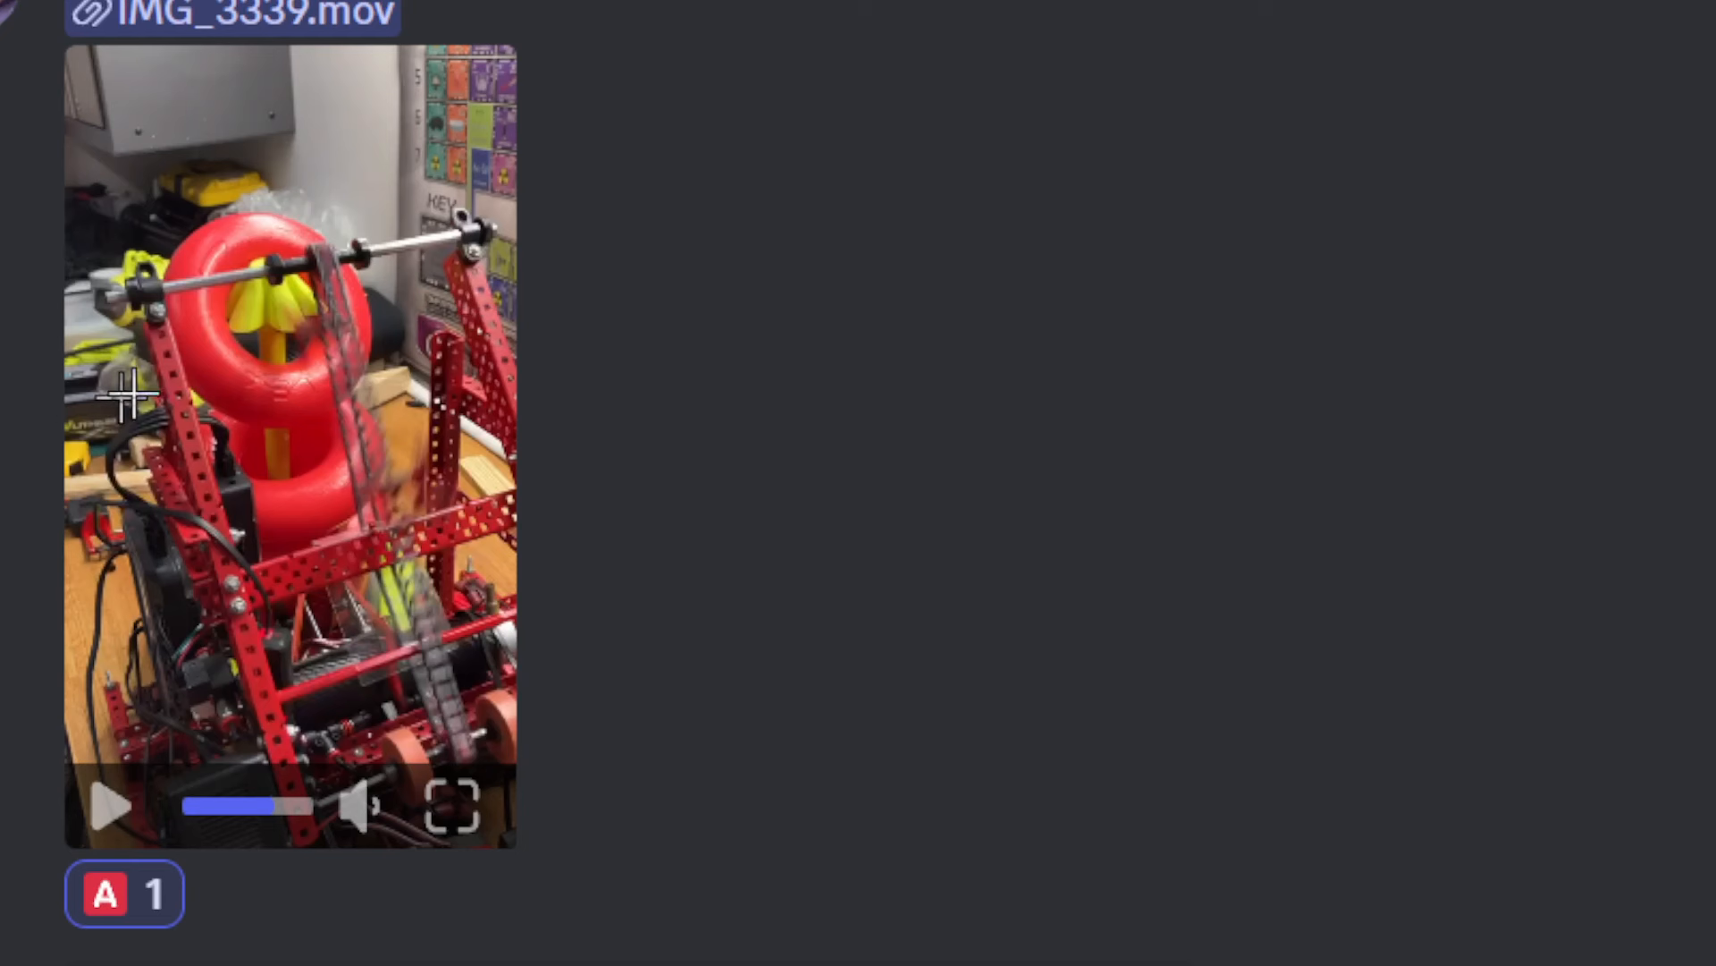
pyautogui.moveTo(366, 274)
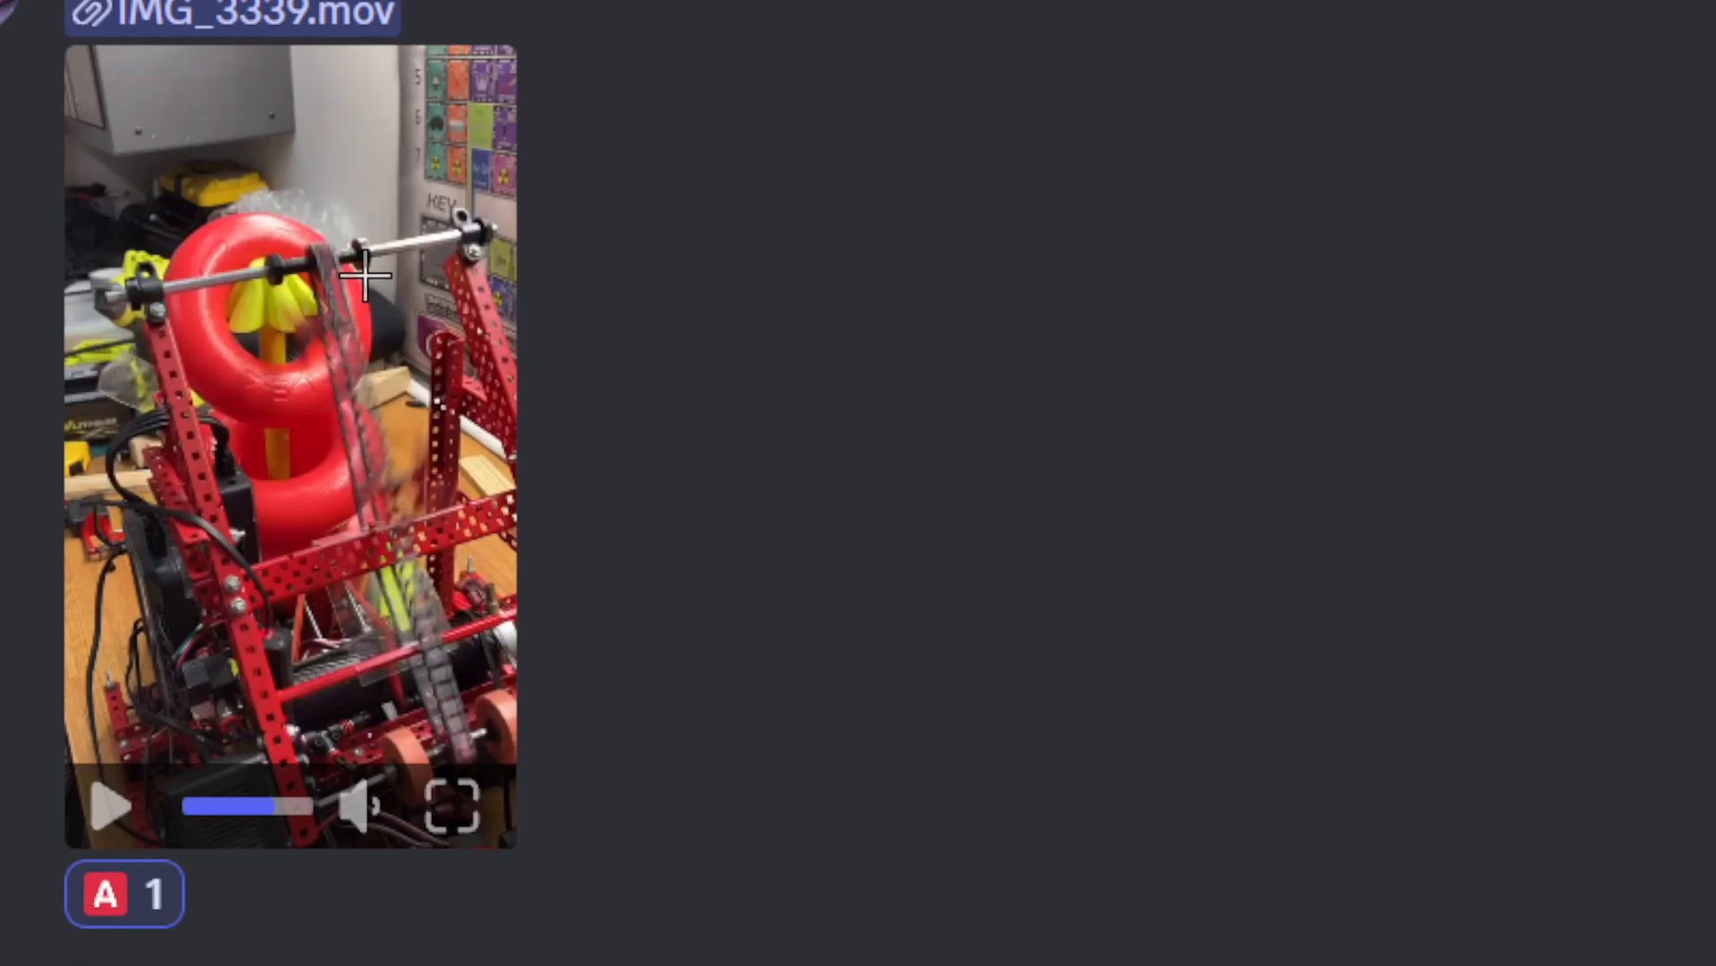
pyautogui.moveTo(1622, 493)
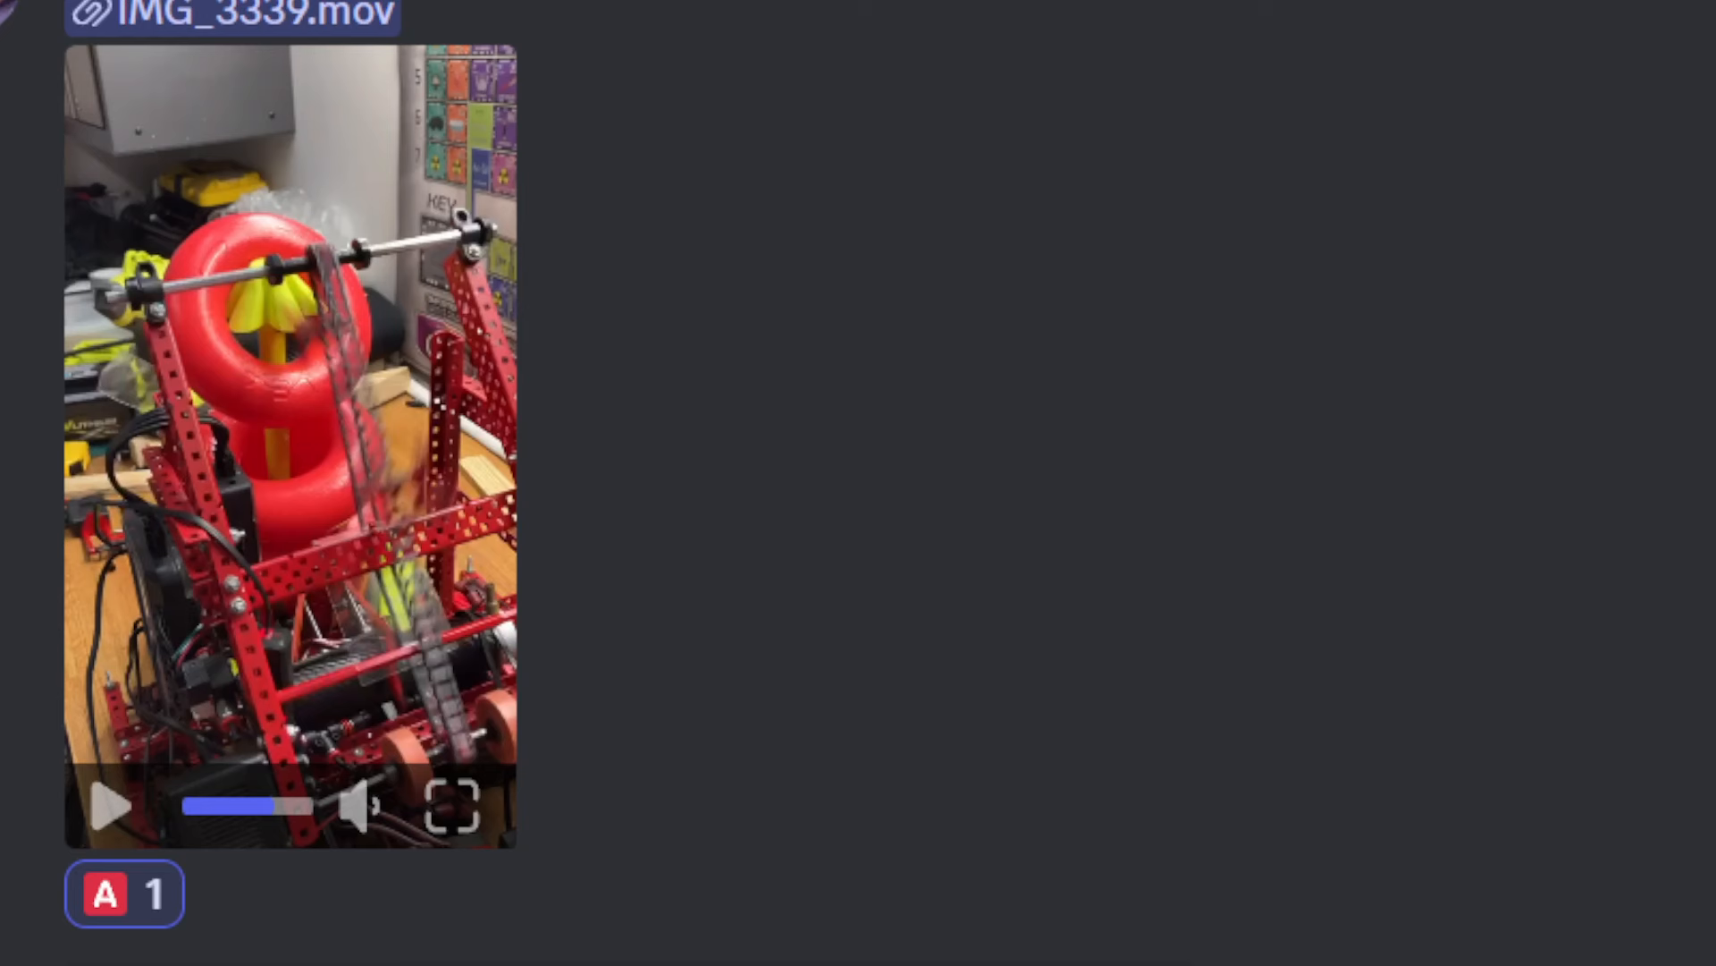
# Scroll past the paused 5013X clip to Sean's 1010W two-photo post with nine fire reactions.
pyautogui.scroll(-3)
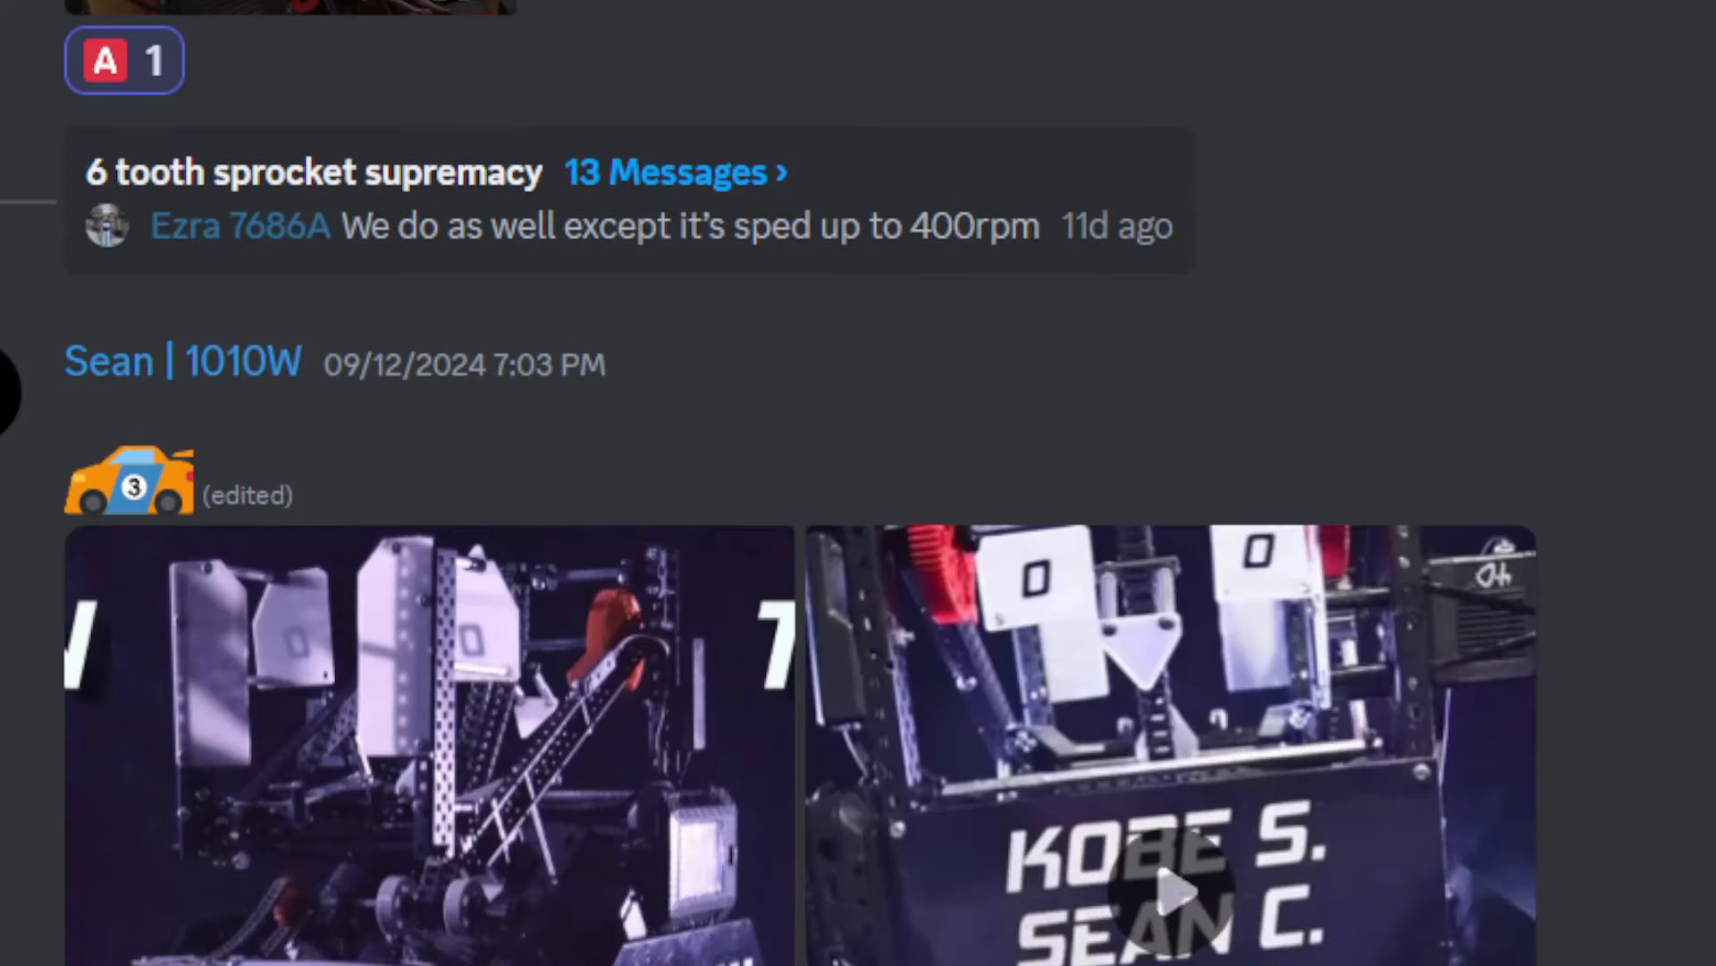
pyautogui.scroll(-3)
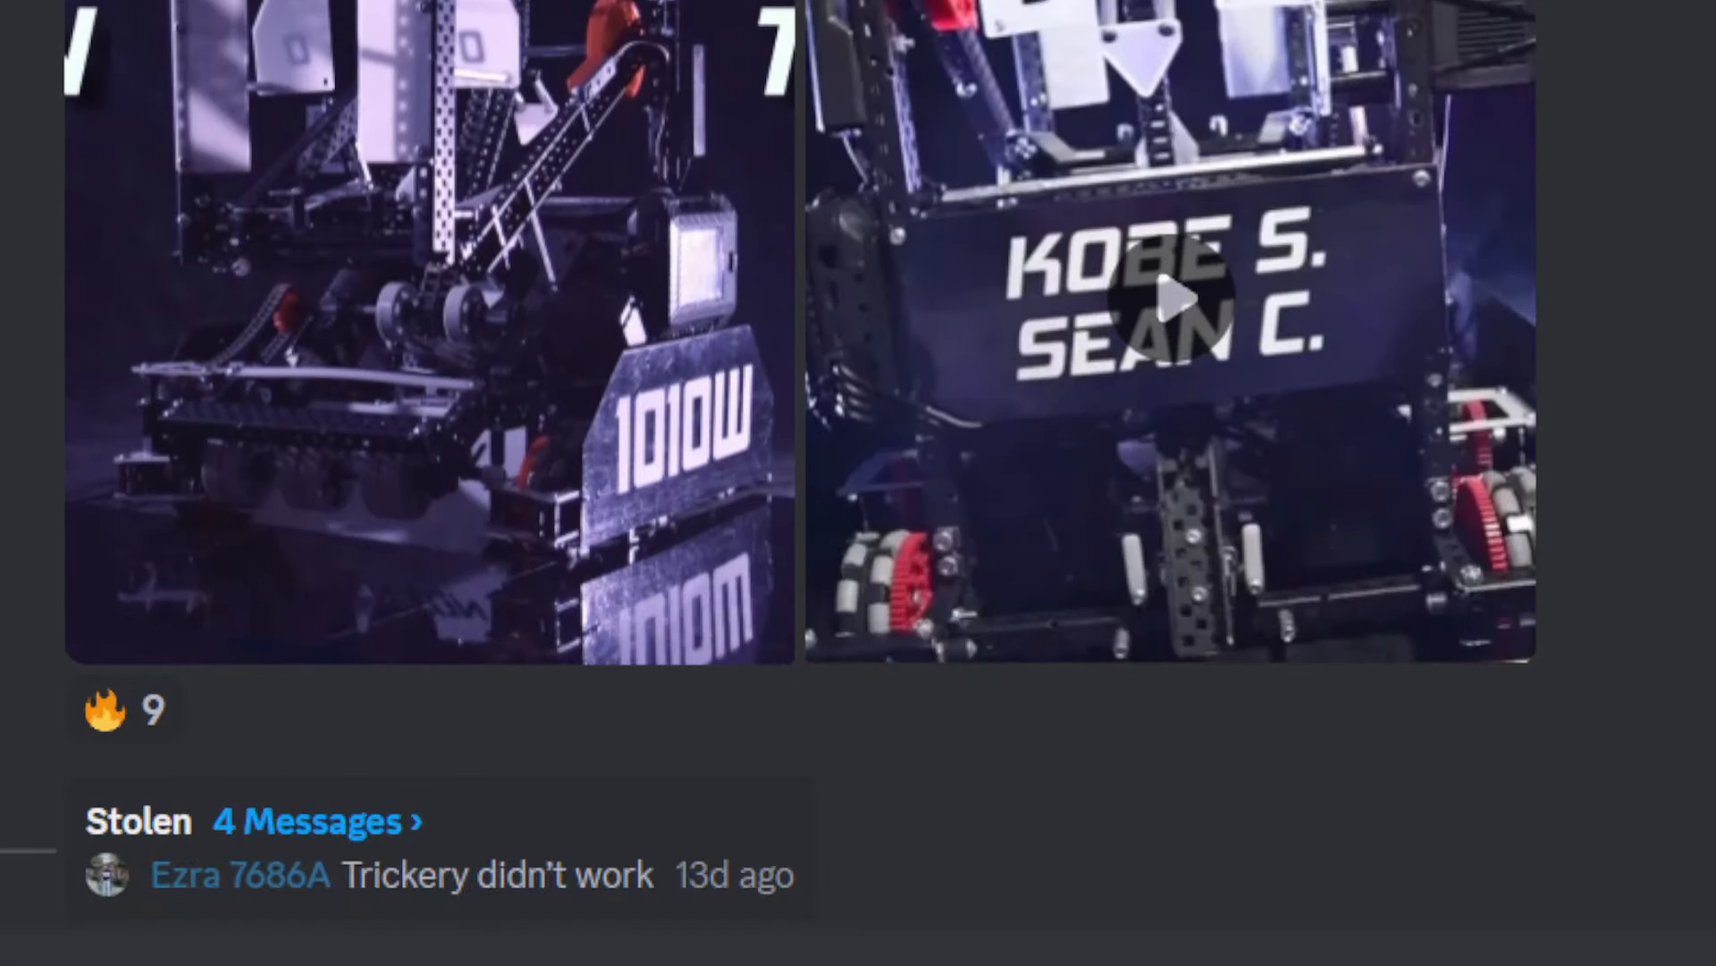